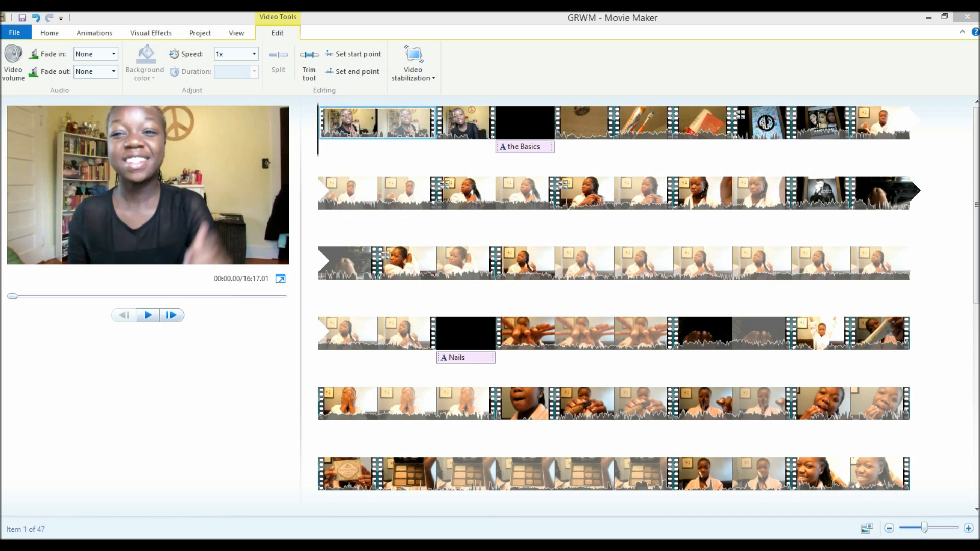
# Step: Trim the last-row brush clip so it starts about 1.2 s later
pyautogui.click(147, 315)
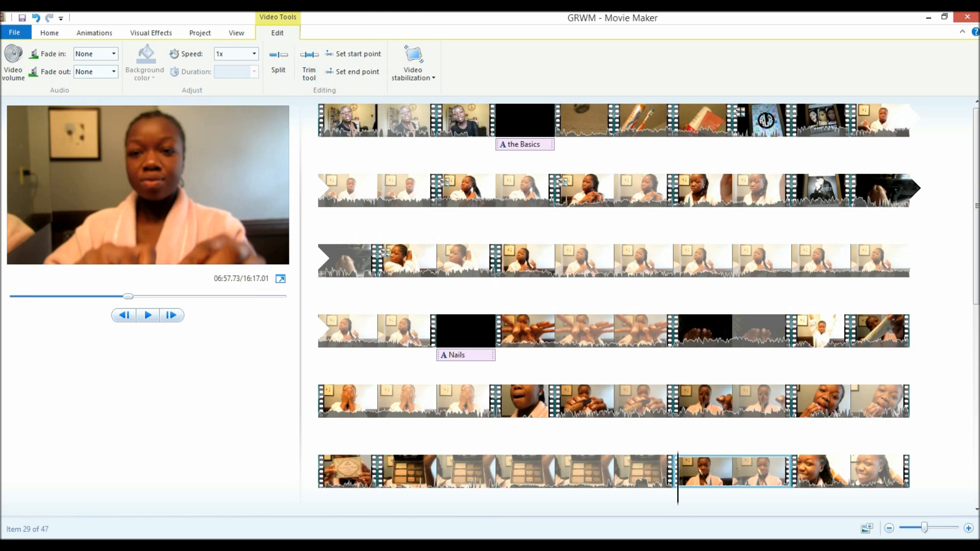
pyautogui.moveTo(731, 469)
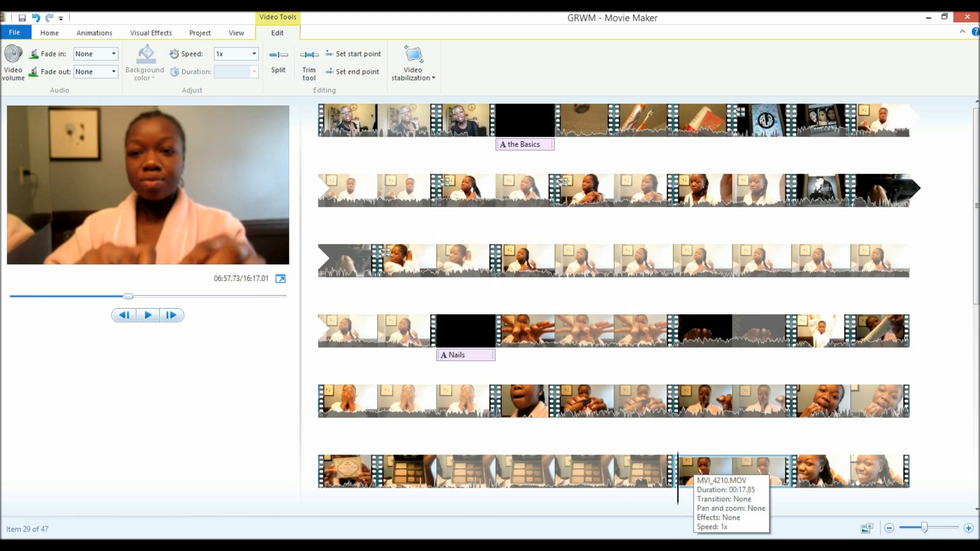
pyautogui.click(375, 190)
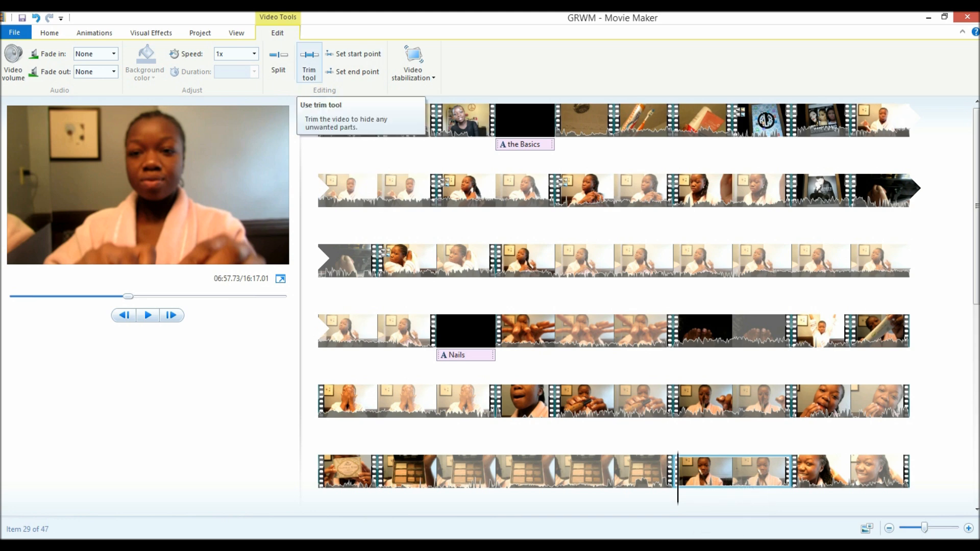
pyautogui.click(308, 64)
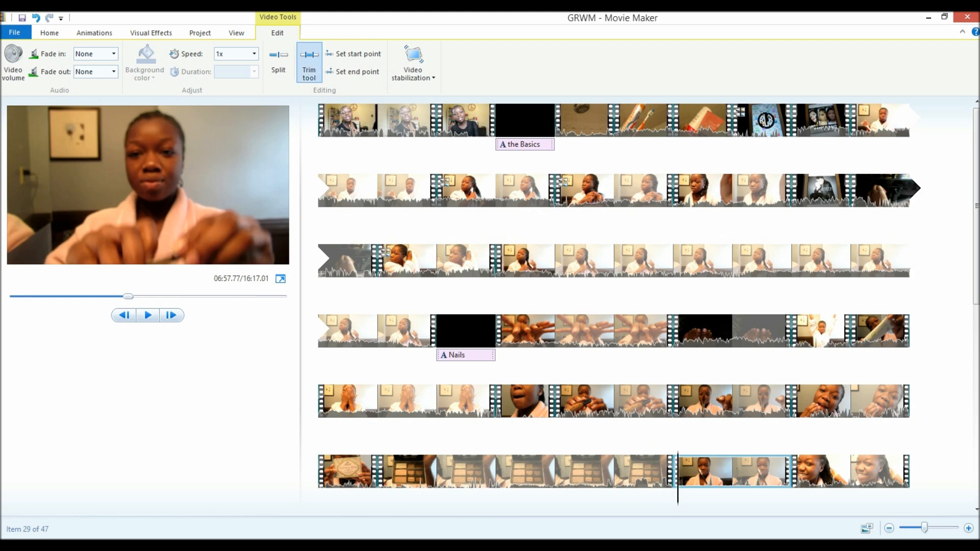
pyautogui.click(308, 62)
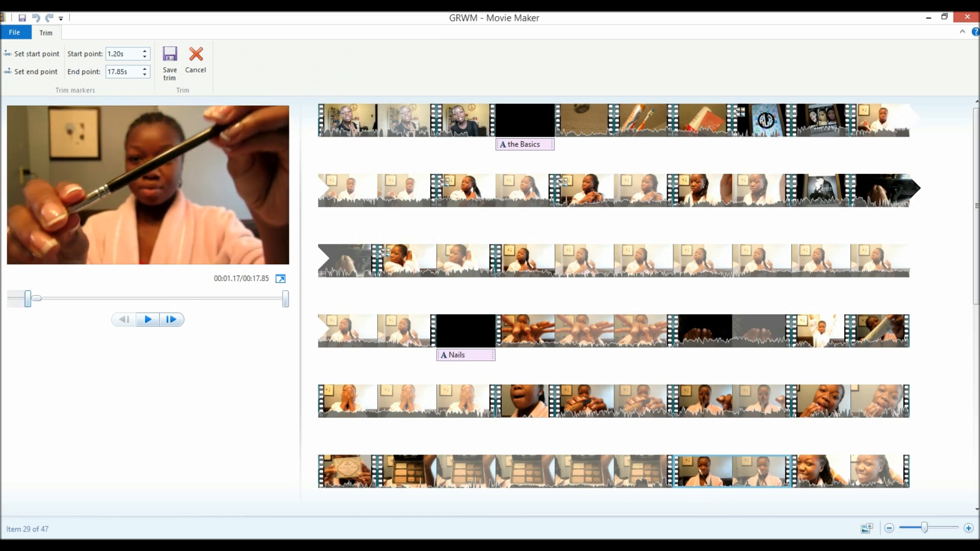
pyautogui.moveTo(29, 298); pyautogui.dragTo(274, 298)
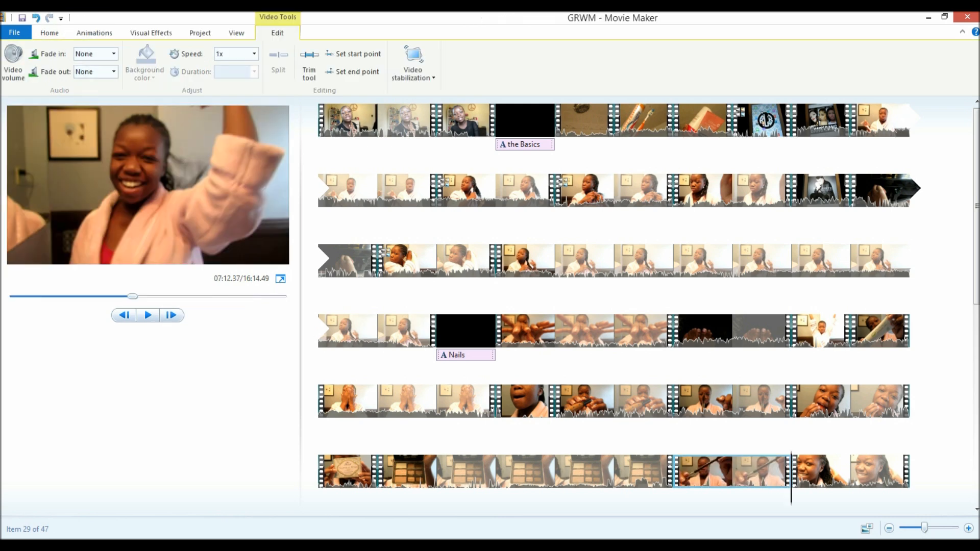
# Step: Play back the trimmed clip at several moments to review the new start
pyautogui.click(147, 315)
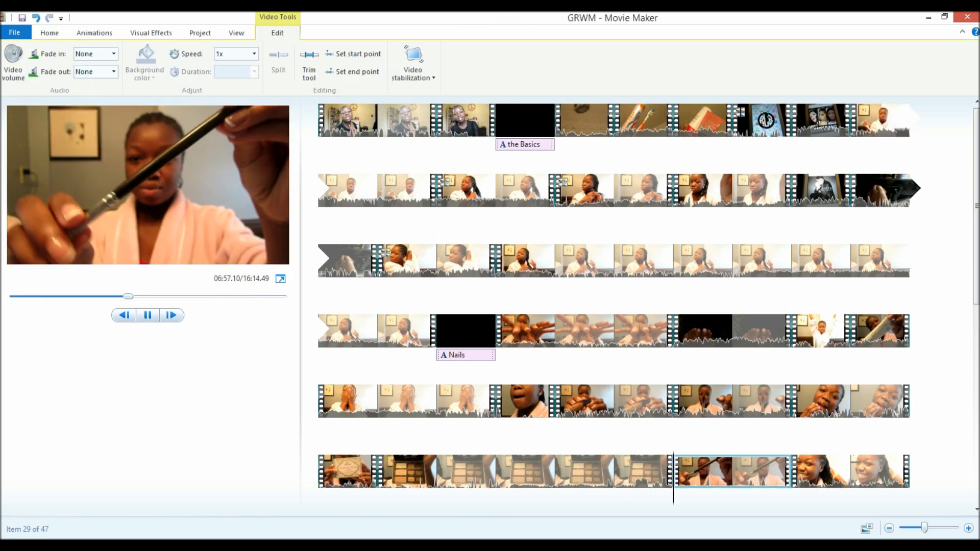
pyautogui.click(147, 315)
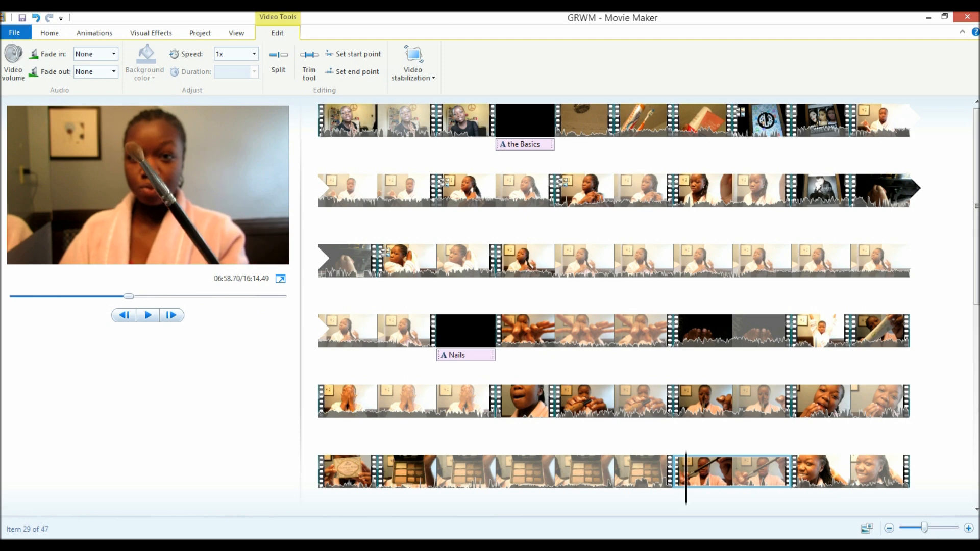
pyautogui.click(147, 315)
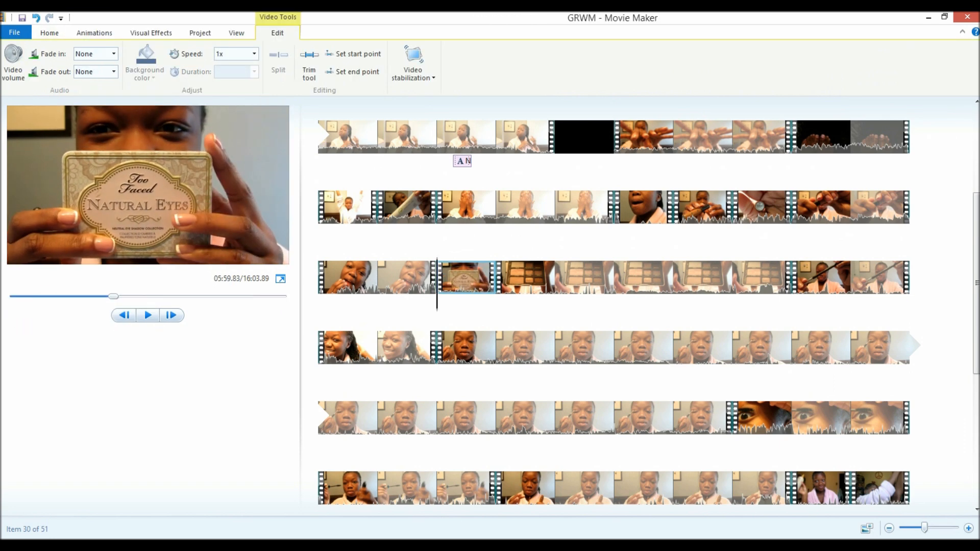
pyautogui.click(147, 316)
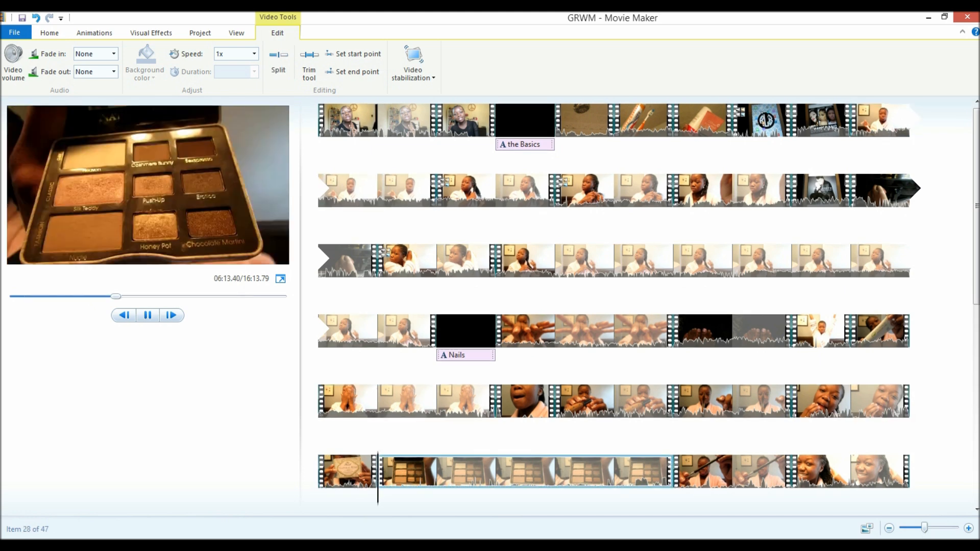
# Step: Trim the start of the palette clip and split the fifth-row clip at the chosen moment
pyautogui.click(308, 65)
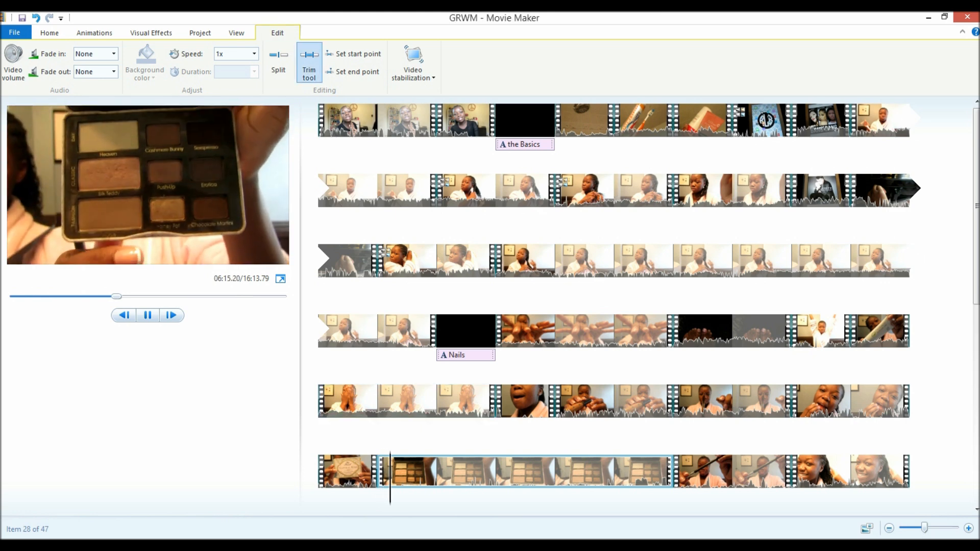
pyautogui.click(308, 62)
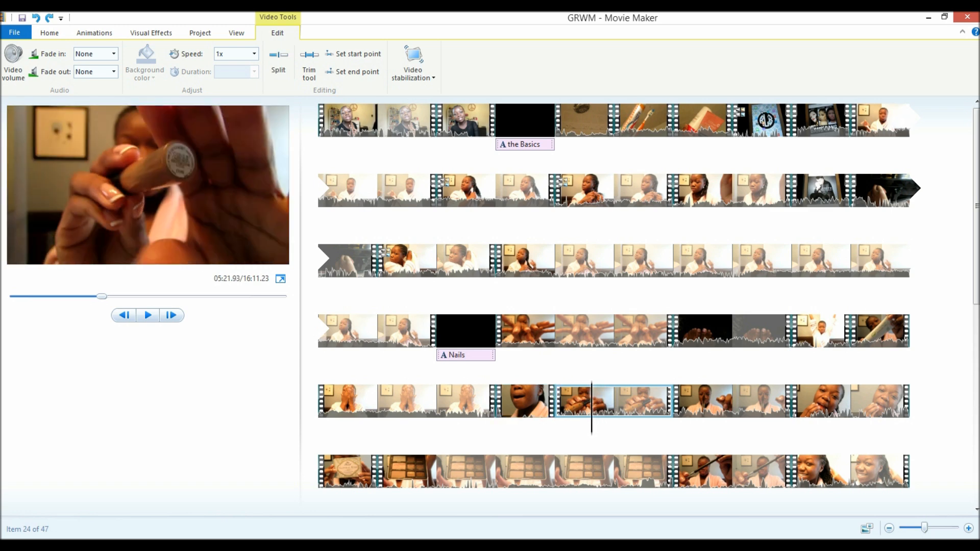
pyautogui.click(308, 62)
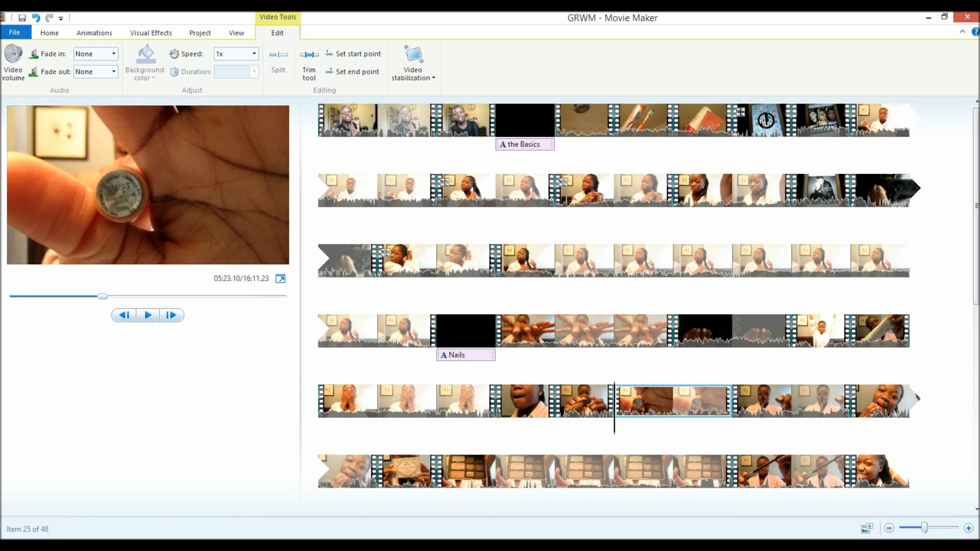
pyautogui.moveTo(309, 64)
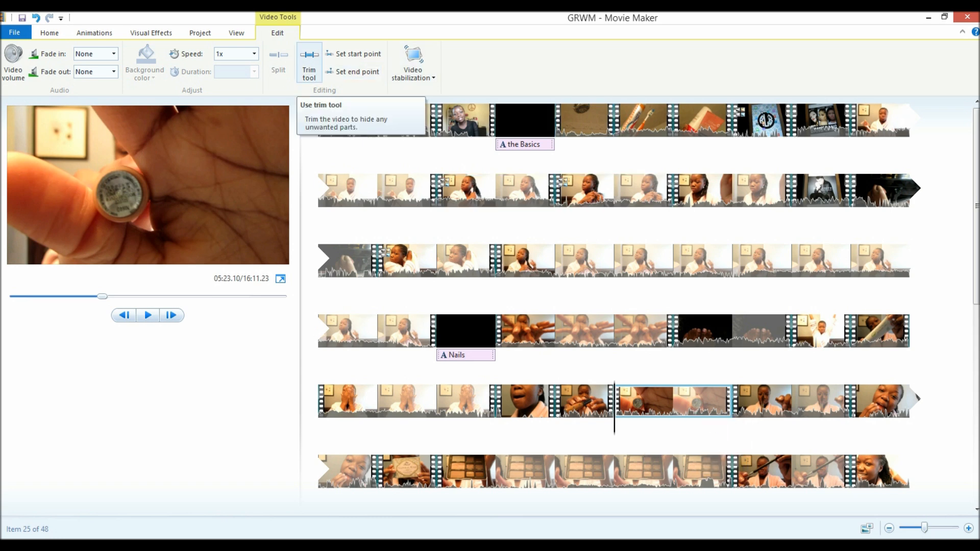
# Step: Trim the coin close-up so it starts slightly later and save the trim
pyautogui.click(308, 63)
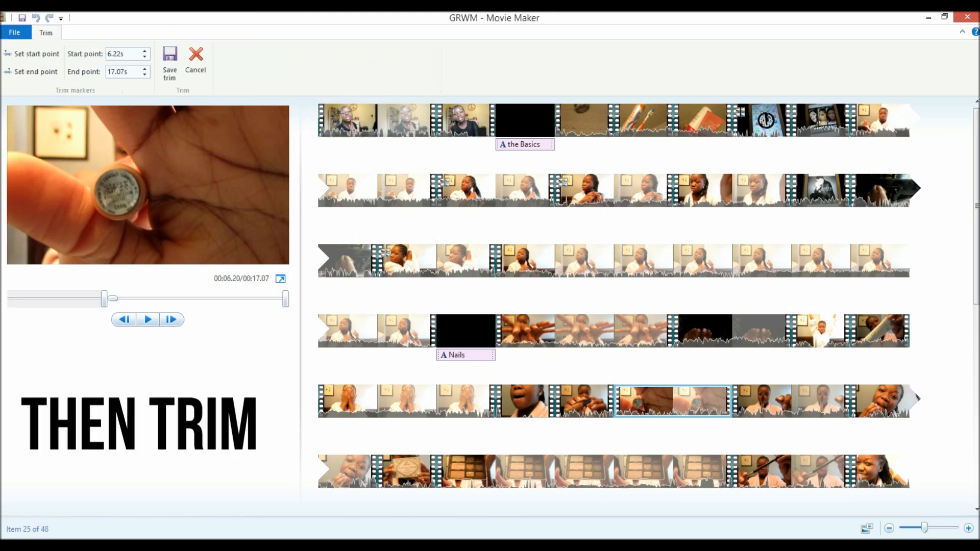
pyautogui.click(124, 319)
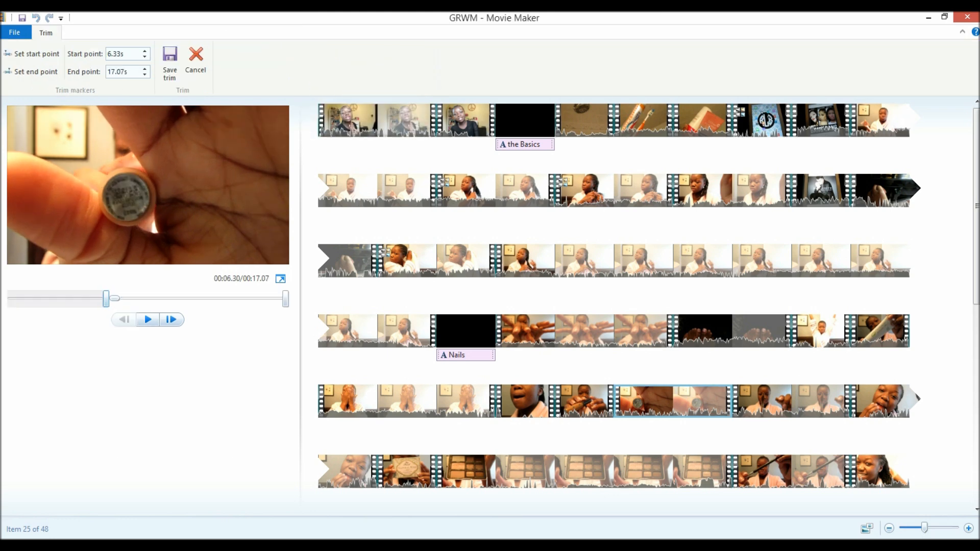
pyautogui.moveTo(106, 299); pyautogui.dragTo(139, 299)
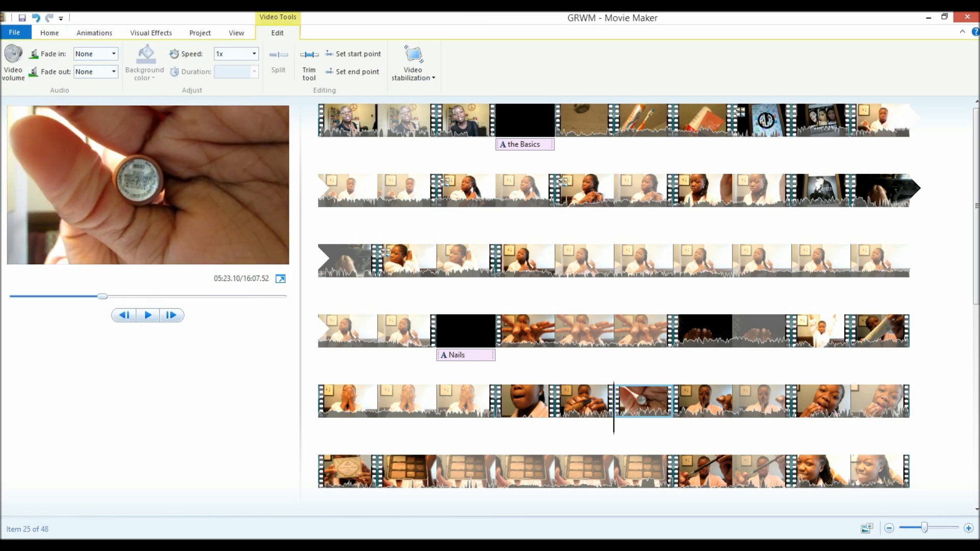
pyautogui.click(147, 316)
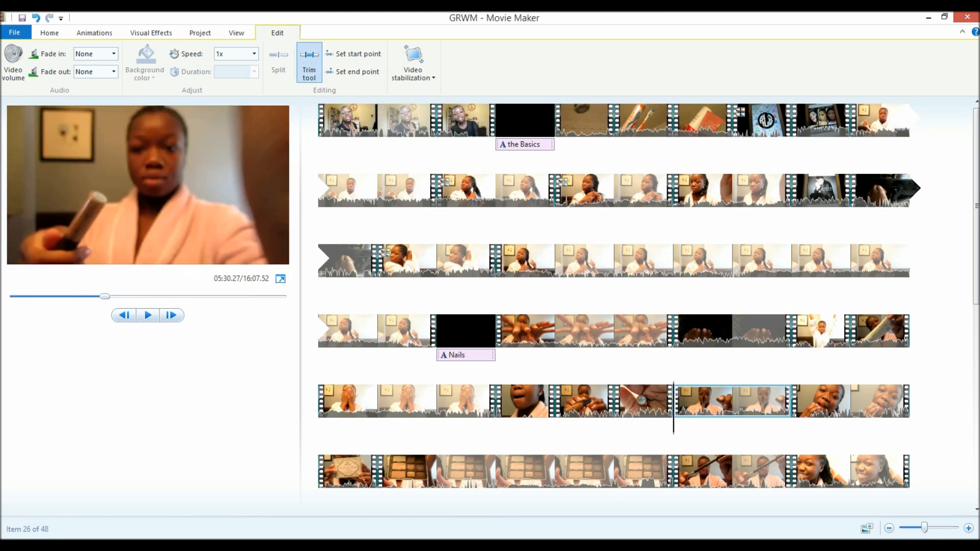
# Step: Trim the following clip's start later, adjusting it twice, bringing the movie to about 16:06
pyautogui.click(308, 66)
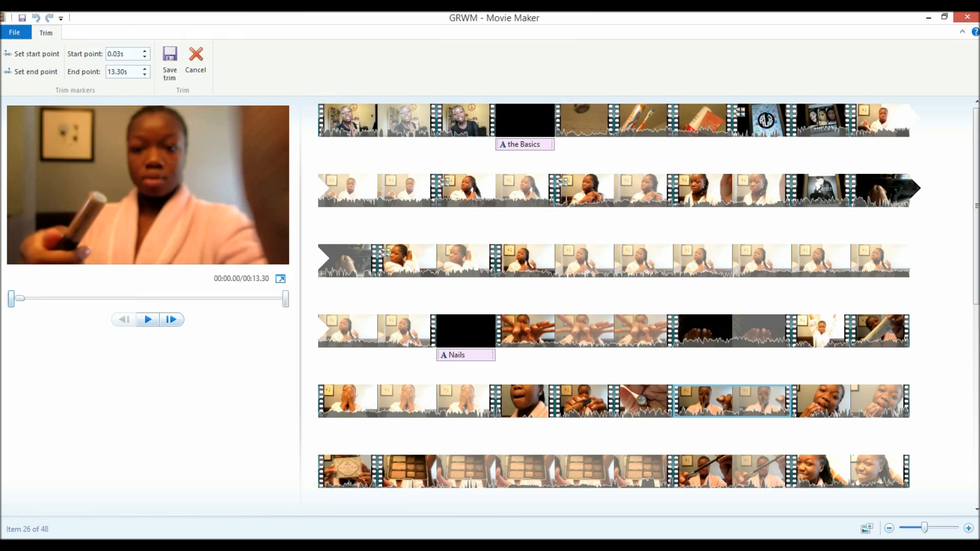
pyautogui.moveTo(12, 299); pyautogui.dragTo(29, 299)
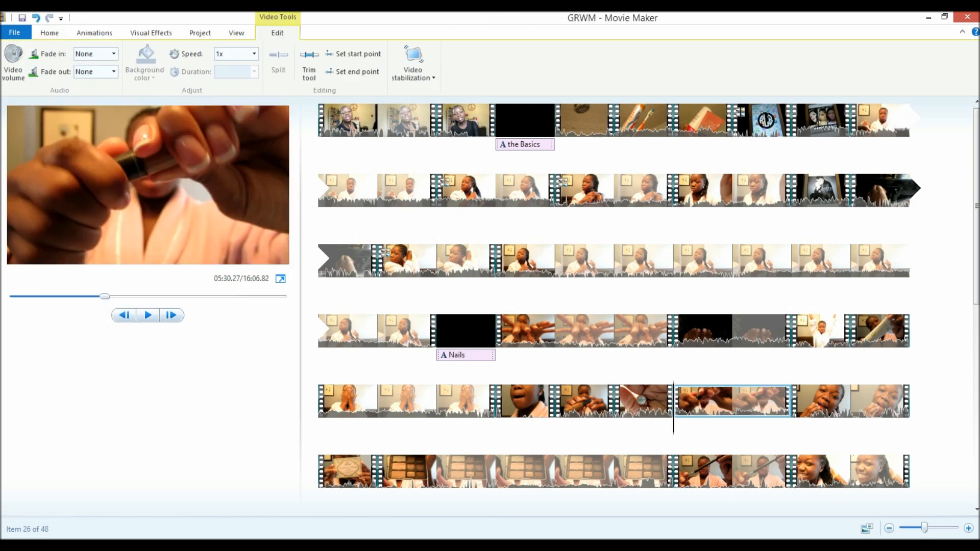
pyautogui.click(308, 64)
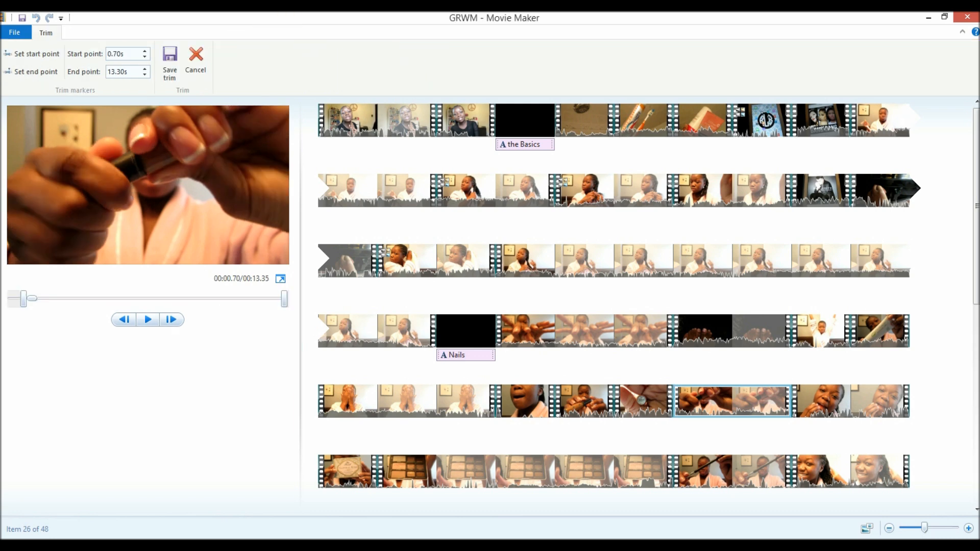
pyautogui.moveTo(32, 298); pyautogui.dragTo(274, 298)
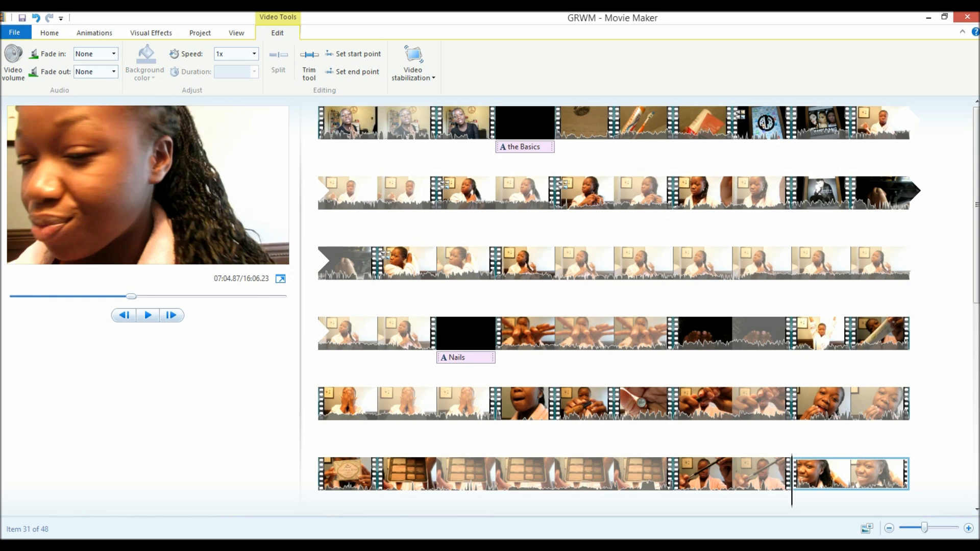
# Step: Select all 48 clips and set their video volume to about half
pyautogui.click(375, 193)
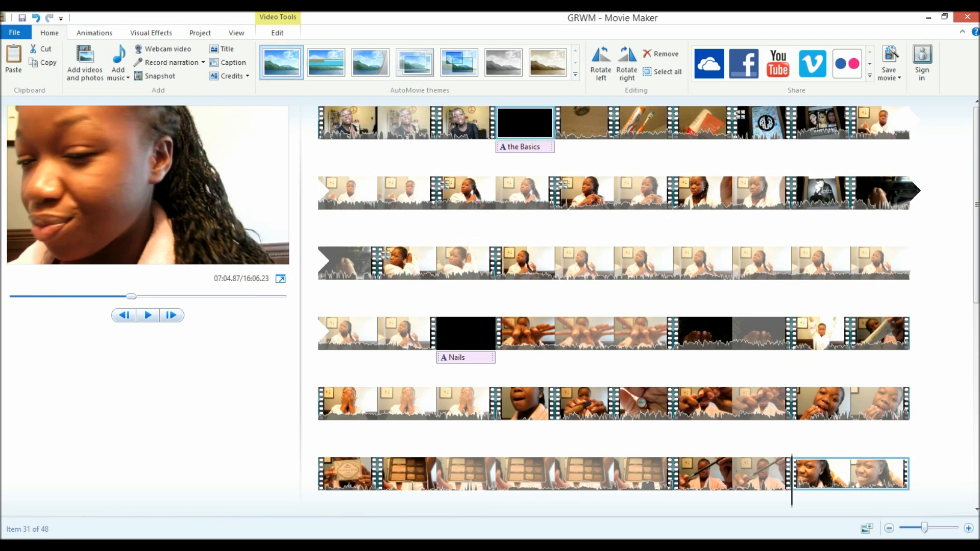
pyautogui.click(666, 71)
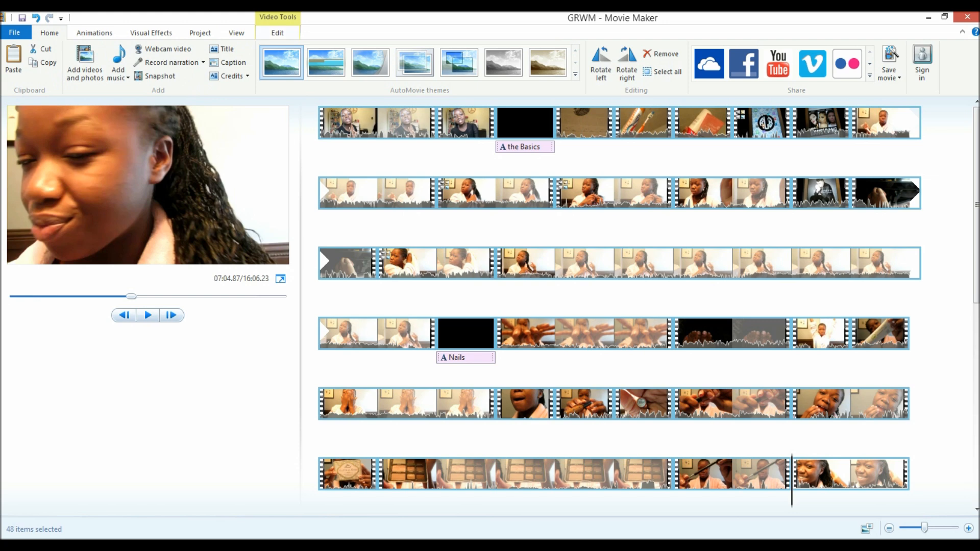
pyautogui.click(277, 32)
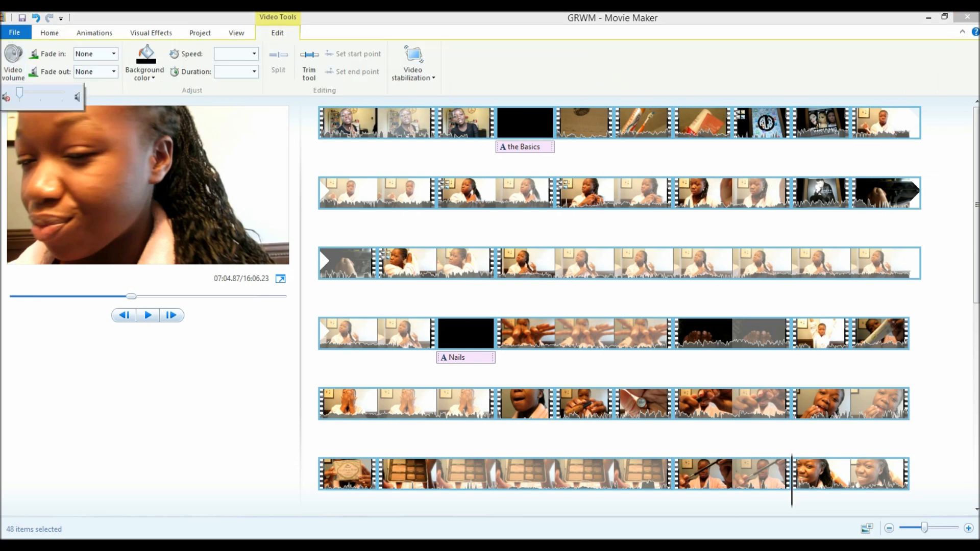
pyautogui.moveTo(18, 93); pyautogui.dragTo(39, 93)
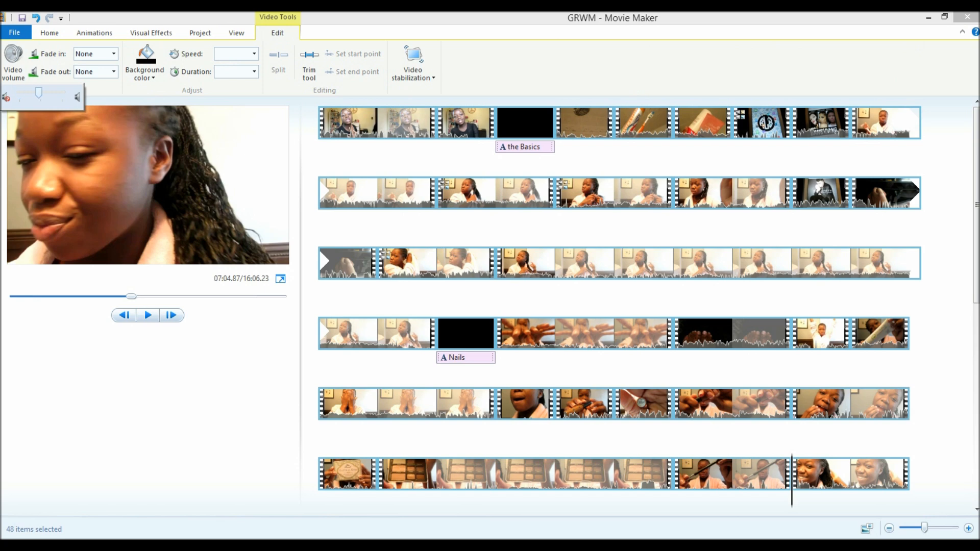
pyautogui.moveTo(39, 94); pyautogui.dragTo(21, 94)
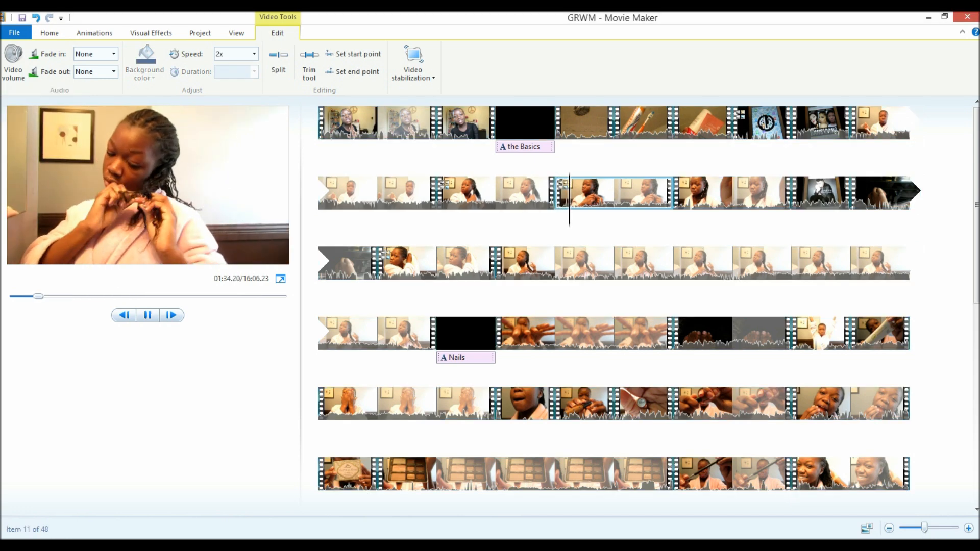
# Step: Preview the two sped-up clips in the second row
pyautogui.click(494, 191)
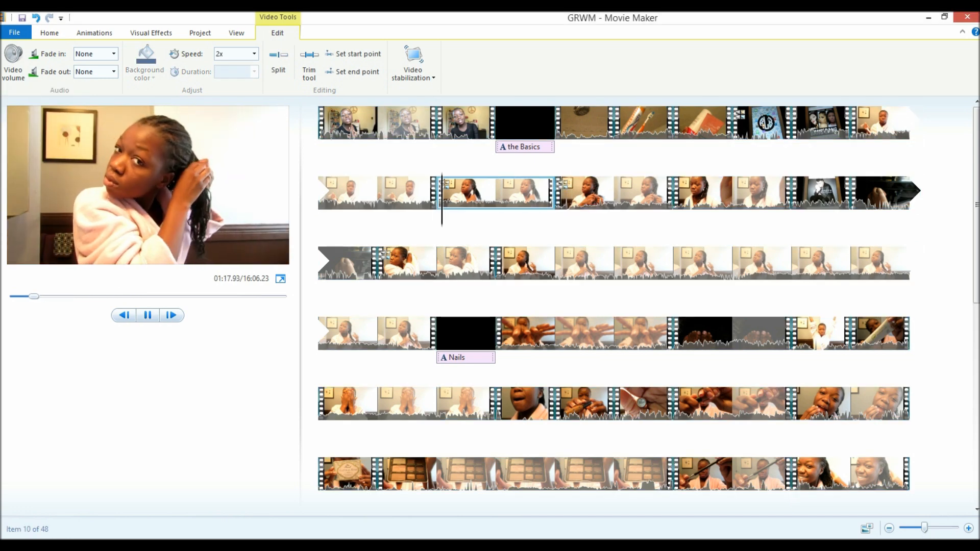
pyautogui.click(148, 315)
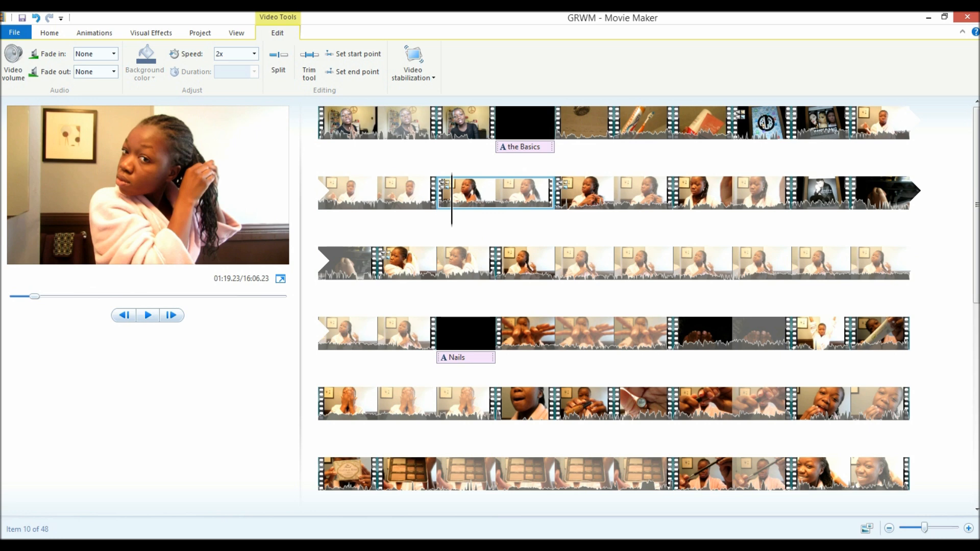
pyautogui.click(147, 316)
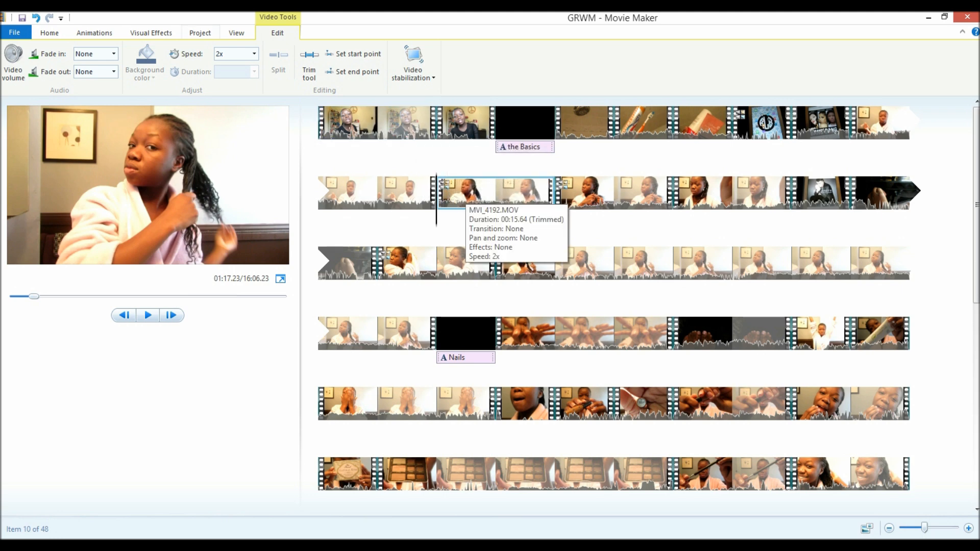
pyautogui.click(231, 54)
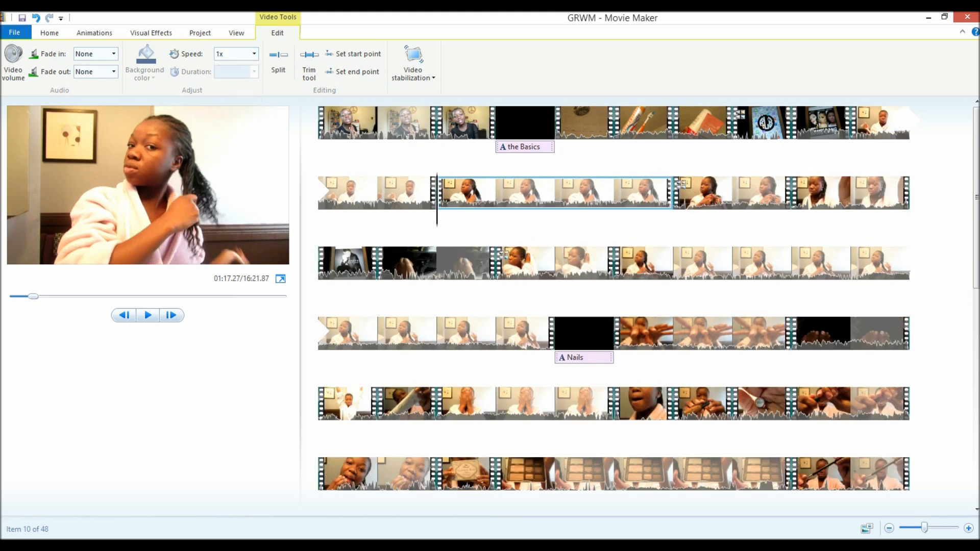
pyautogui.click(147, 315)
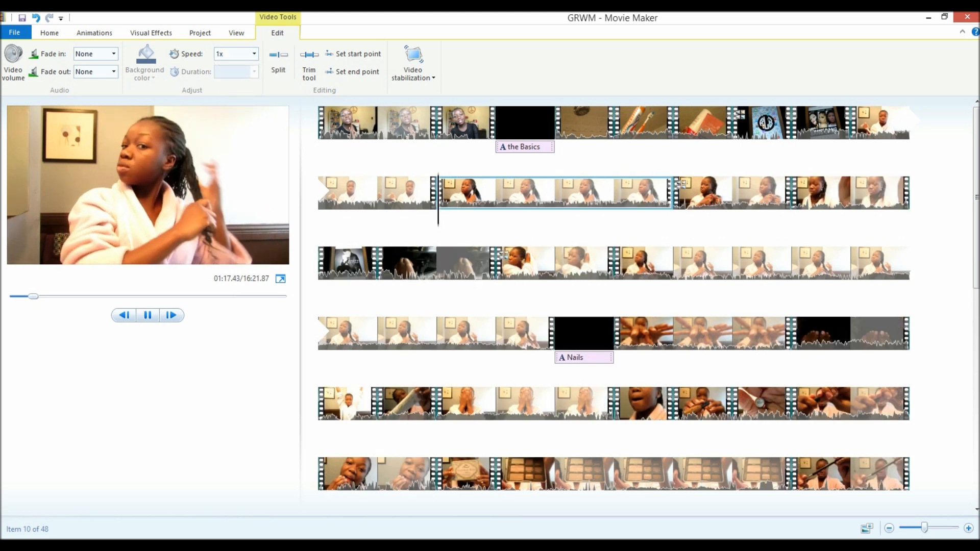
pyautogui.click(253, 54)
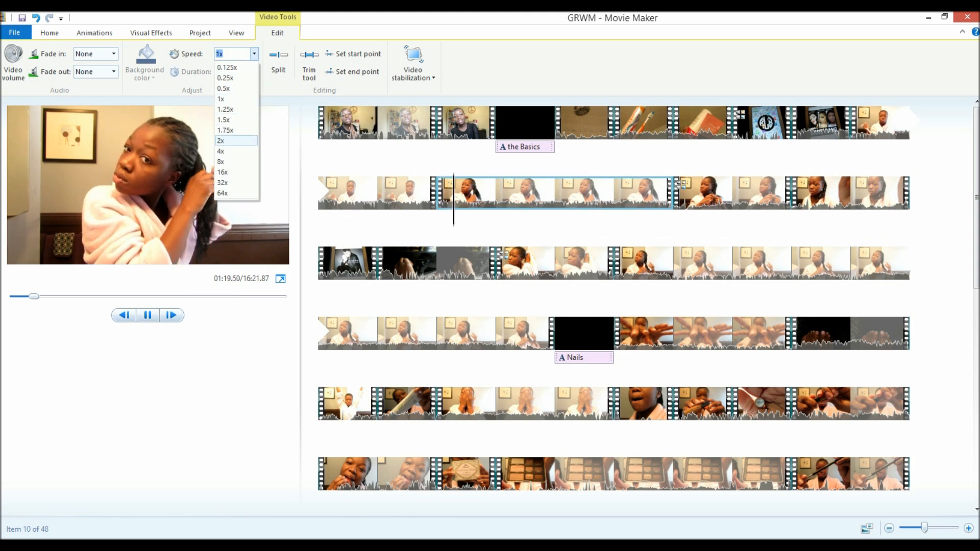
pyautogui.click(221, 139)
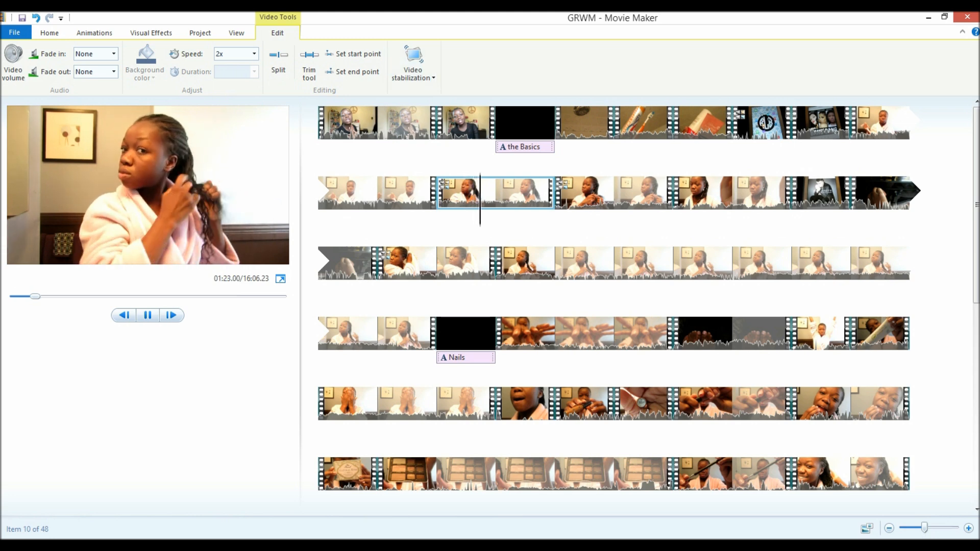
pyautogui.click(147, 316)
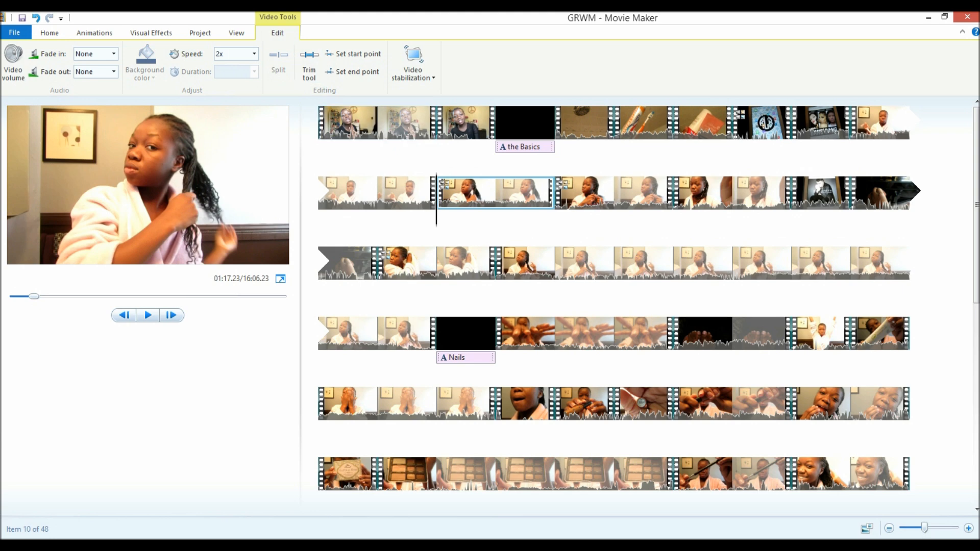
pyautogui.click(147, 315)
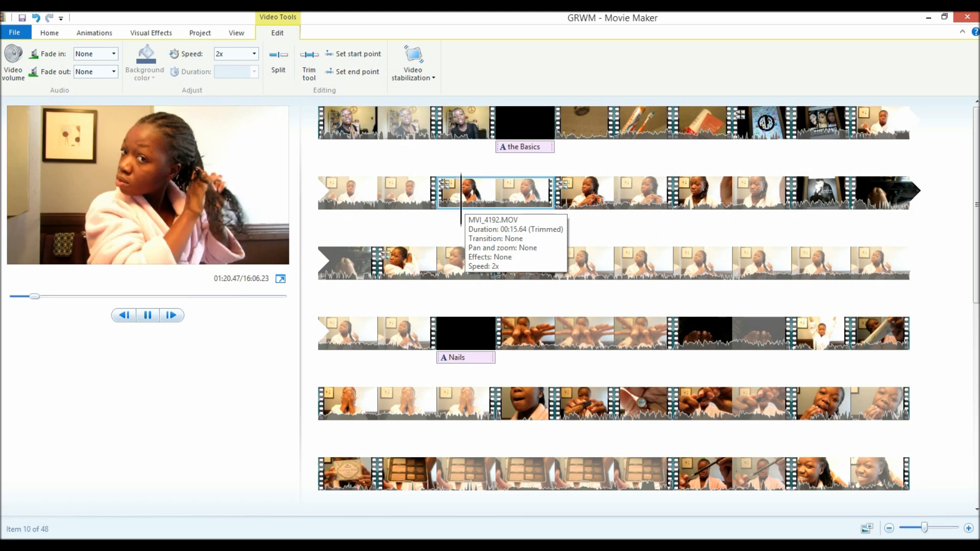
pyautogui.click(147, 315)
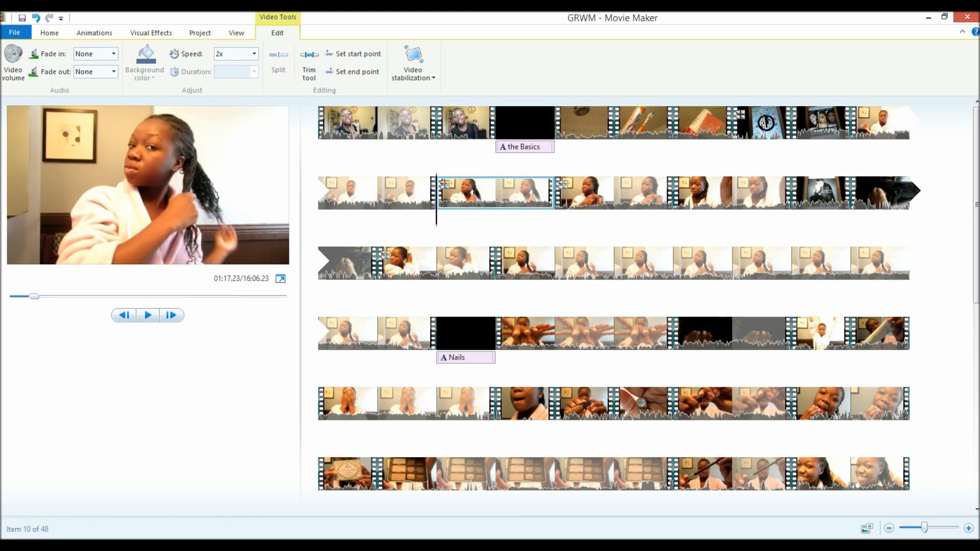
pyautogui.click(616, 193)
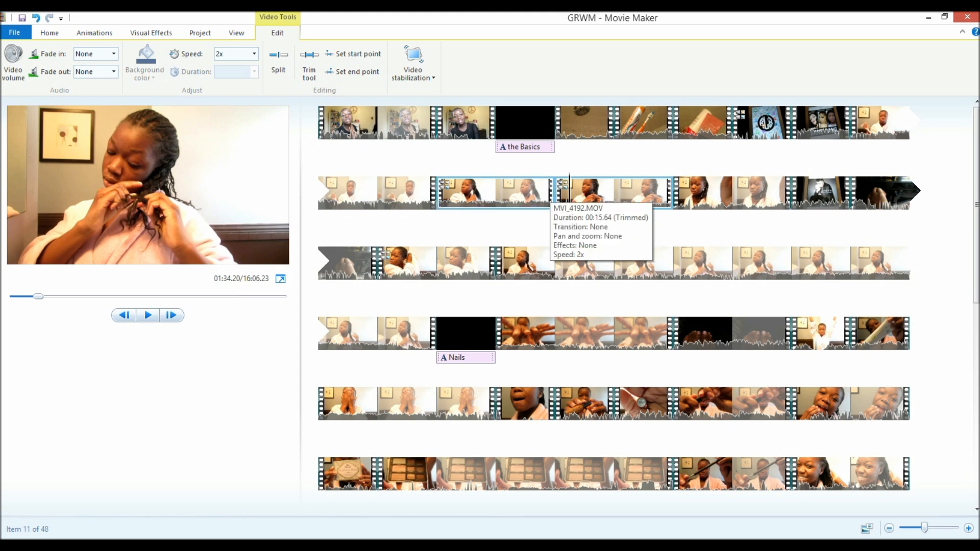
# Step: Add a GRWM title card before the first clip and caption the opening clip 'so cuteeee'
pyautogui.click(49, 32)
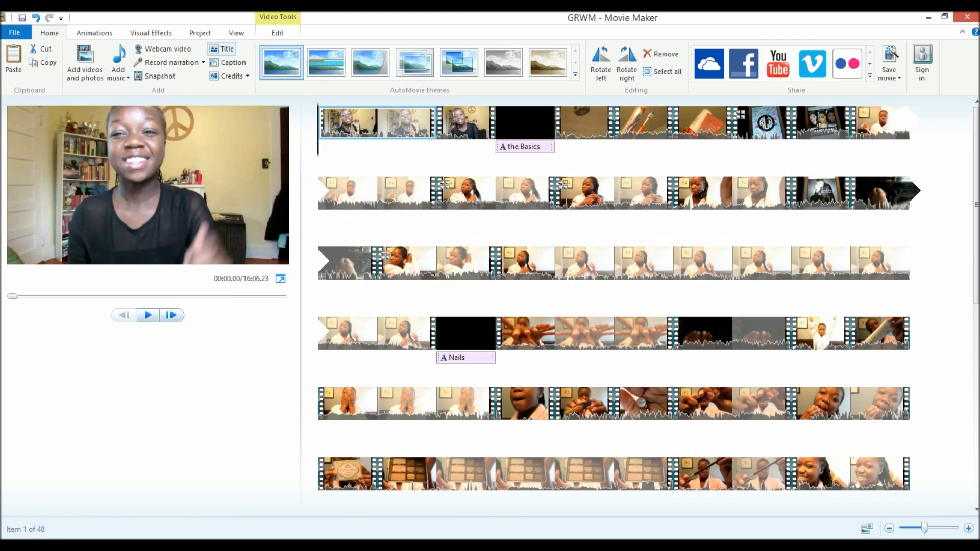
pyautogui.moveTo(223, 49)
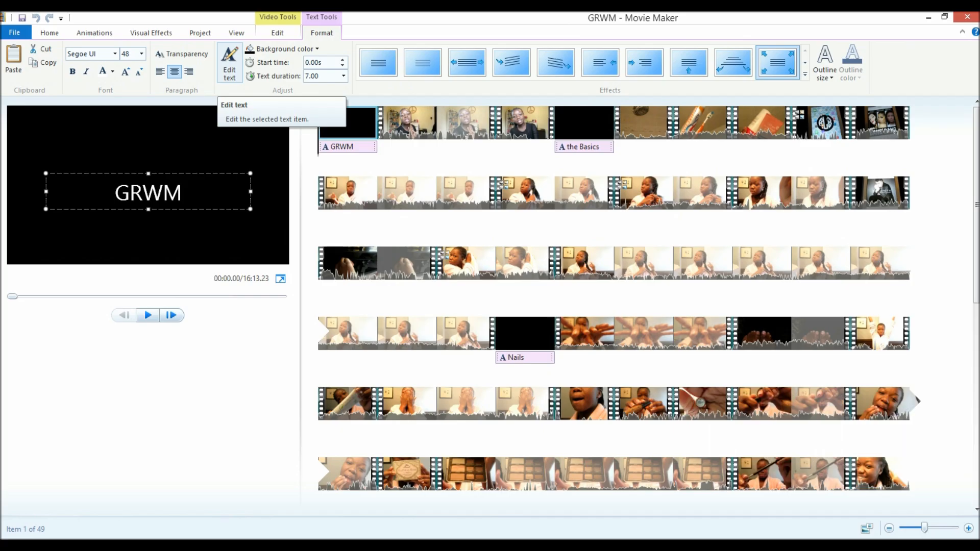
pyautogui.click(49, 33)
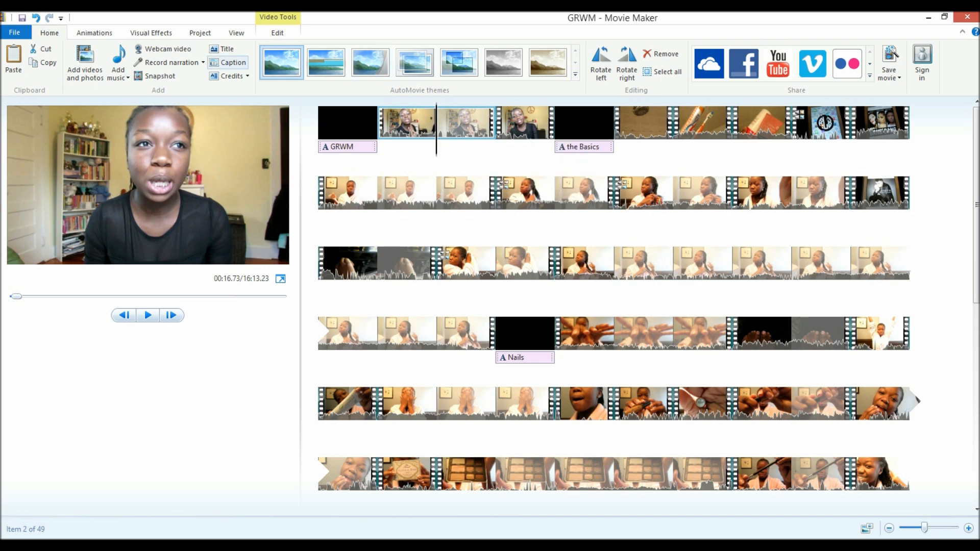
pyautogui.click(230, 63)
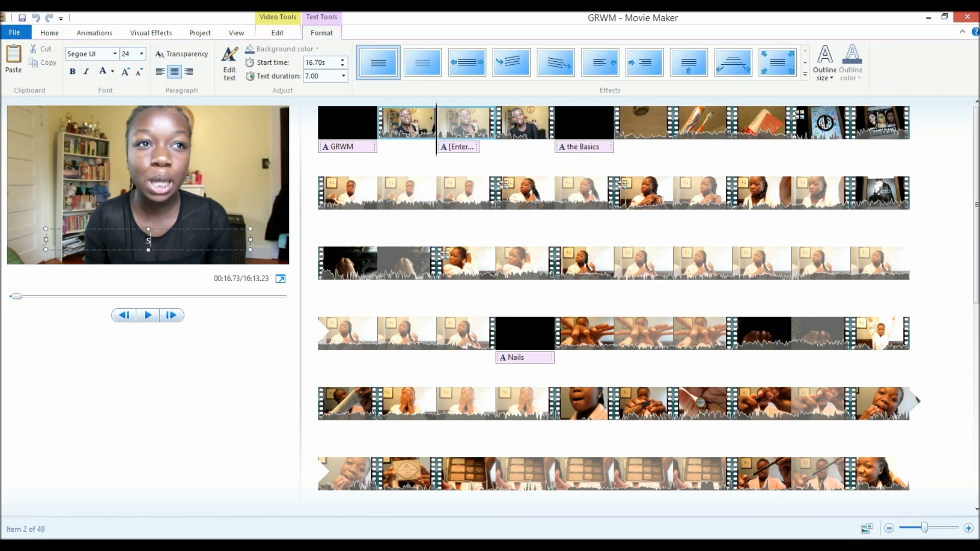
pyautogui.write('so cuteeee')
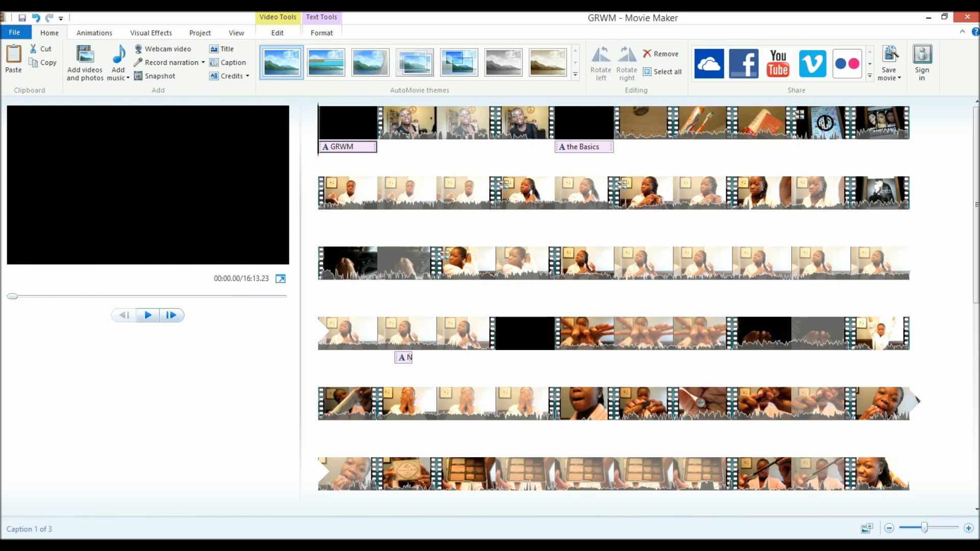
# Step: Select the GRWM title text and bring up its font choices for editing
pyautogui.click(322, 33)
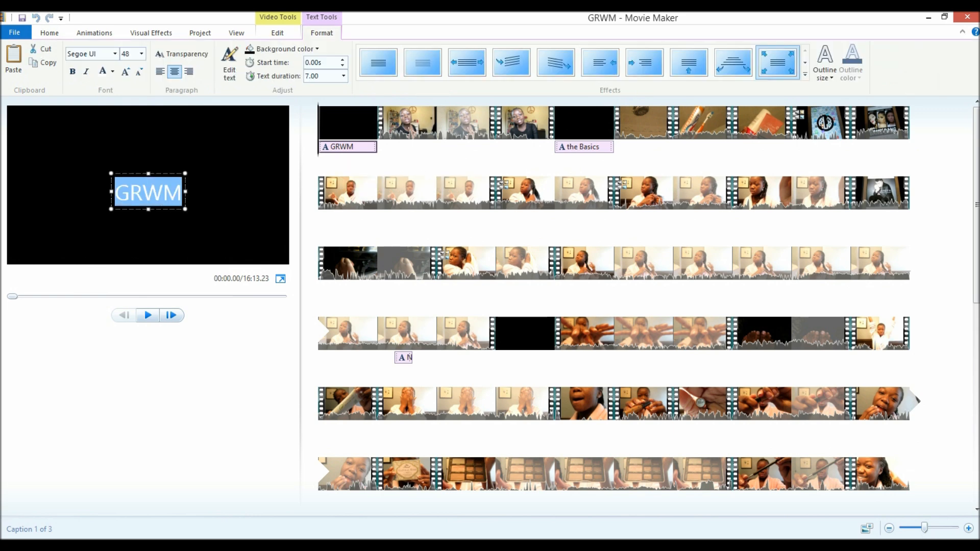
pyautogui.click(115, 54)
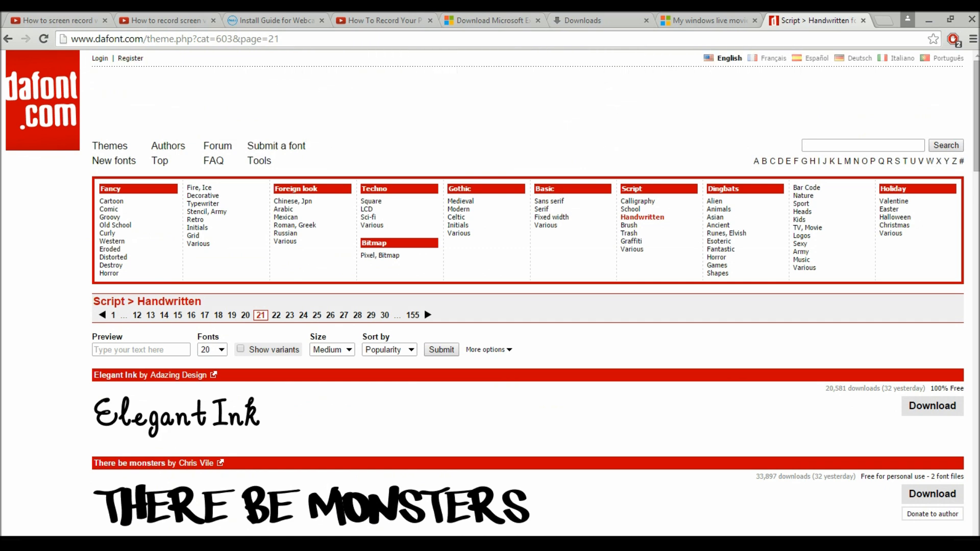
pyautogui.moveTo(111, 266)
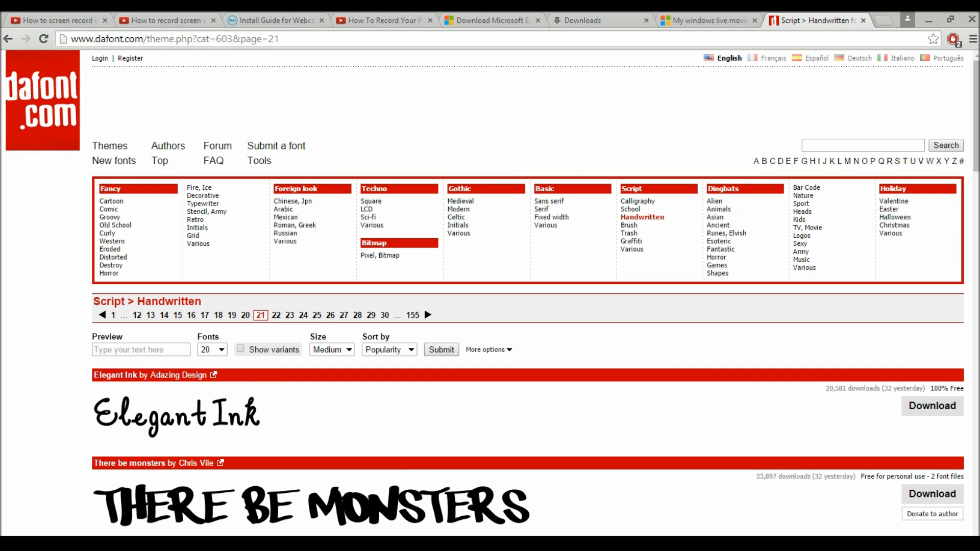
pyautogui.scroll(-3)
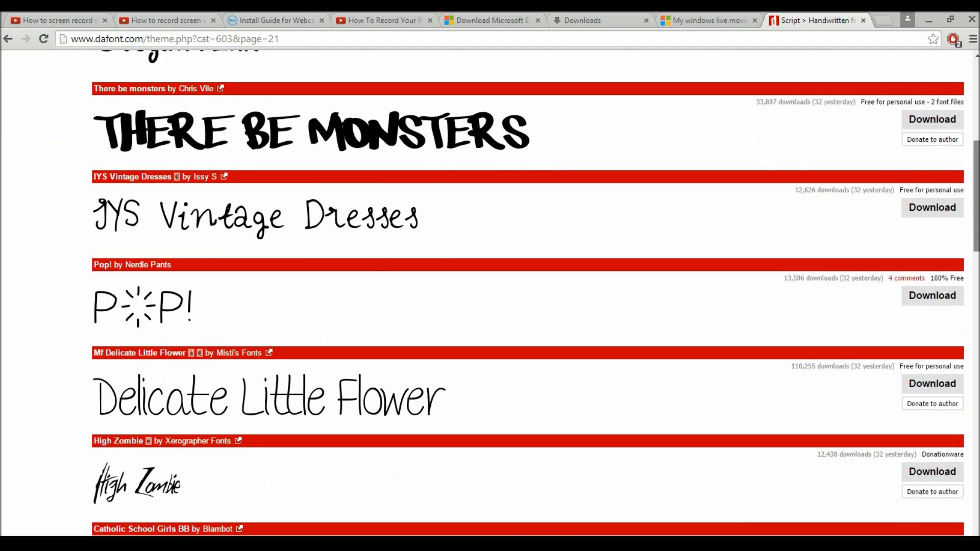
pyautogui.scroll(-3)
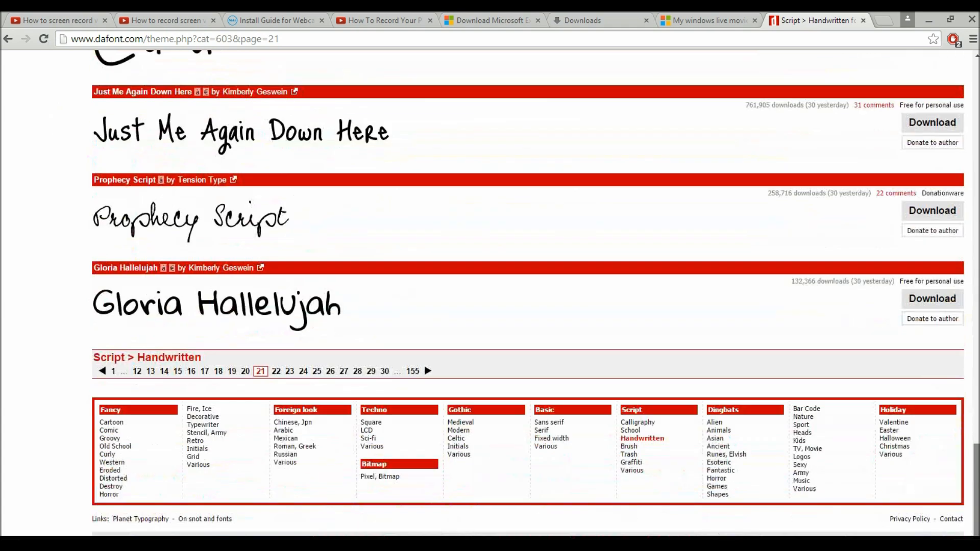
pyautogui.scroll(-3)
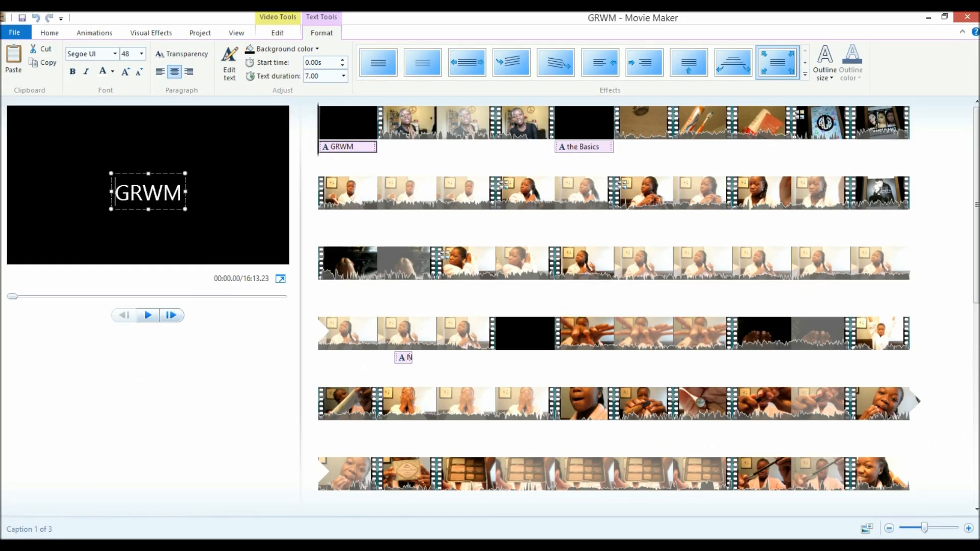
# Step: Set the title to DK Wayang and retype it as GET READY WITH ME: WINTER FORMAL
pyautogui.click(115, 54)
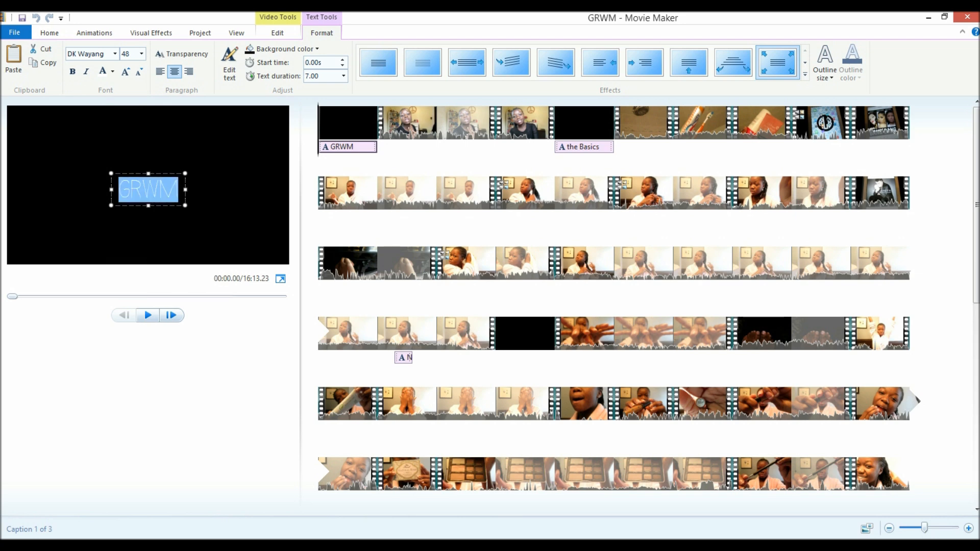
pyautogui.write('GET')
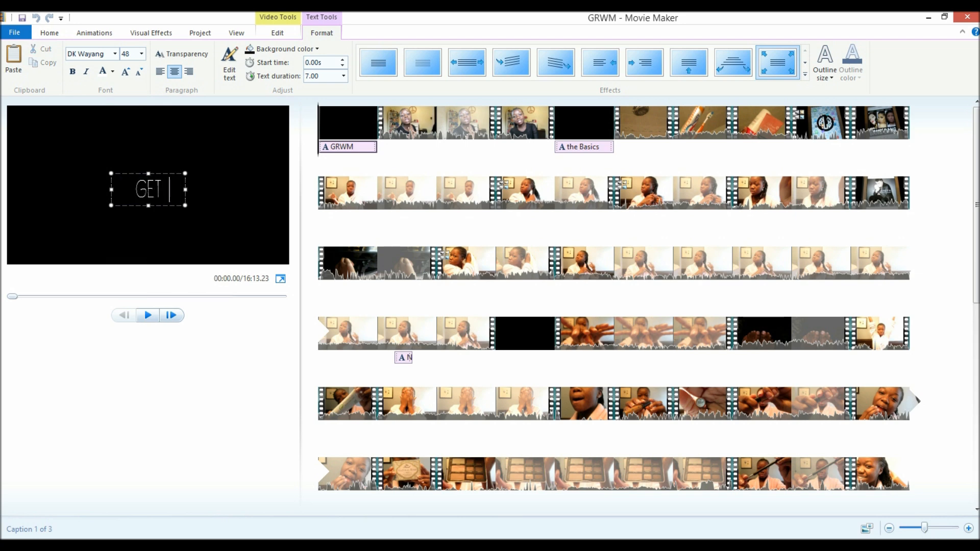
pyautogui.write('READY WITH')
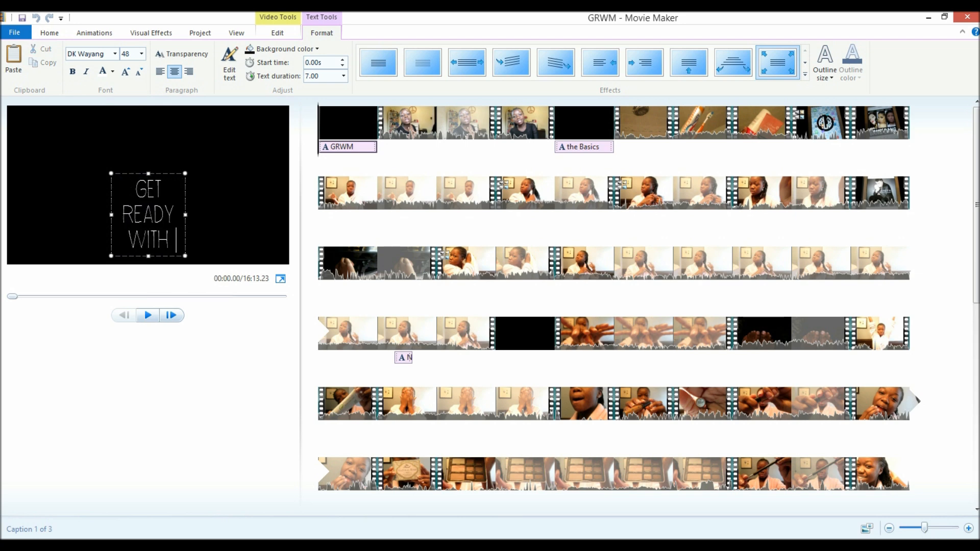
pyautogui.write('ME')
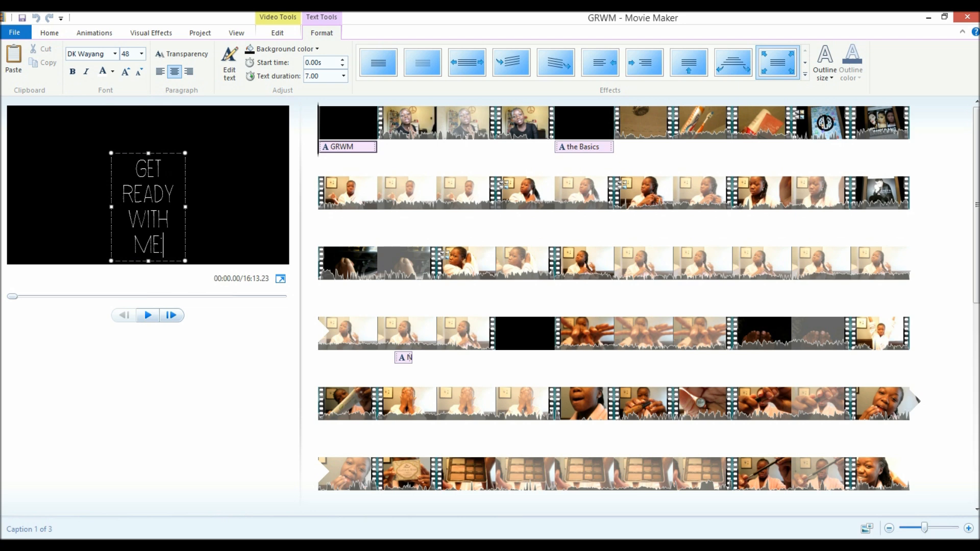
pyautogui.write('WINTER FOR')
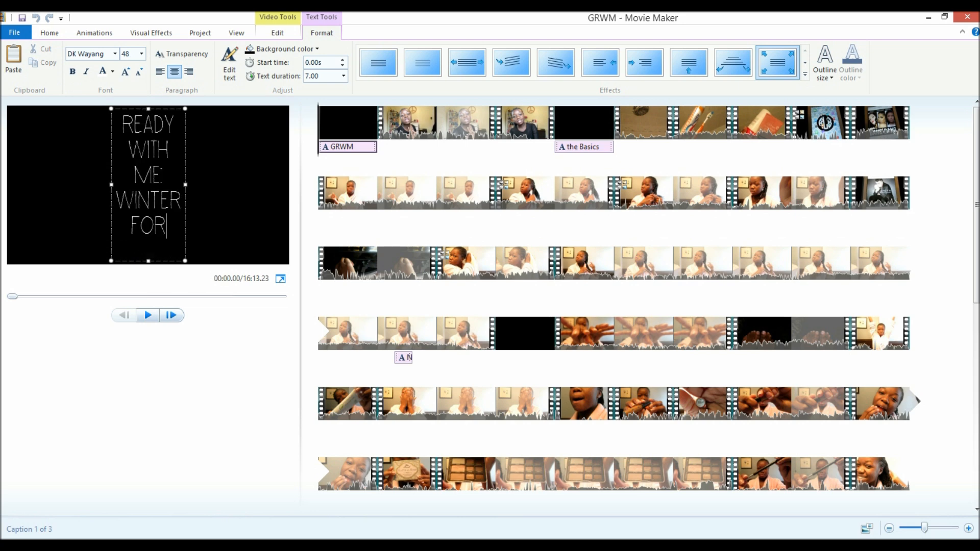
pyautogui.write('GET READY WITH ME: WINTER FORMAL')
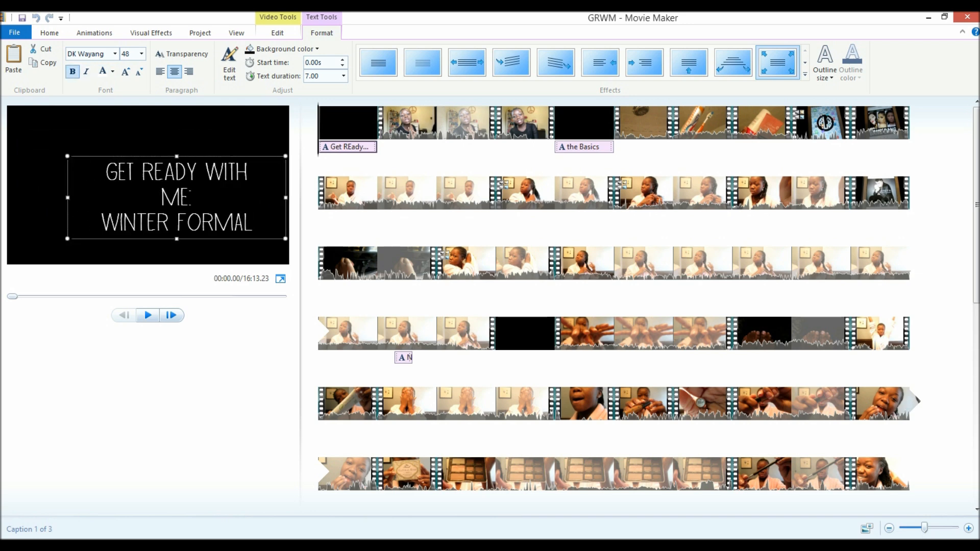
pyautogui.doubleClick(151, 198)
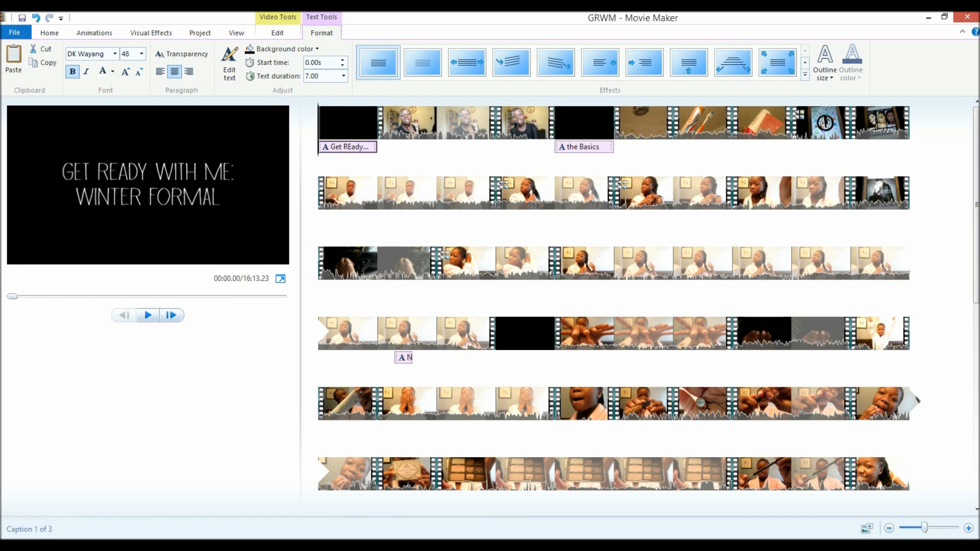
# Step: Play a preview of the finished opening title card
pyautogui.click(147, 315)
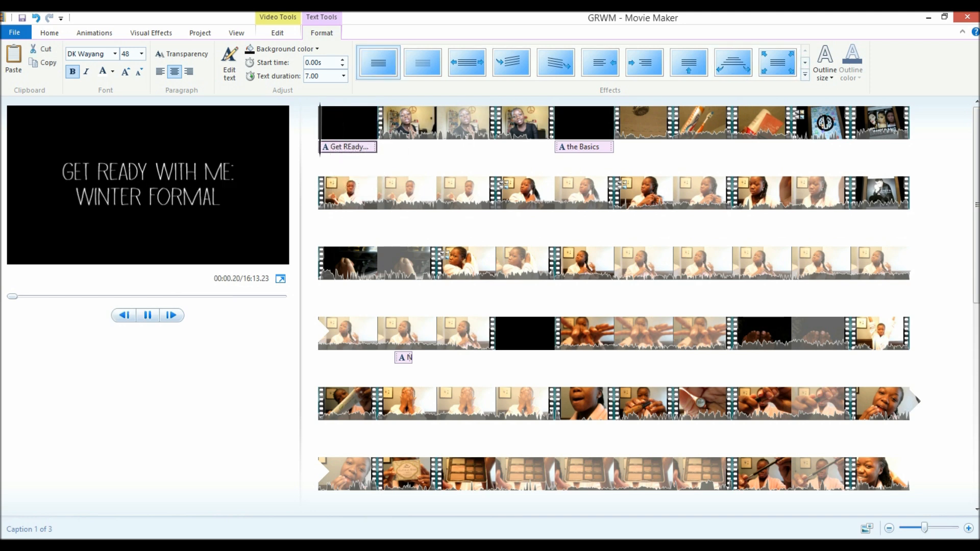
pyautogui.click(147, 316)
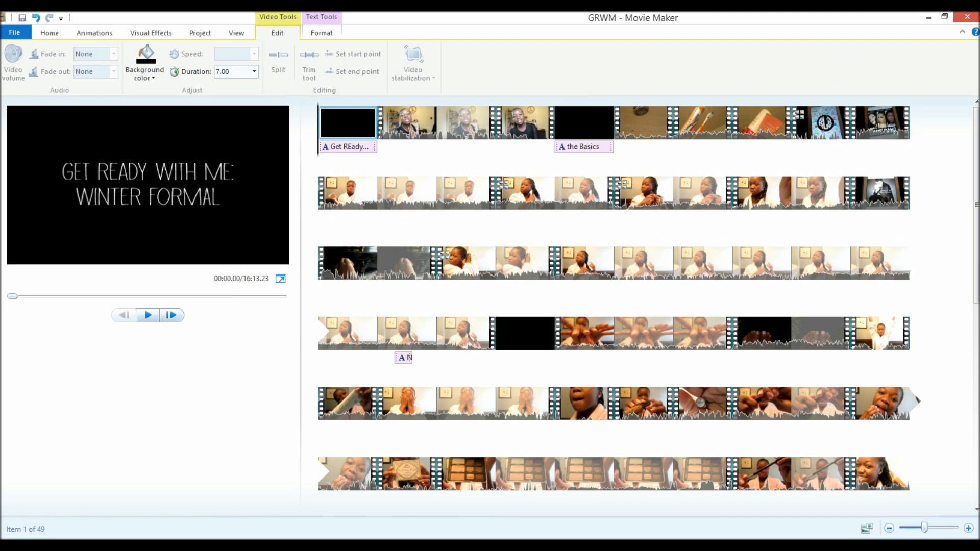
# Step: Set the opening title card's duration to 2.00 seconds and preview it
pyautogui.click(254, 72)
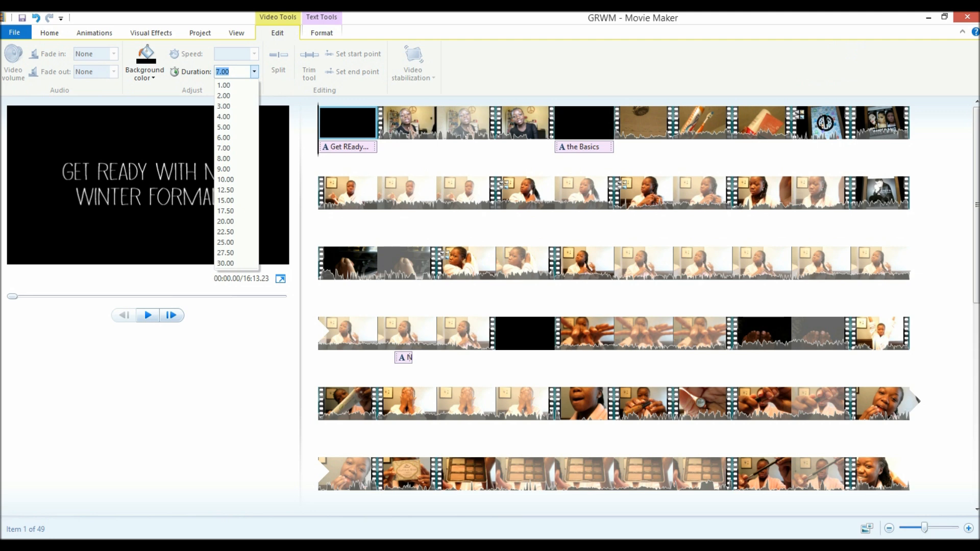
pyautogui.click(224, 96)
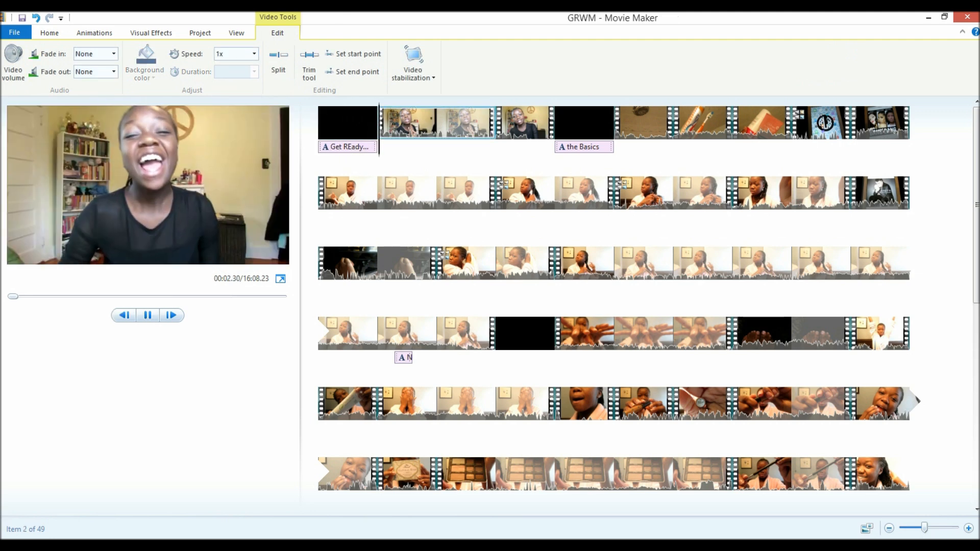
pyautogui.click(347, 123)
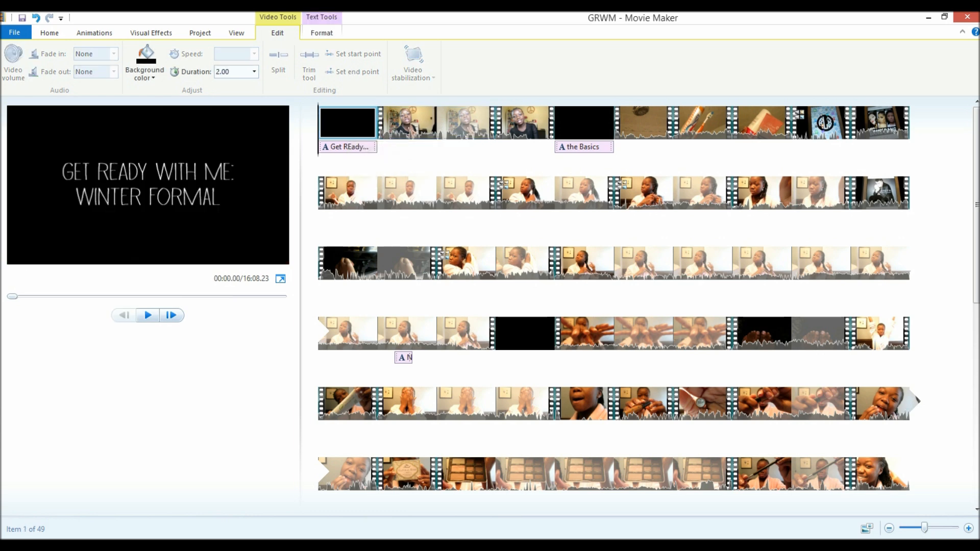
pyautogui.click(147, 315)
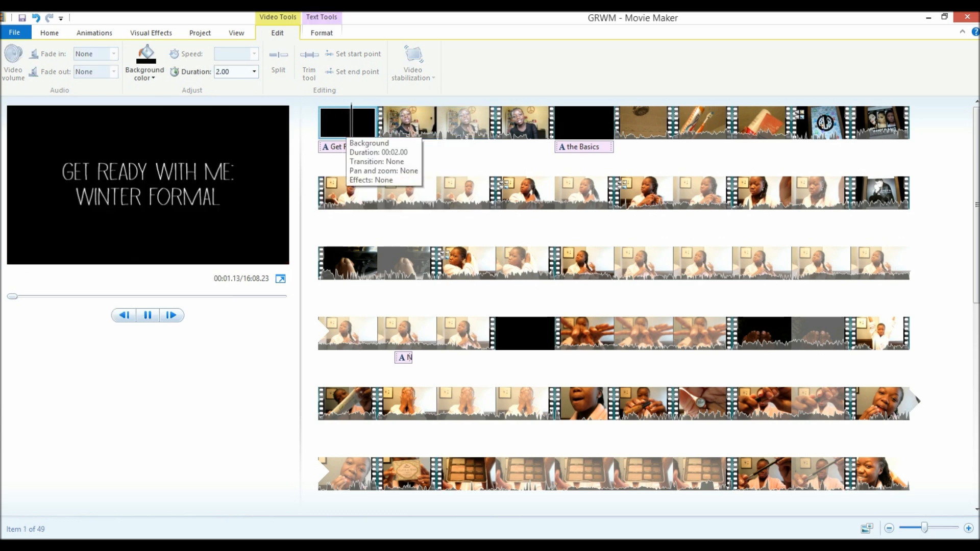
pyautogui.click(49, 32)
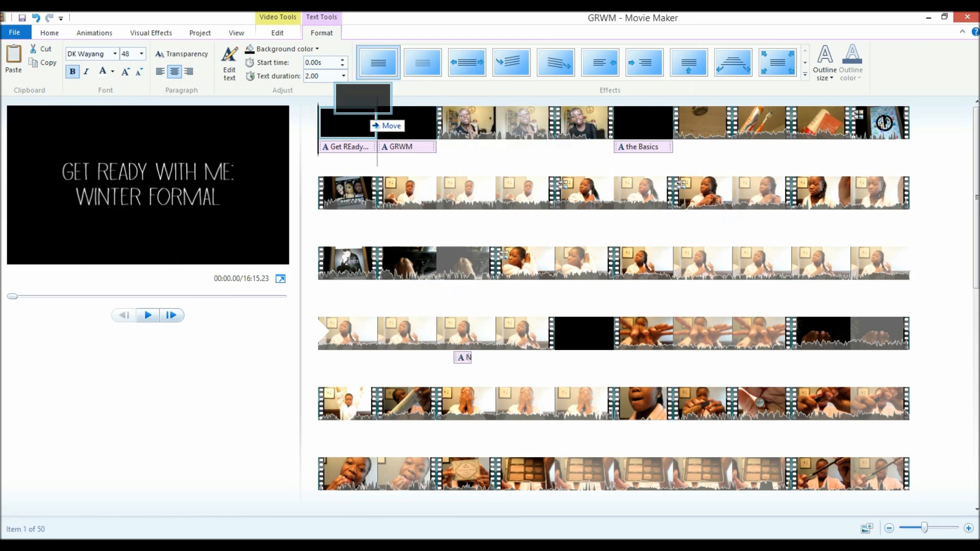
# Step: Select the second title card and set its font to Tamoro Script after trying Astralasia
pyautogui.click(407, 121)
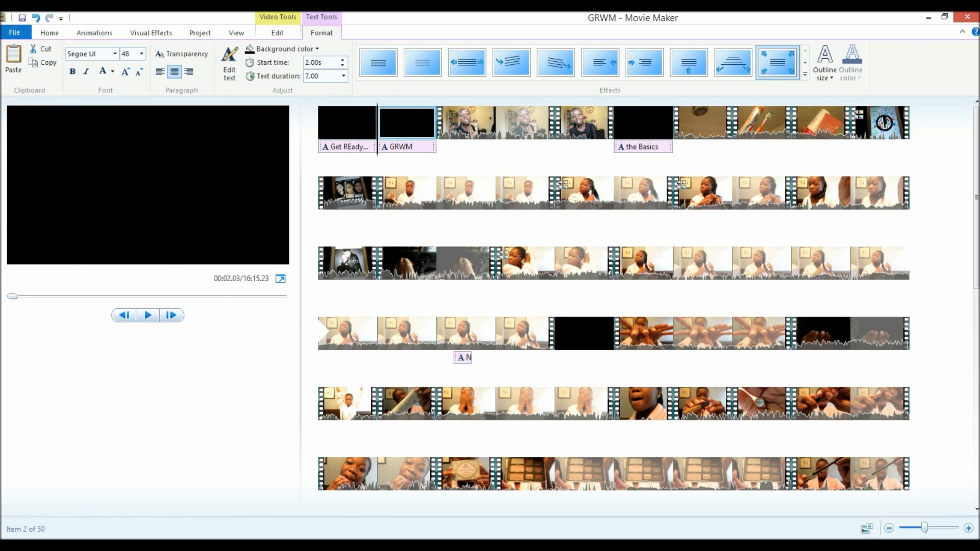
pyautogui.click(114, 54)
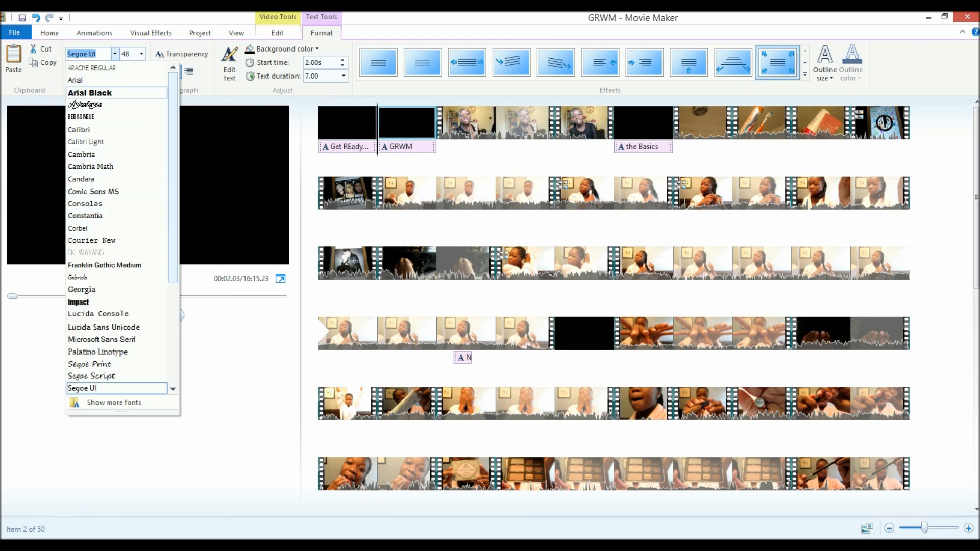
pyautogui.click(86, 104)
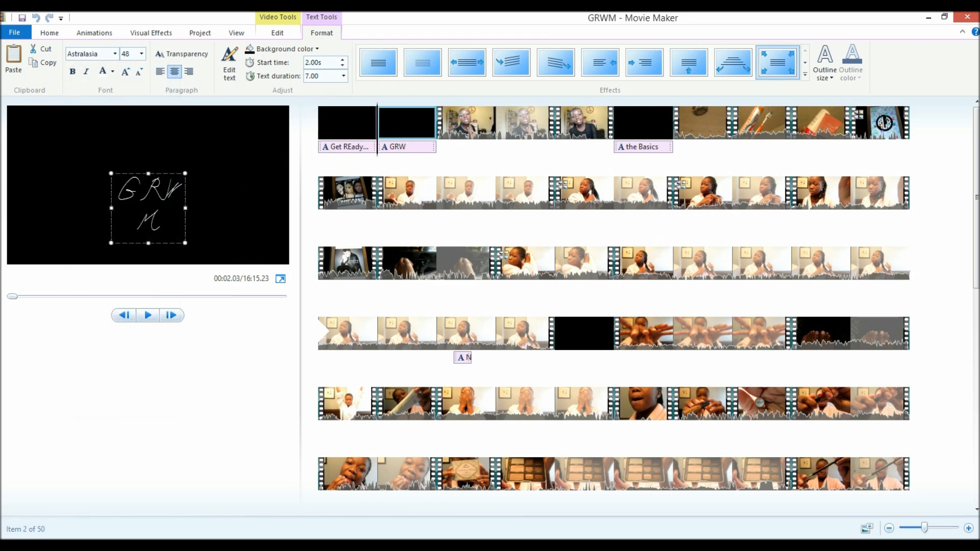
pyautogui.click(114, 54)
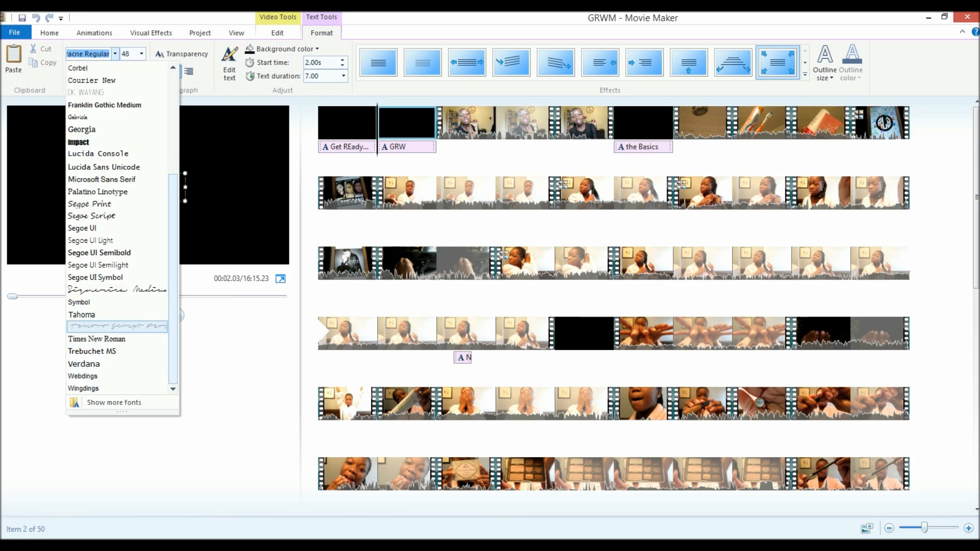
pyautogui.click(116, 326)
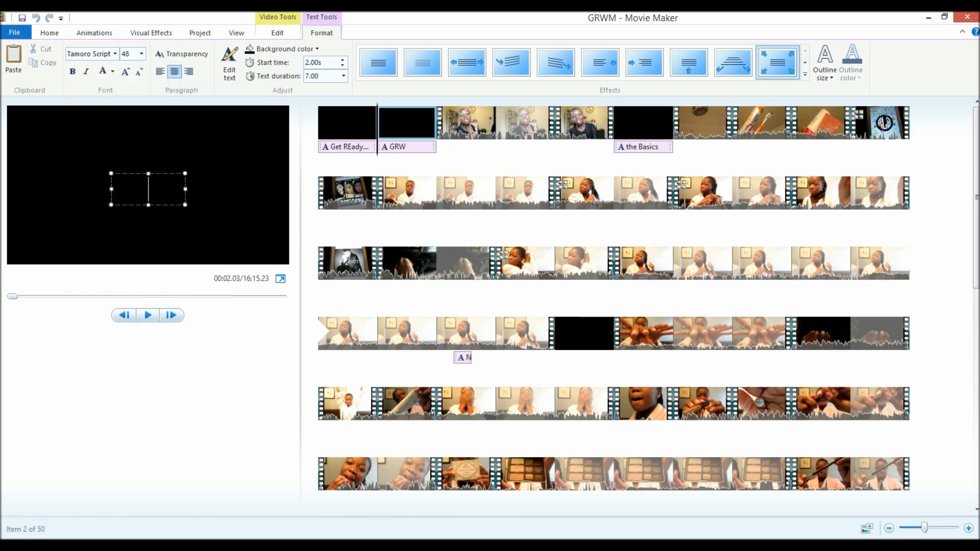
# Step: Type the title as 'call me Rae' and give the card a white background
pyautogui.write('call me')
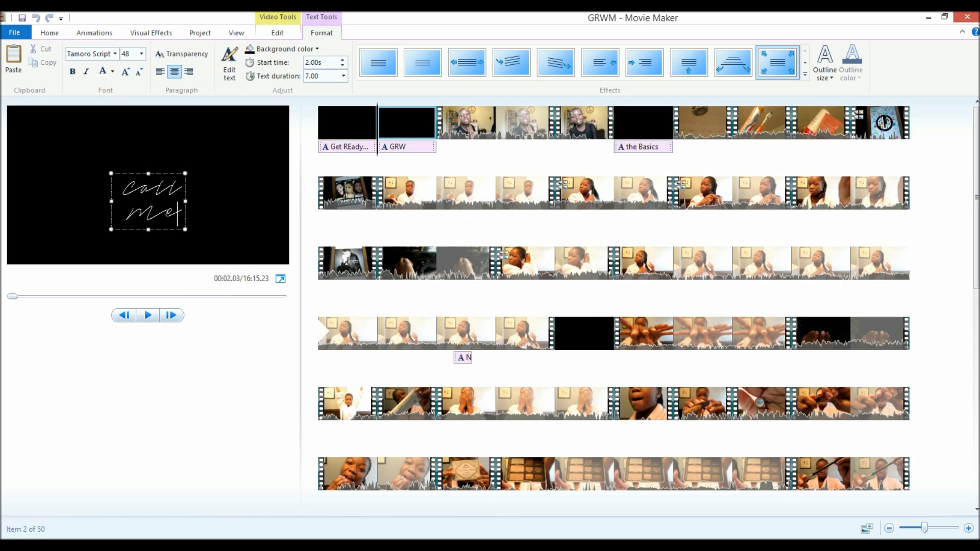
pyautogui.write('Rae')
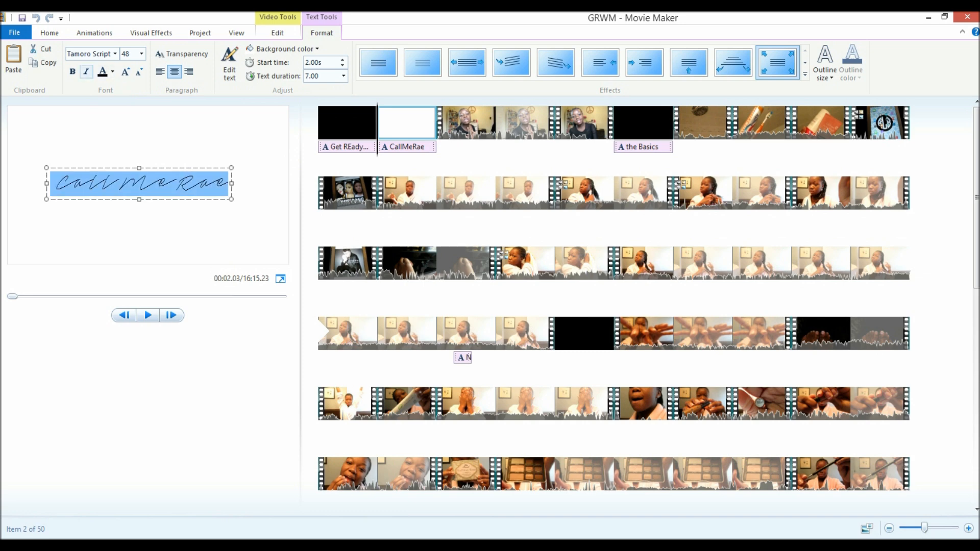
pyautogui.click(71, 72)
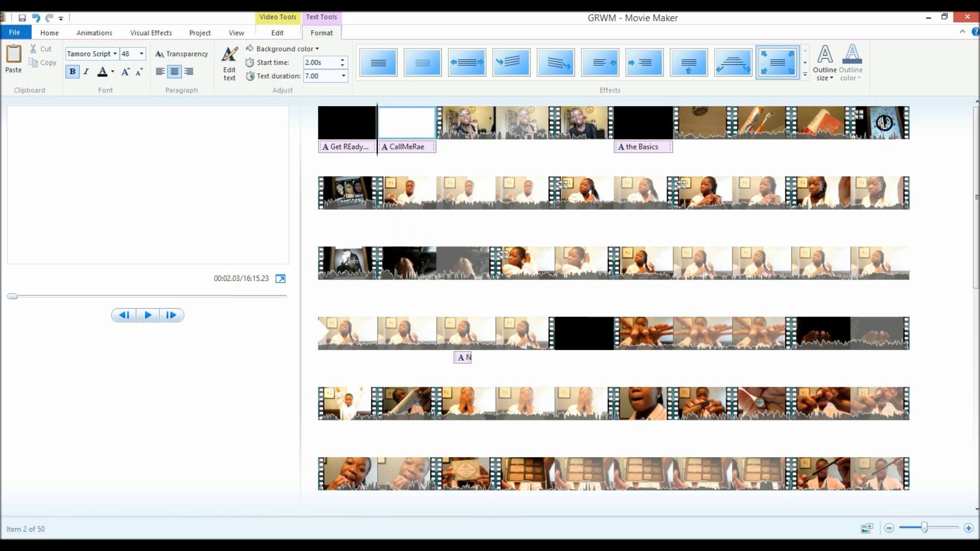
# Step: Set the CallMeRae title card's duration to 2.00 seconds and preview the movie start
pyautogui.click(277, 32)
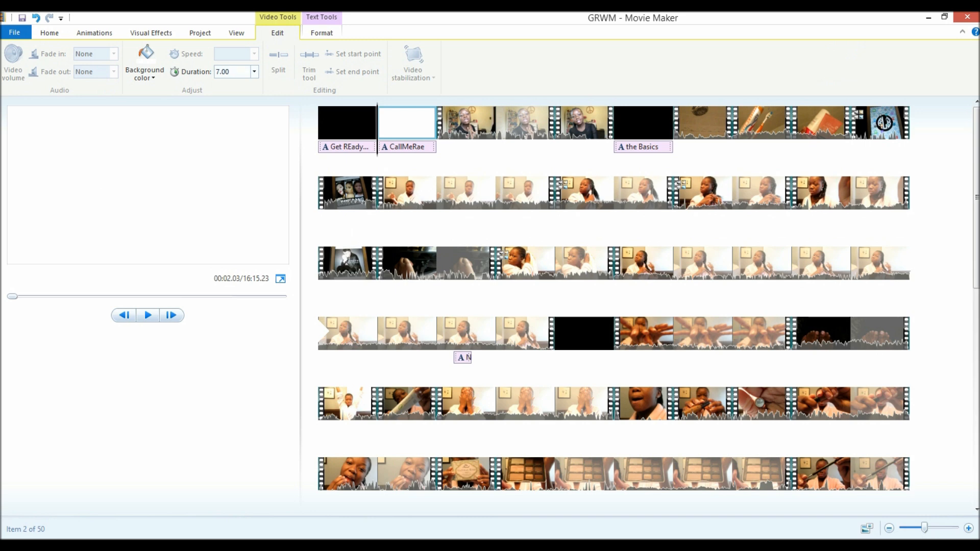
pyautogui.click(348, 121)
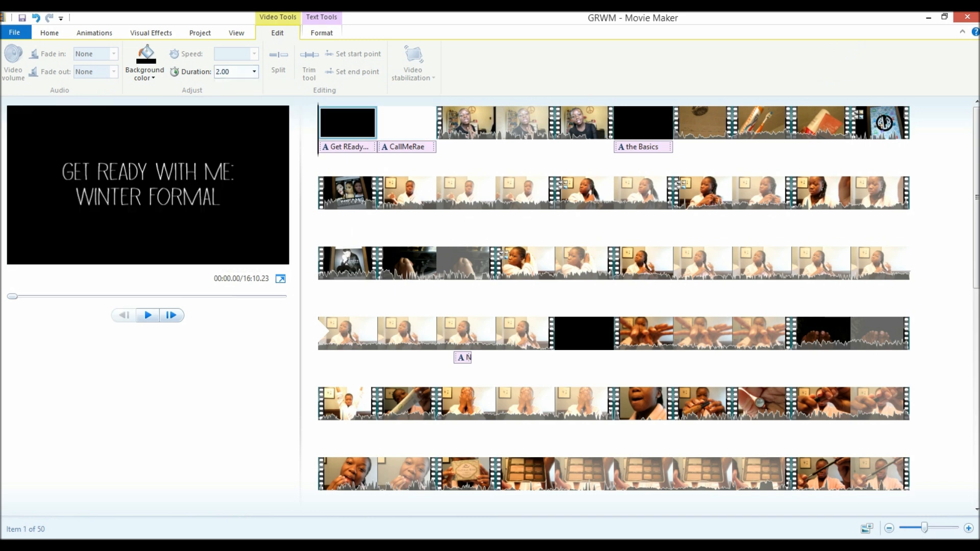
pyautogui.click(147, 315)
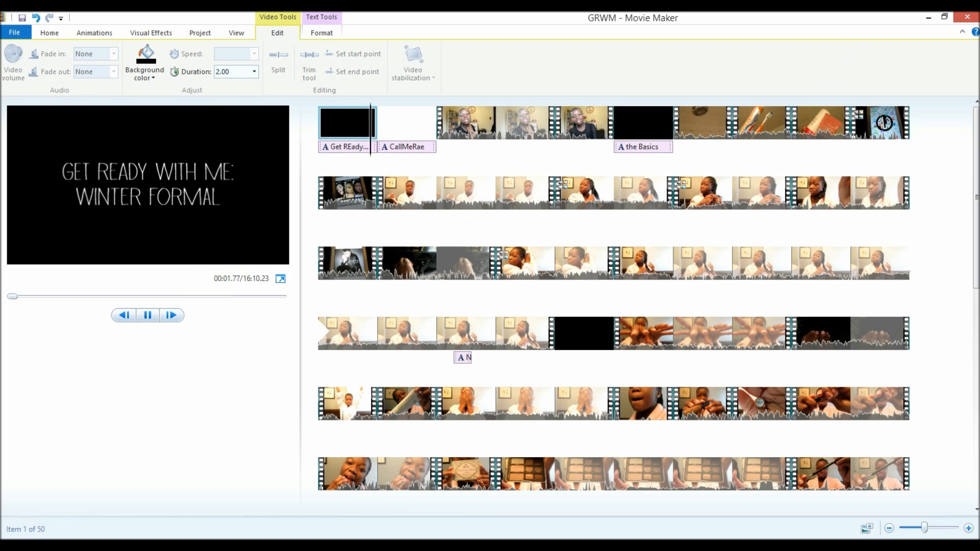
# Step: Return to the Home commands and select the opening title card again
pyautogui.click(404, 122)
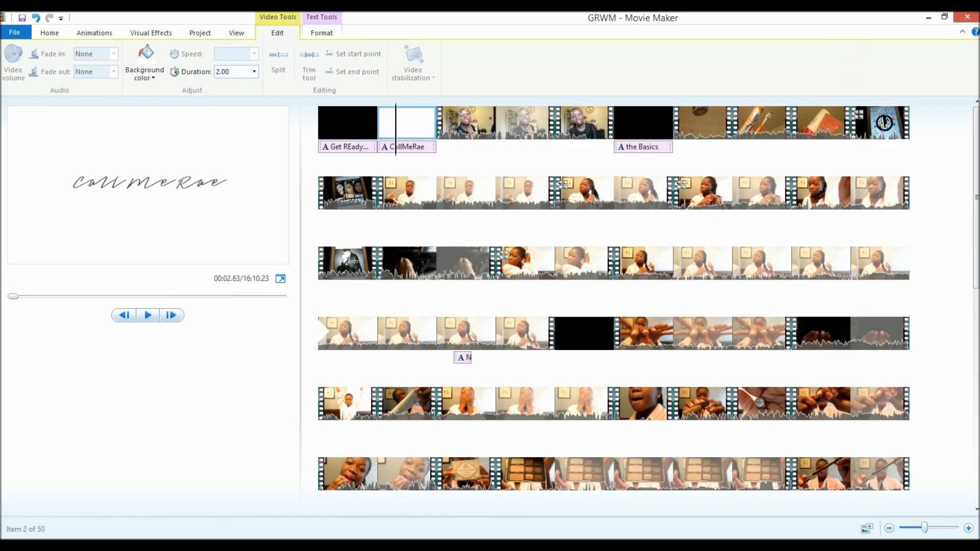
pyautogui.click(49, 33)
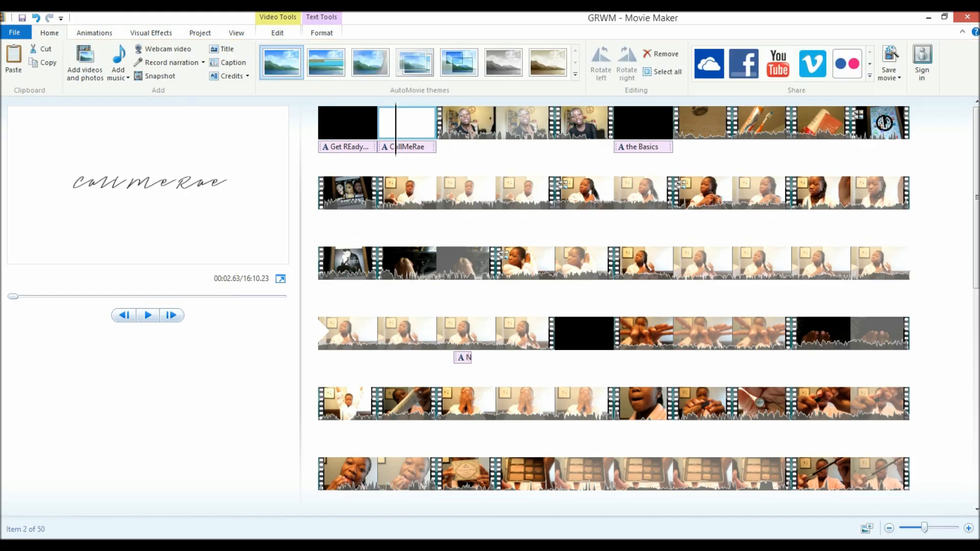
pyautogui.click(347, 122)
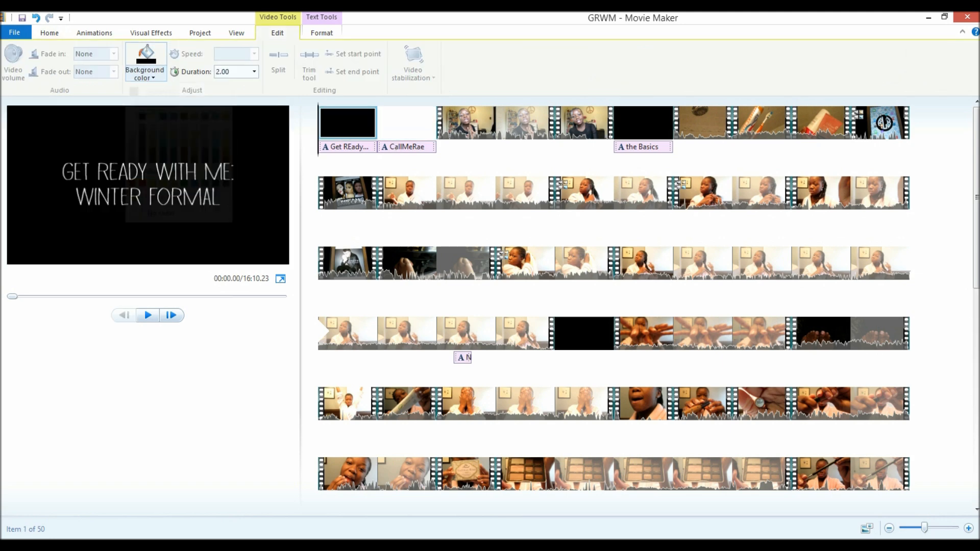
# Step: Try a transition on the opening title card and then remove it again
pyautogui.click(94, 33)
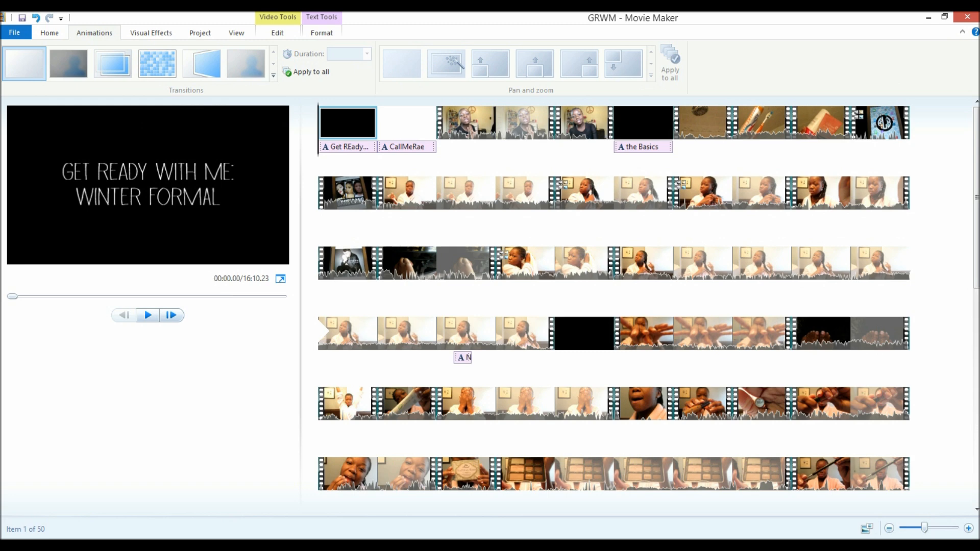
pyautogui.click(157, 63)
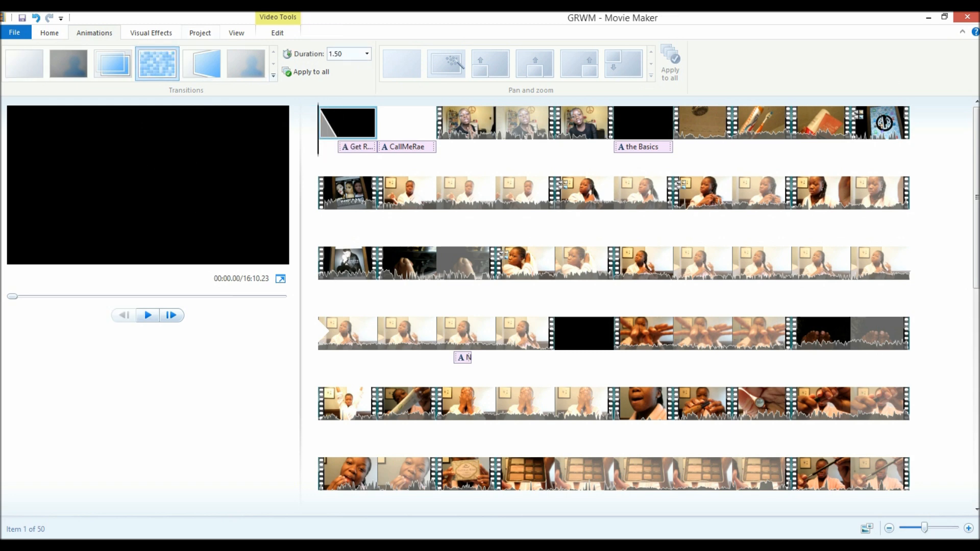
pyautogui.click(348, 122)
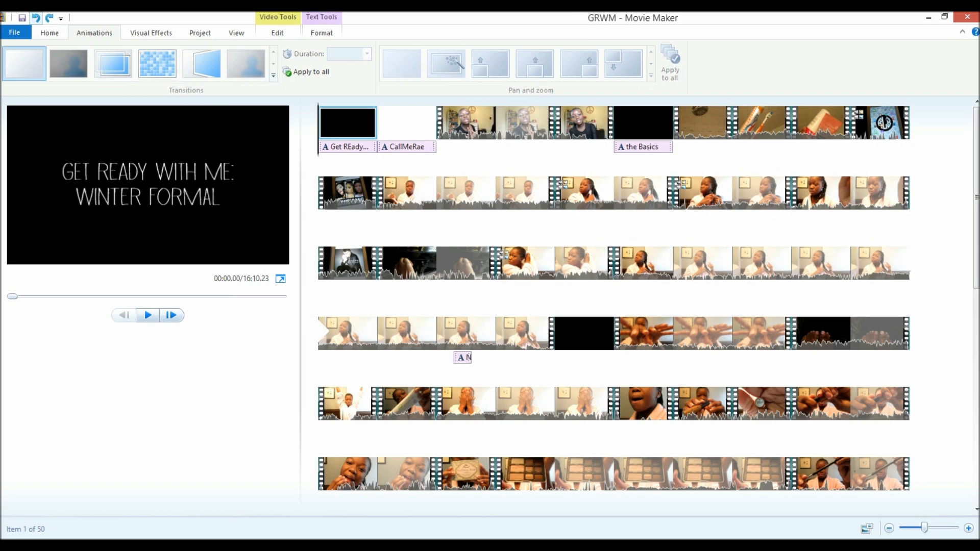
# Step: Show the title text formatting options and select the acne-wash clip
pyautogui.click(321, 32)
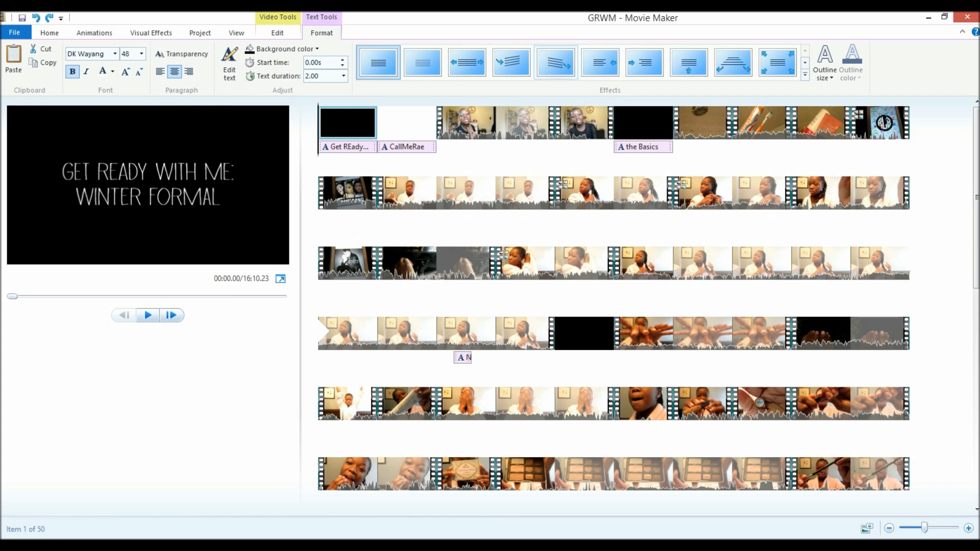
pyautogui.click(406, 122)
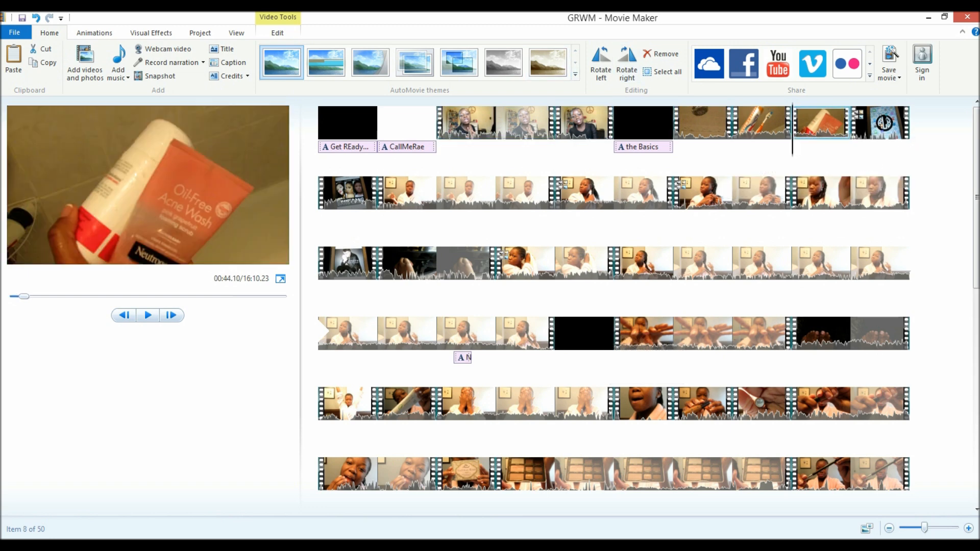
# Step: Add a test caption 'shfgkdjglkj' to the acne-wash clip in bold DK Wayang
pyautogui.click(228, 63)
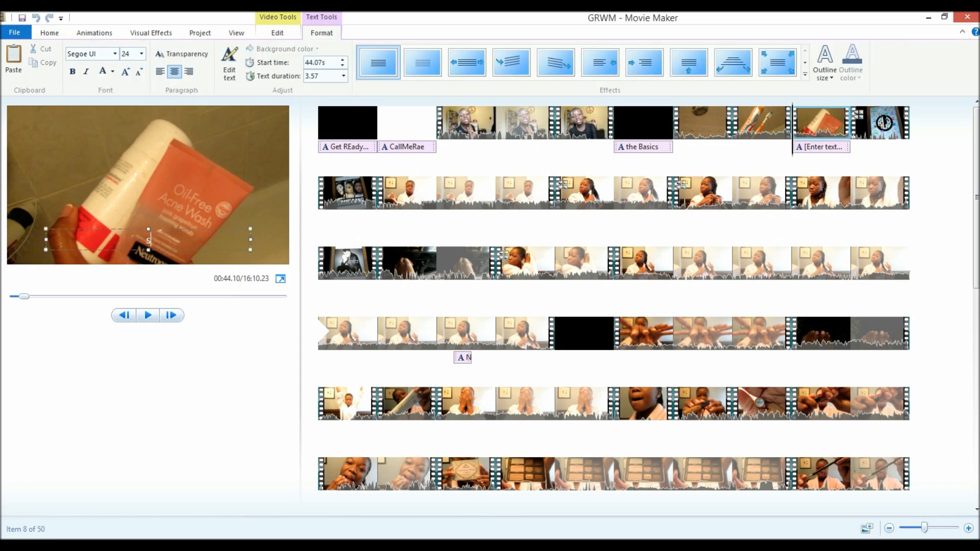
pyautogui.write('shfgkdjglk')
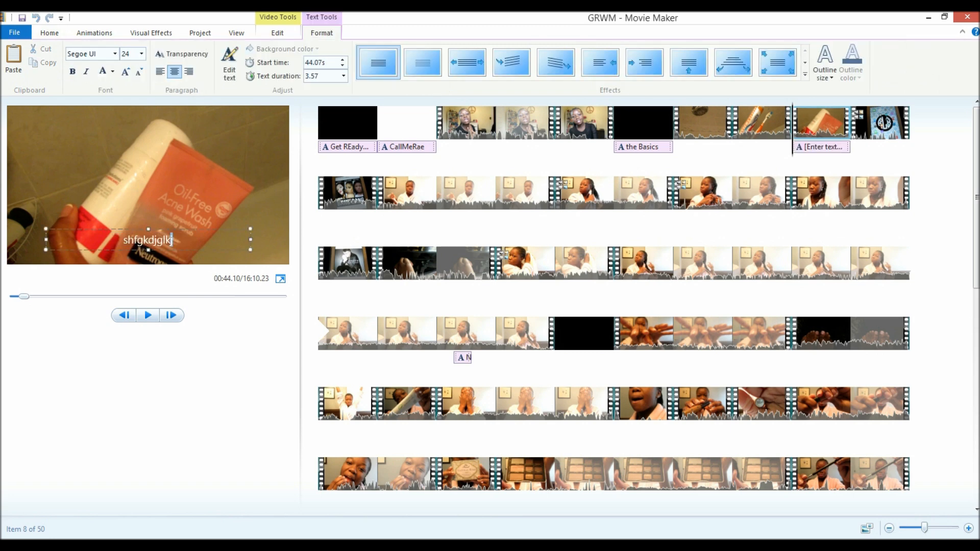
pyautogui.click(114, 54)
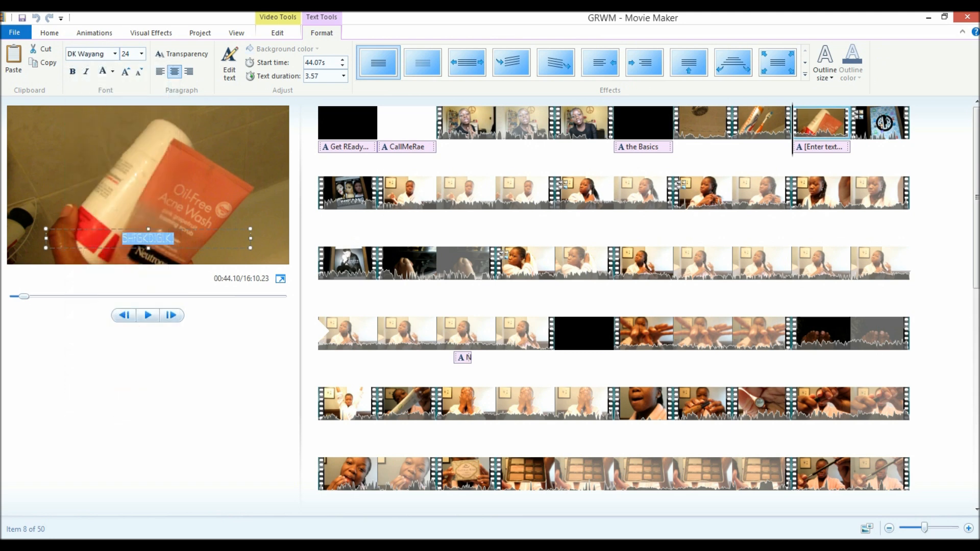
pyautogui.click(71, 71)
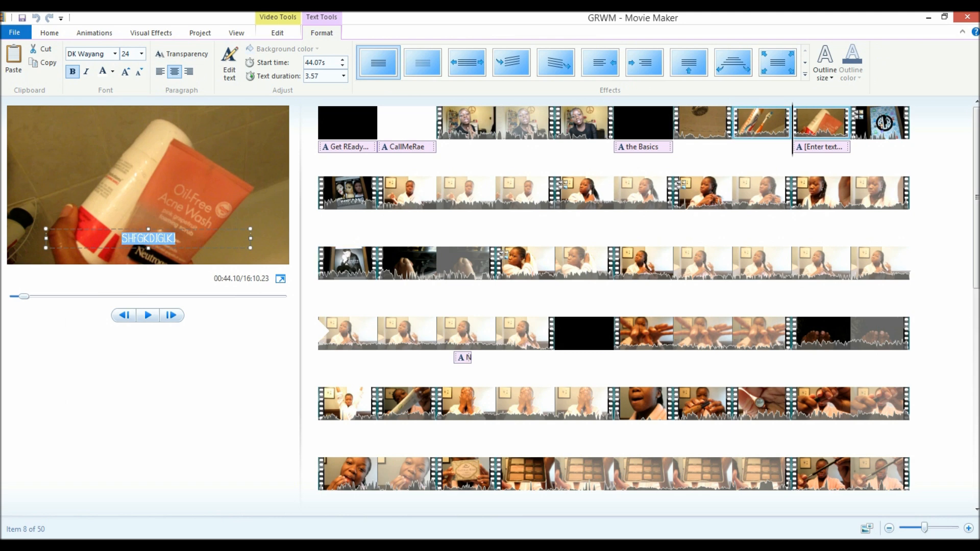
# Step: Try an outline size and a font size on the test caption before discarding it
pyautogui.click(825, 59)
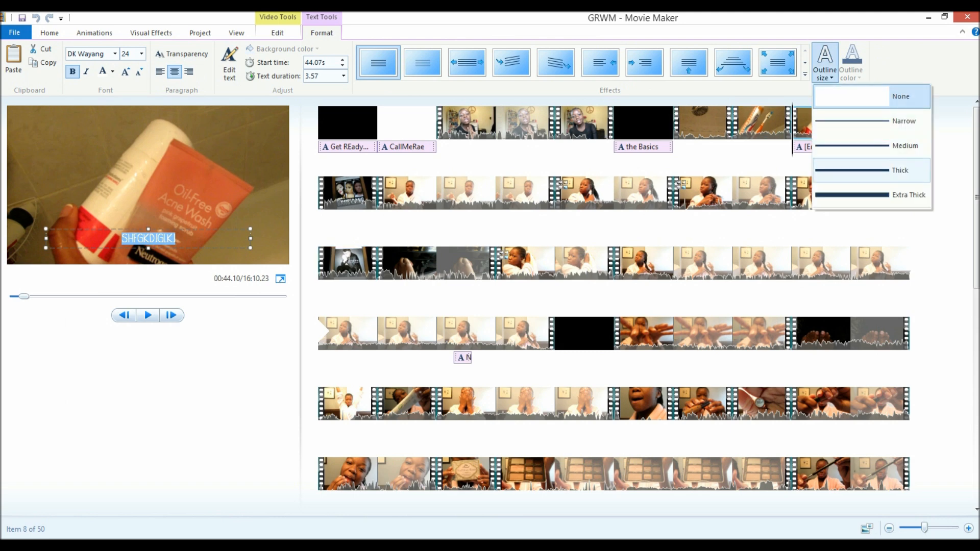
pyautogui.click(900, 96)
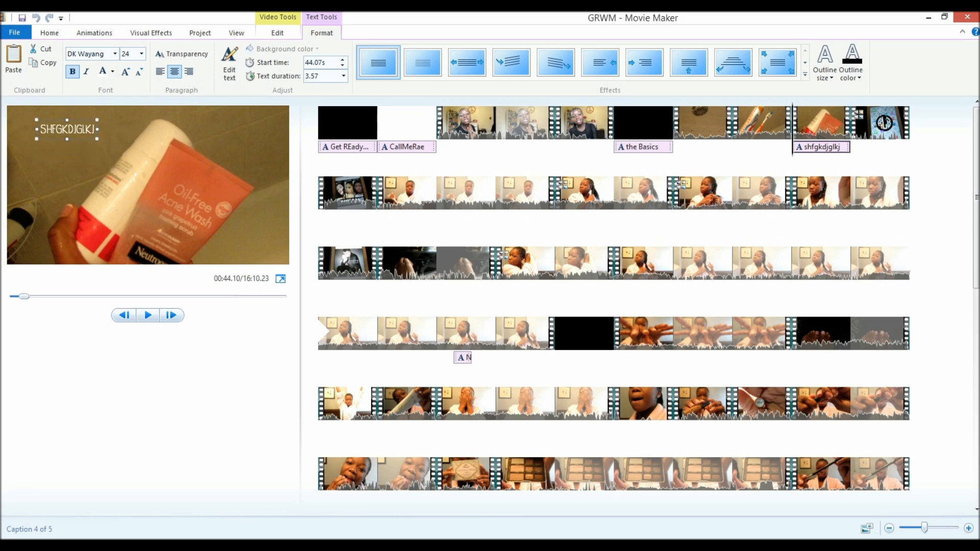
pyautogui.doubleClick(69, 129)
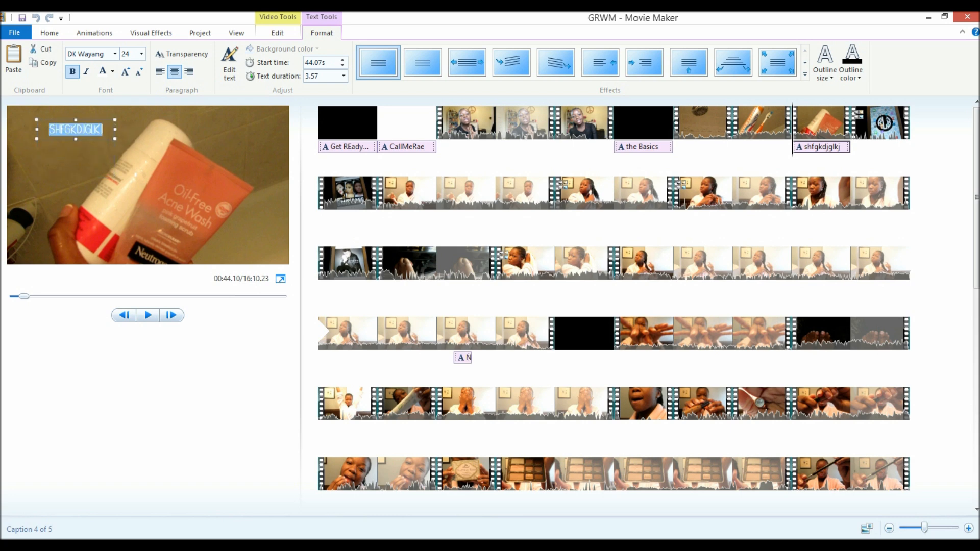
pyautogui.click(141, 54)
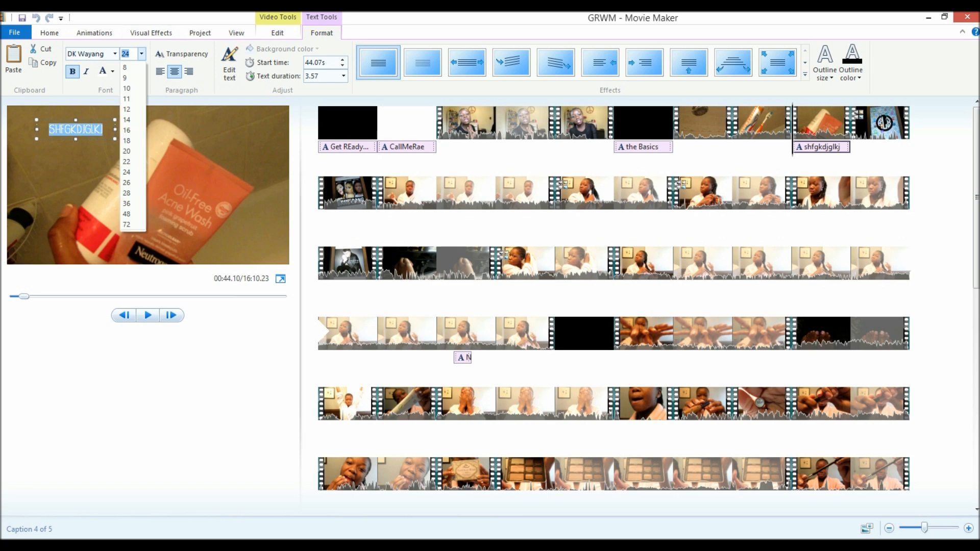
pyautogui.click(126, 203)
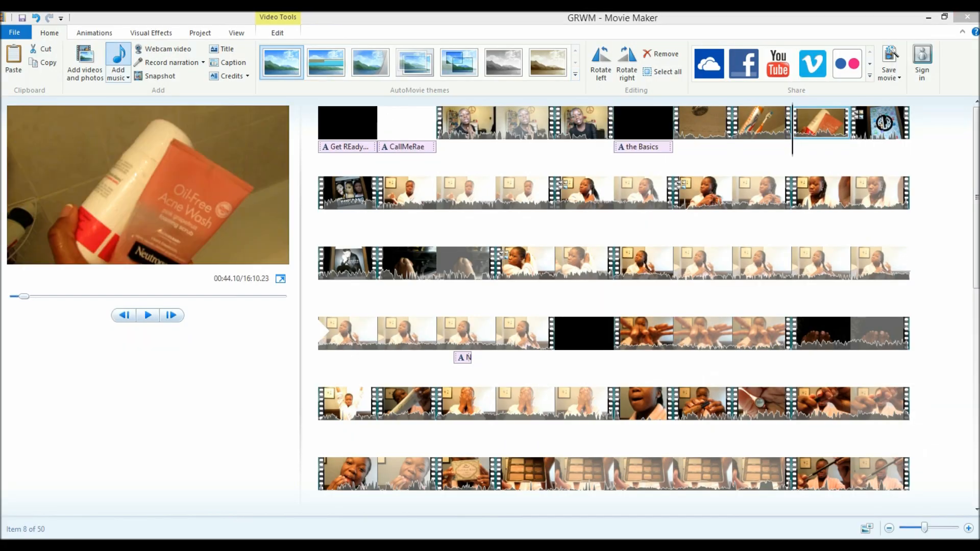
pyautogui.click(116, 60)
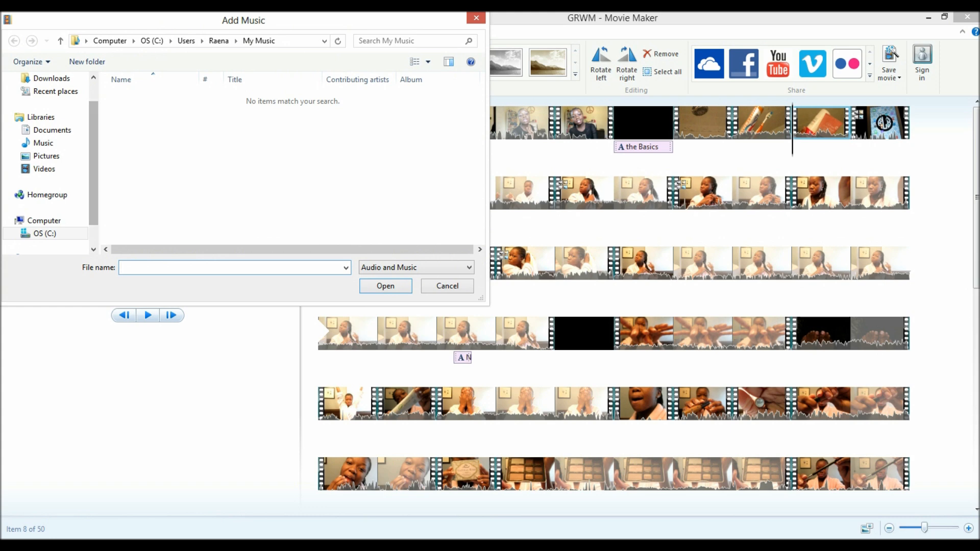
pyautogui.click(447, 285)
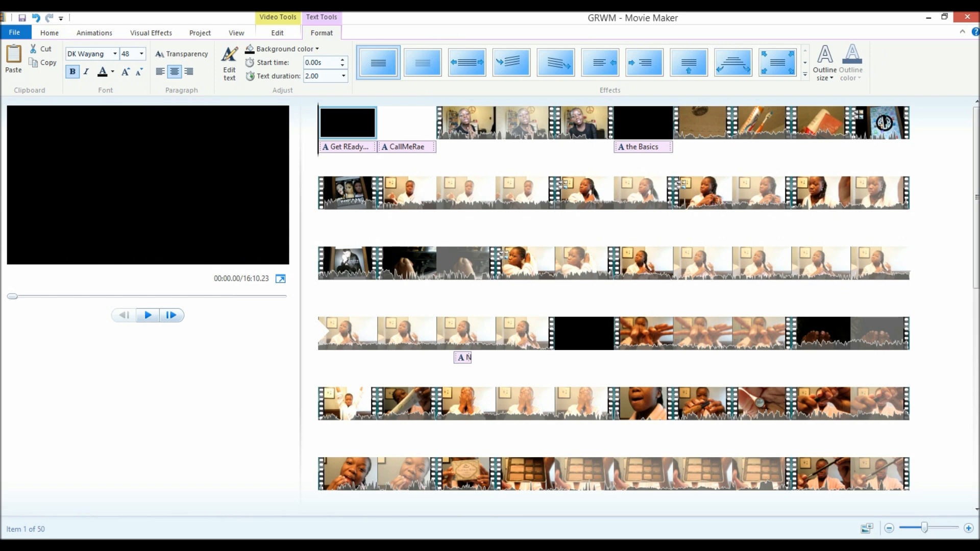
pyautogui.click(147, 316)
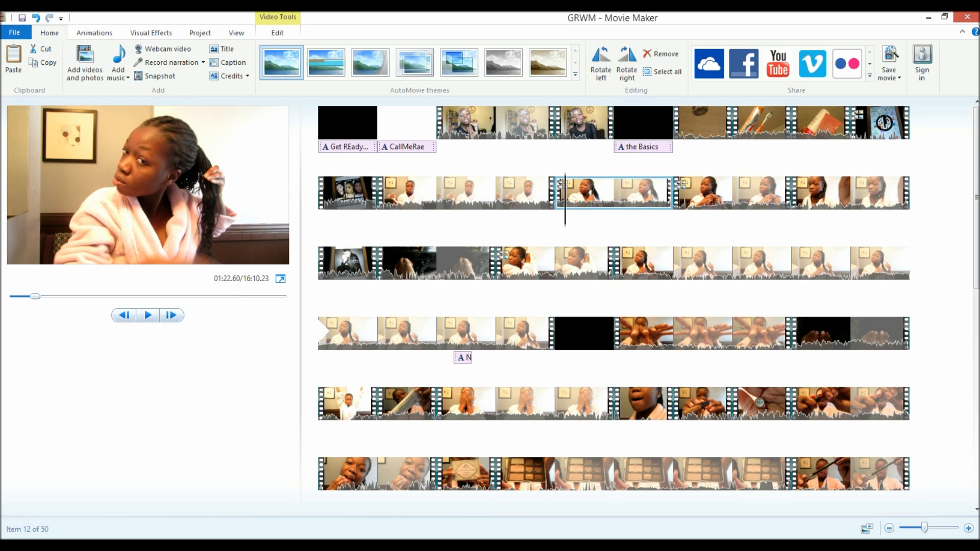
pyautogui.click(150, 33)
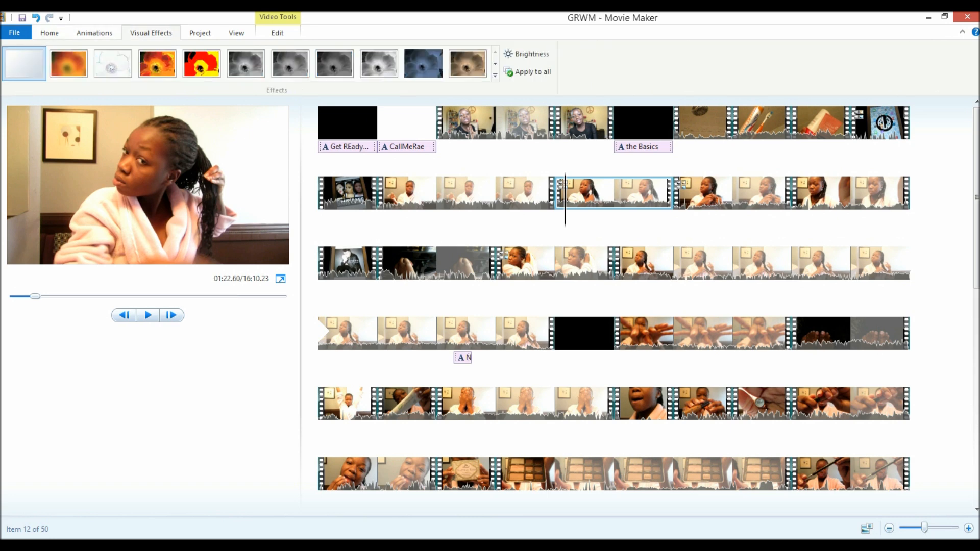
pyautogui.click(276, 33)
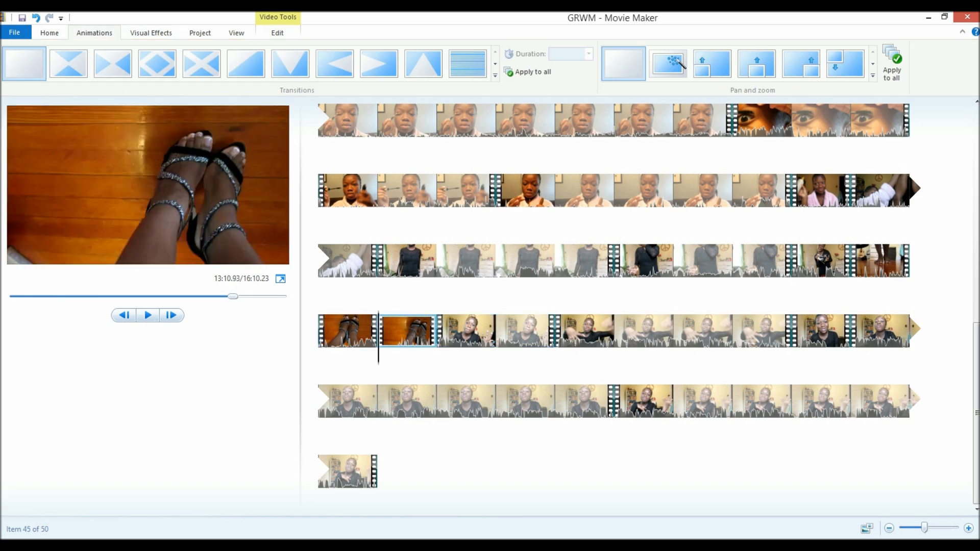
pyautogui.click(236, 33)
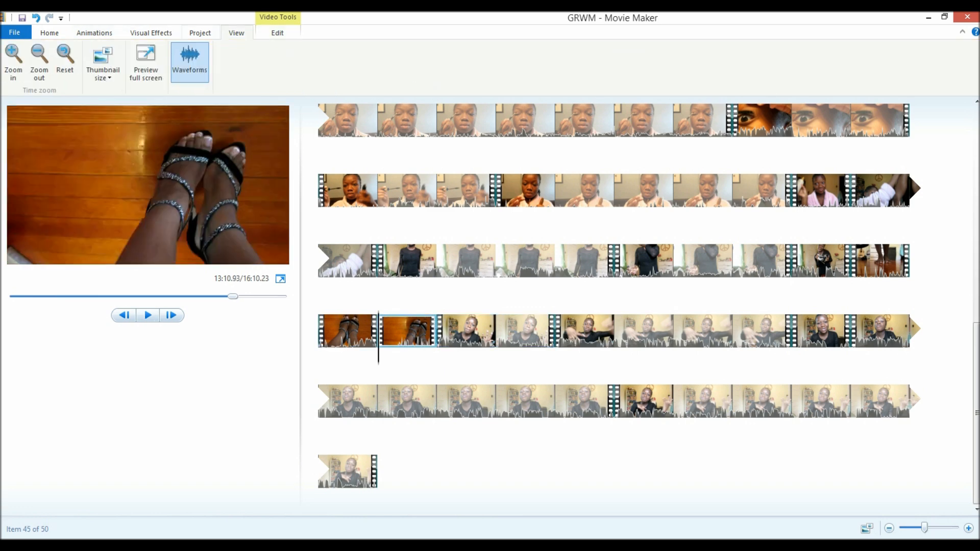
pyautogui.click(151, 33)
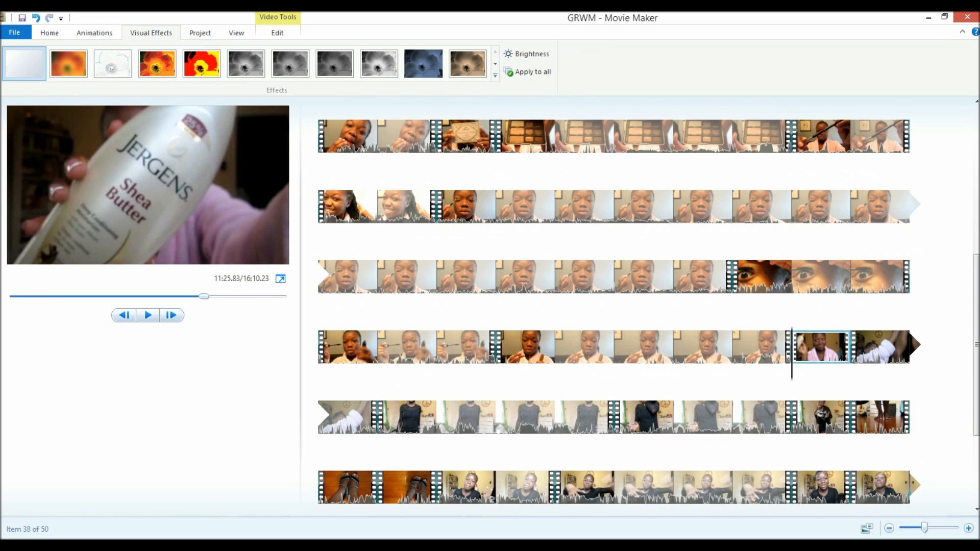
# Step: Play the robe clip to 11:37.47 and split it there, bringing the project to 51 items
pyautogui.click(147, 316)
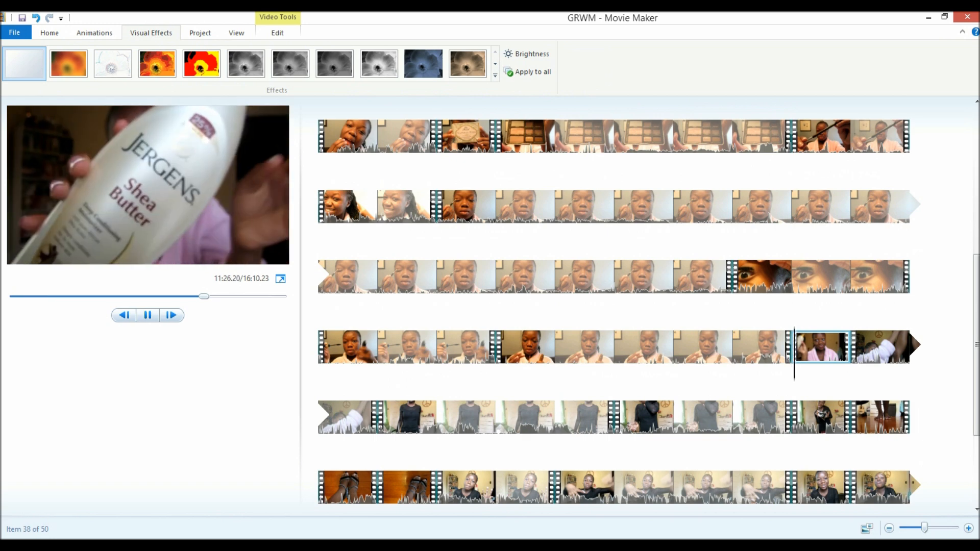
pyautogui.click(147, 315)
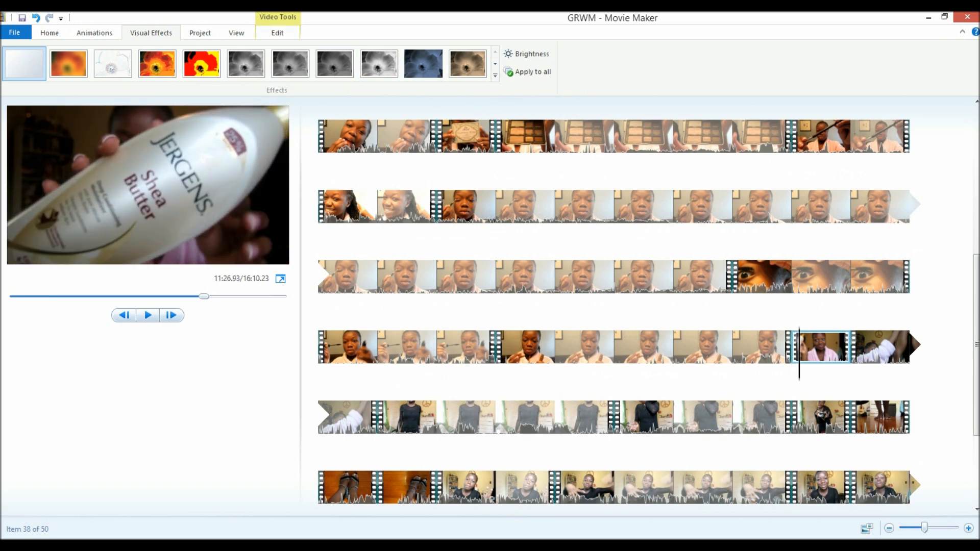
pyautogui.click(277, 32)
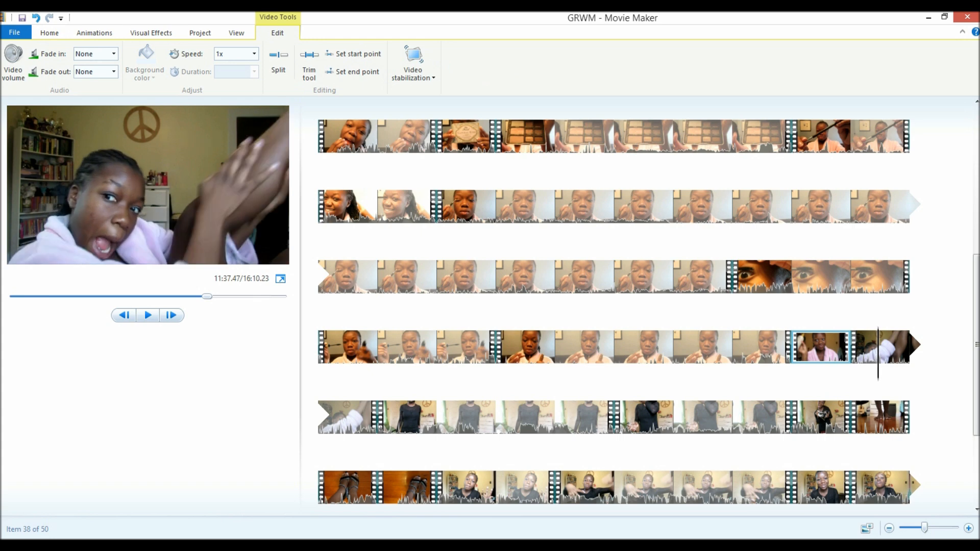
pyautogui.click(884, 347)
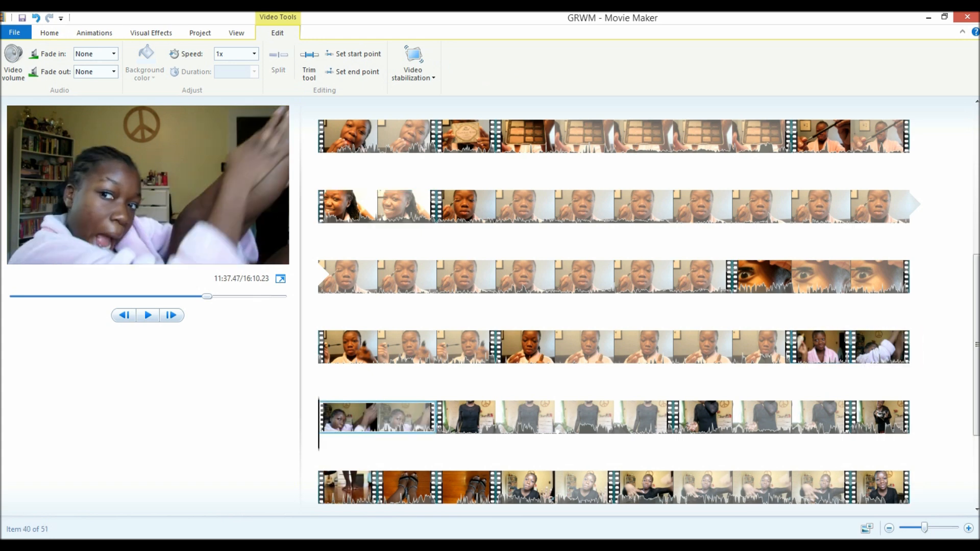
pyautogui.click(94, 33)
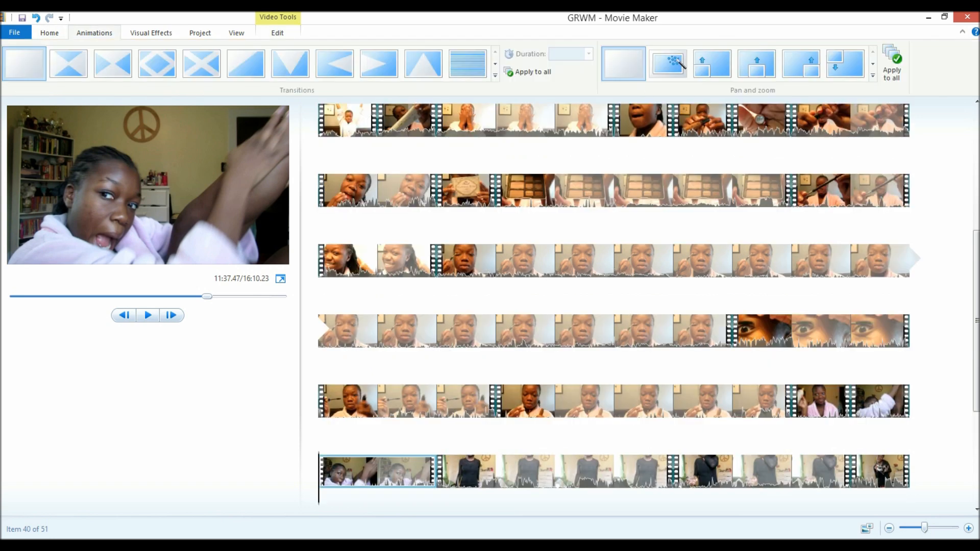
# Step: Give the second robe piece a zoom-in Pan and zoom motion and the Black and white effect
pyautogui.click(147, 315)
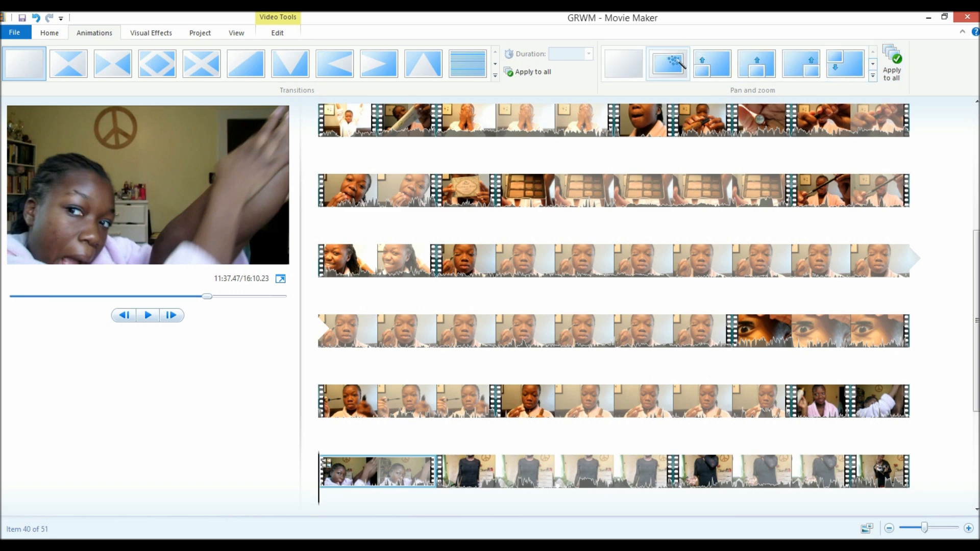
pyautogui.click(147, 316)
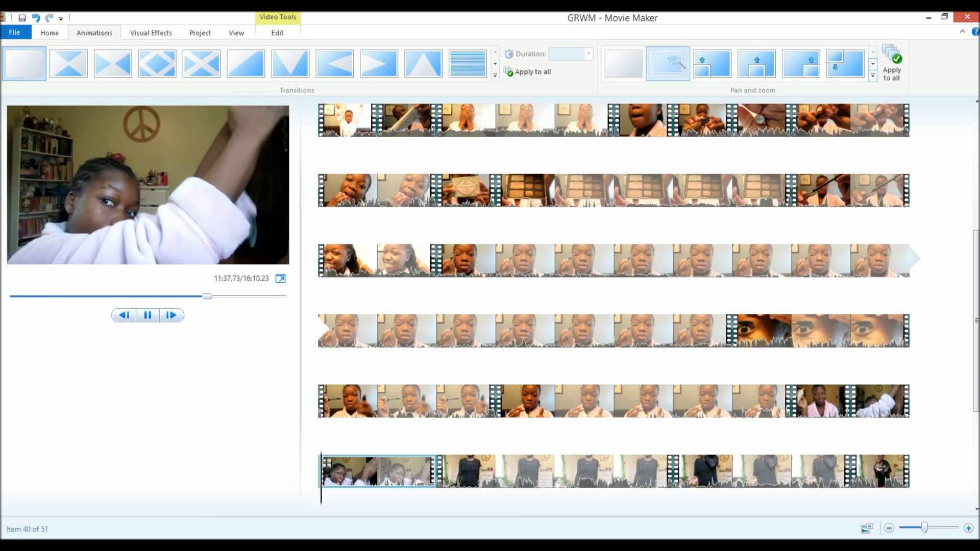
pyautogui.click(147, 315)
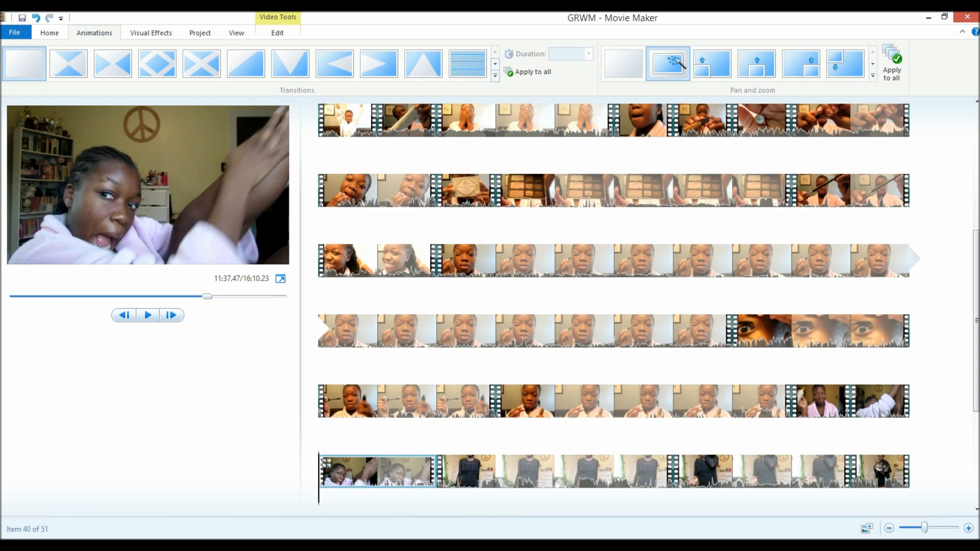
pyautogui.click(152, 32)
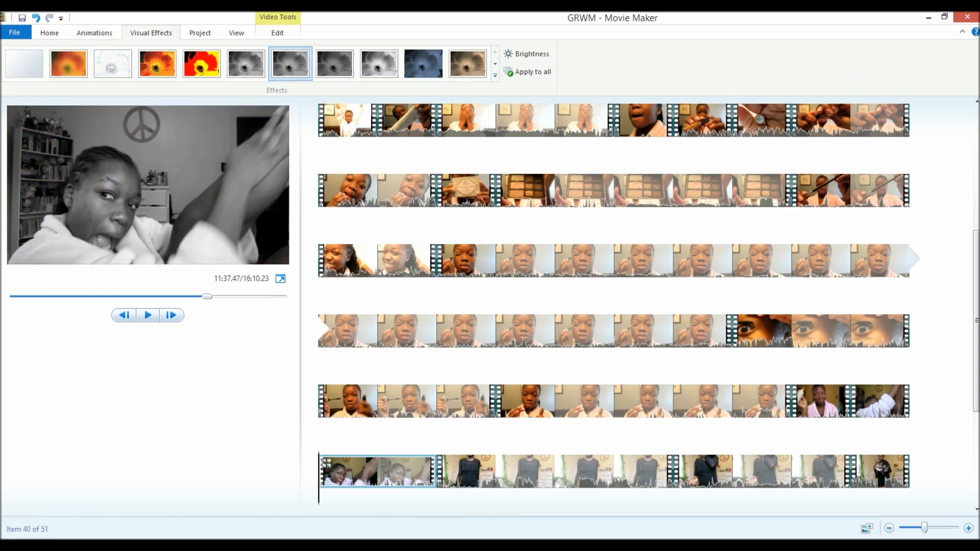
pyautogui.click(147, 315)
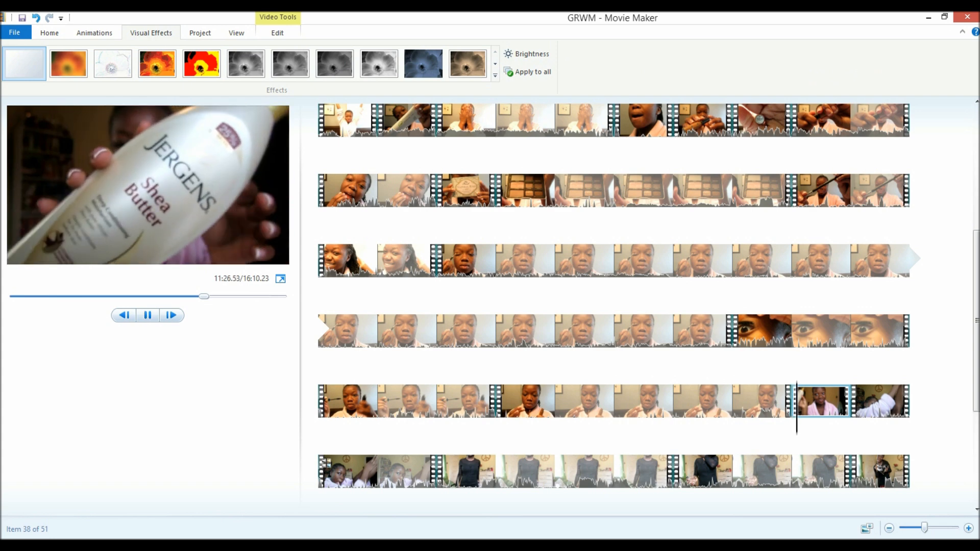
# Step: Select the later robe clip around item 47 and review its playback speed options
pyautogui.rightClick(812, 401)
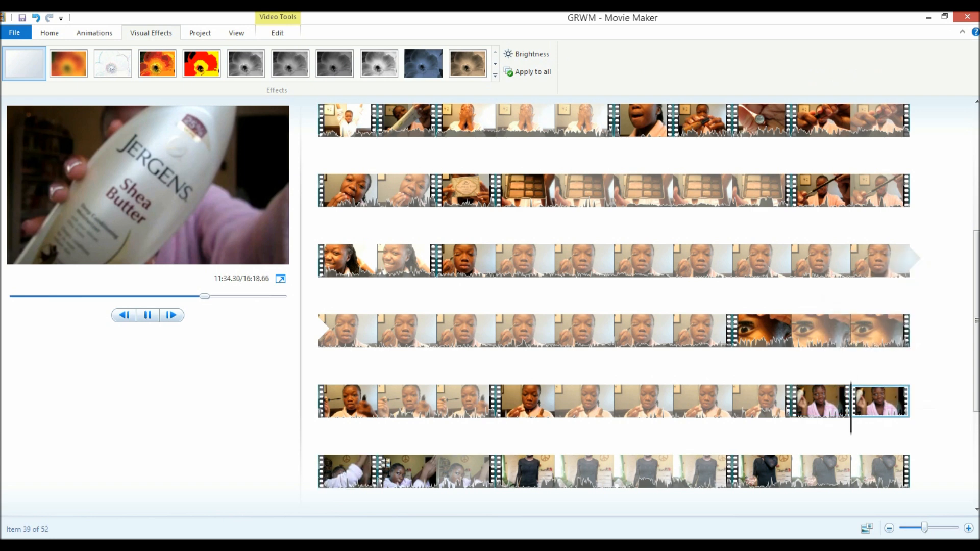
pyautogui.click(148, 315)
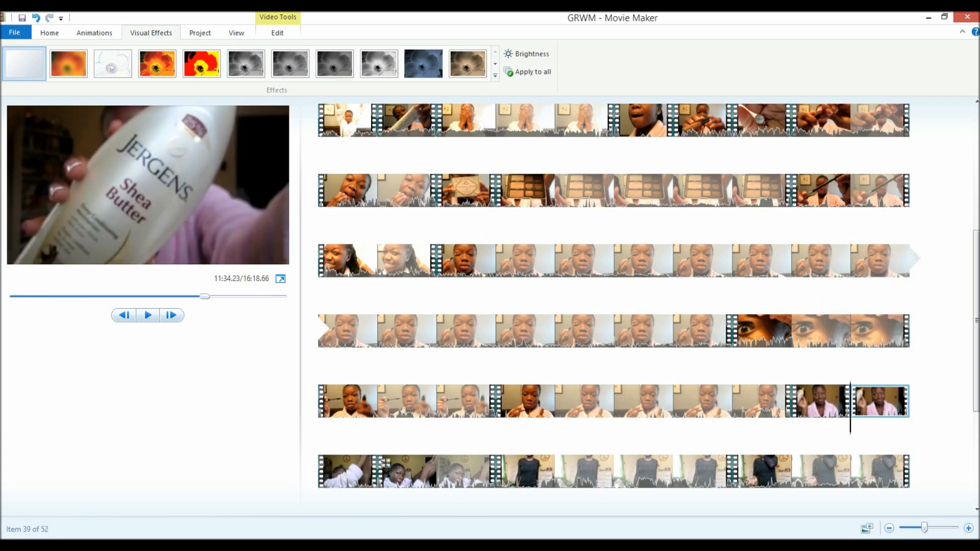
pyautogui.click(49, 33)
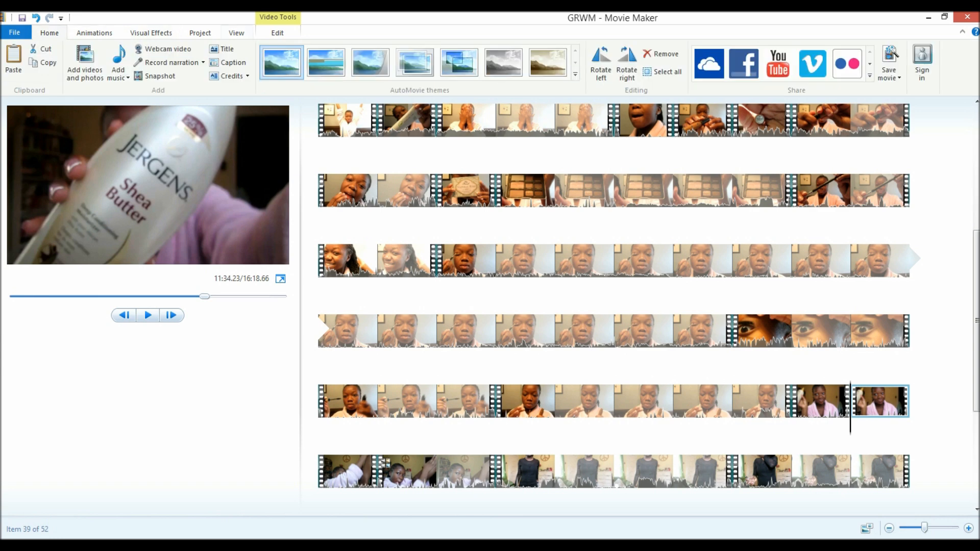
pyautogui.click(254, 54)
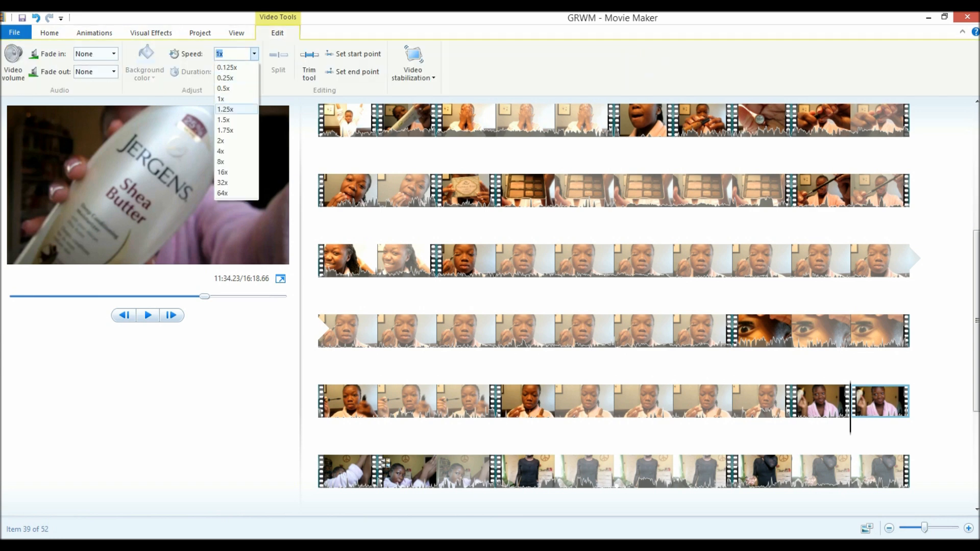
pyautogui.click(221, 99)
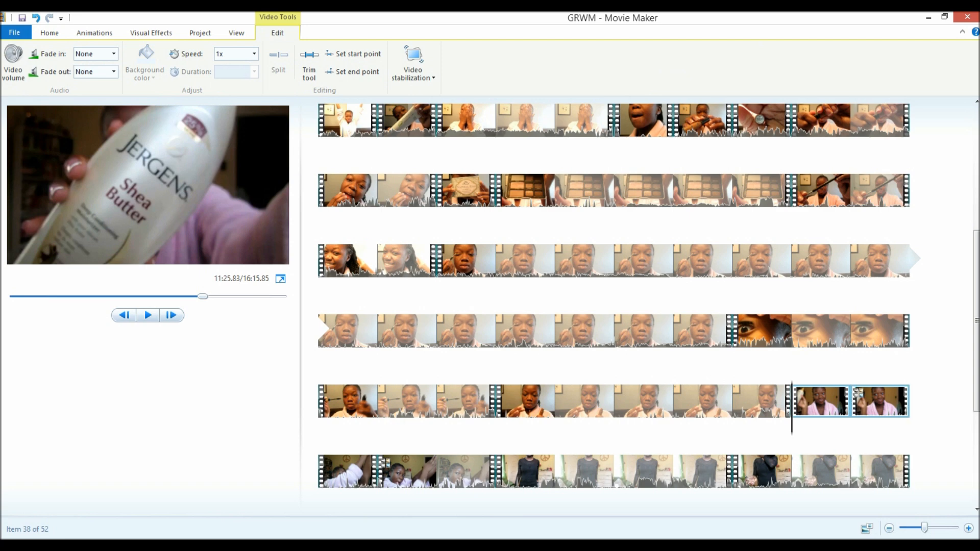
# Step: Set the second half of the split clip's speed and play it back to check
pyautogui.click(254, 54)
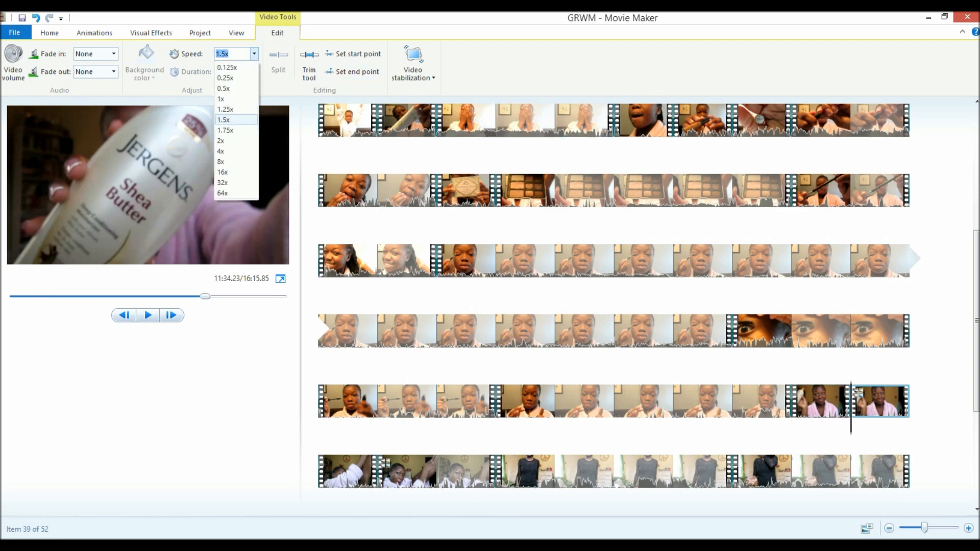
pyautogui.click(221, 99)
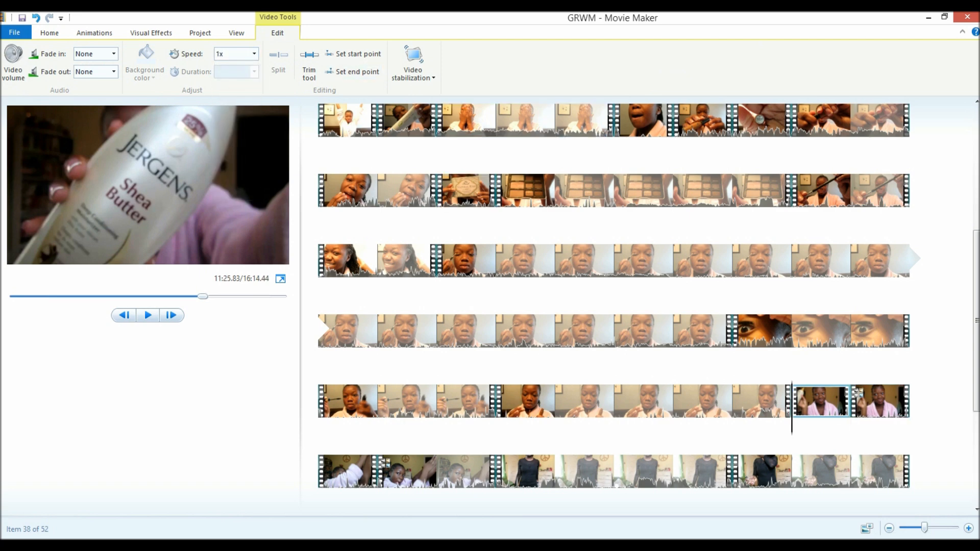
pyautogui.click(147, 316)
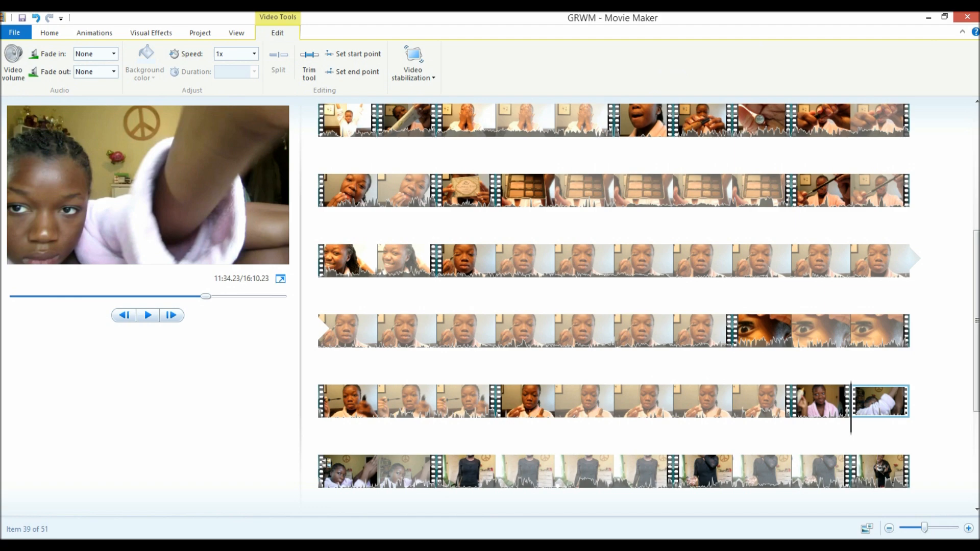
pyautogui.scroll(-3)
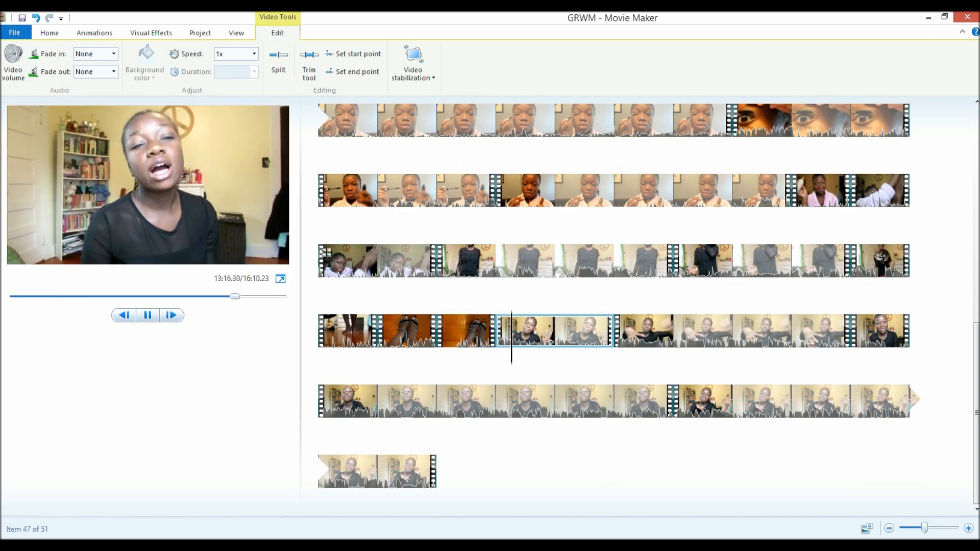
# Step: Preview a couple of visual effects on clip 47, then show the transition and pan-and-zoom choices
pyautogui.click(150, 32)
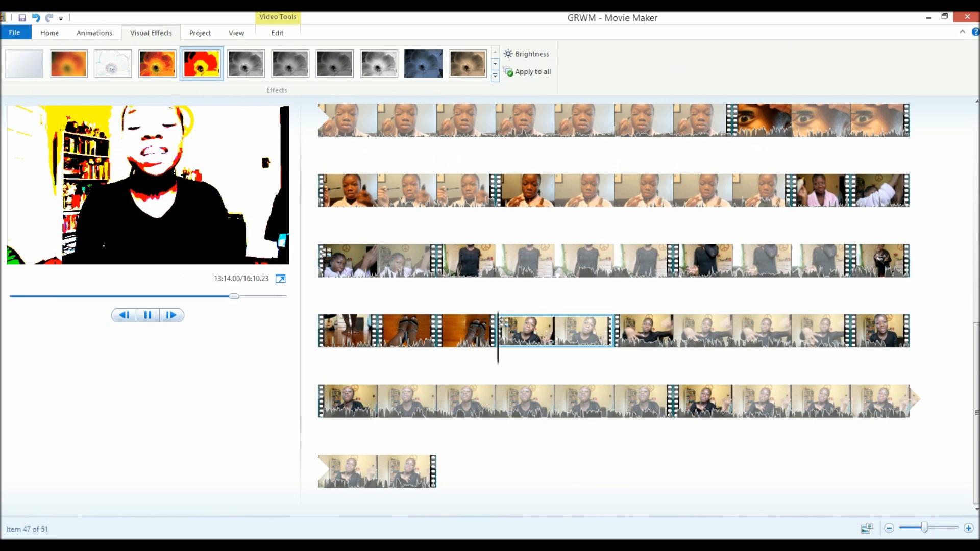
pyautogui.click(68, 63)
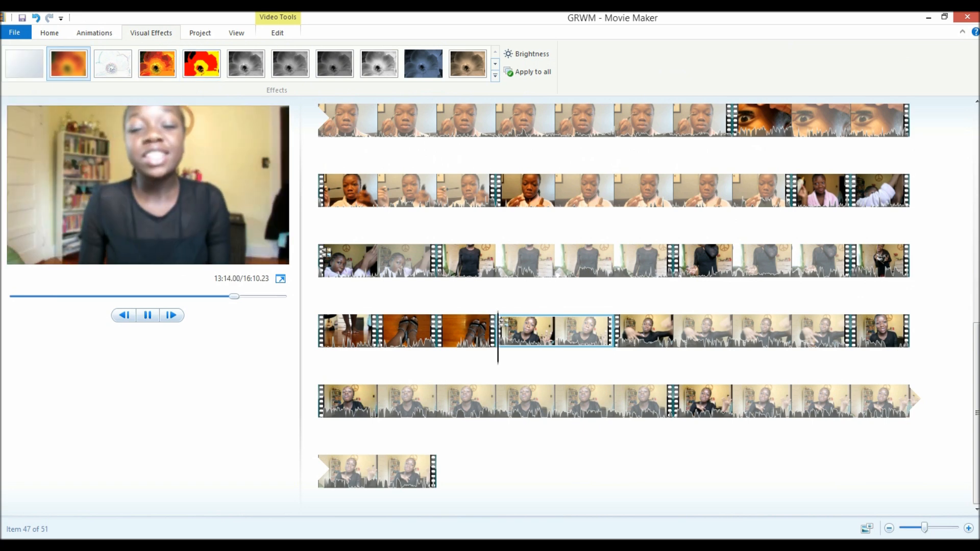
pyautogui.click(147, 316)
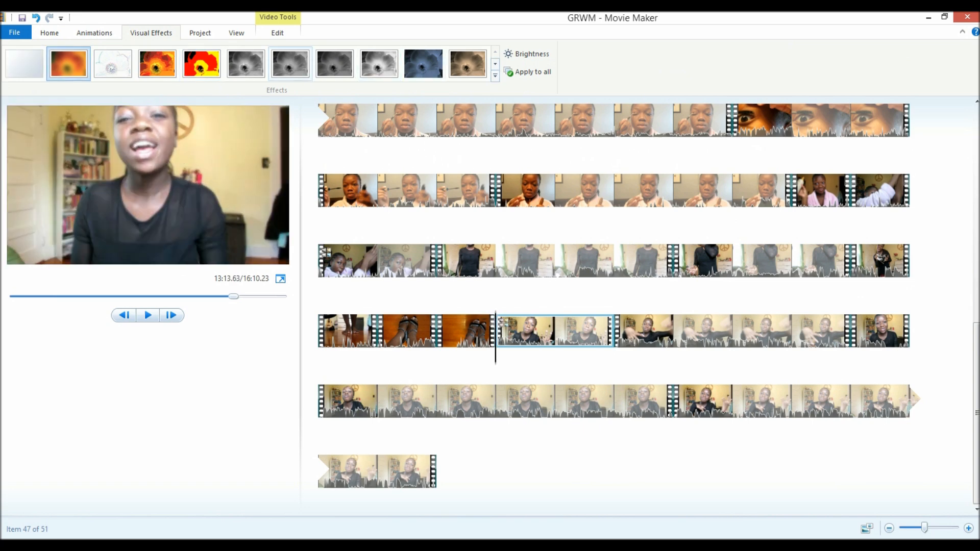
pyautogui.click(94, 33)
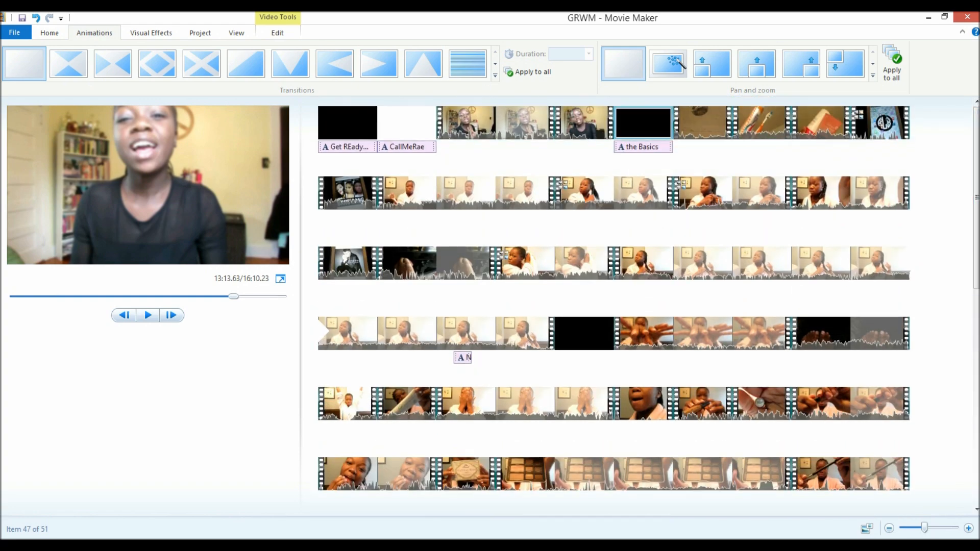
# Step: Return to the Home options and view the Save movie settings list with the HD formats
pyautogui.click(49, 32)
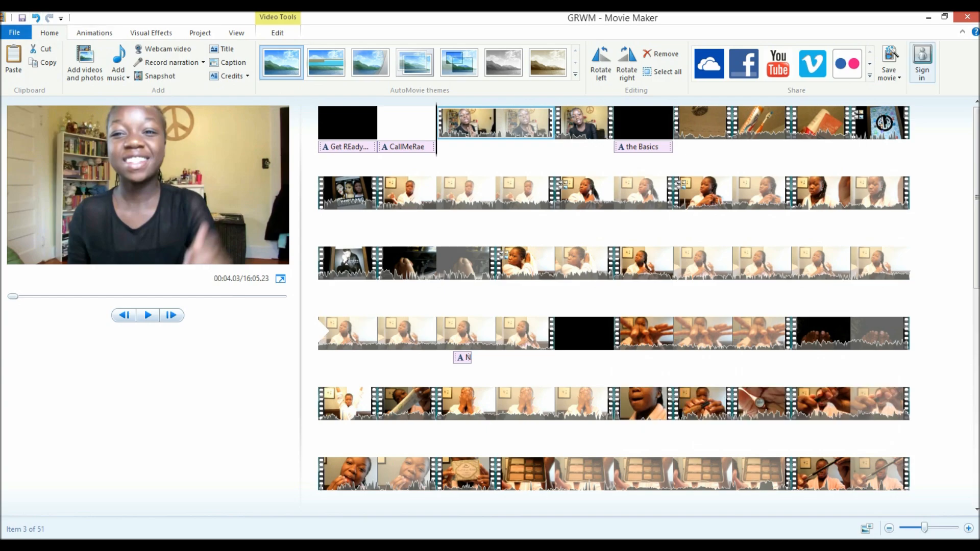
pyautogui.moveTo(889, 62)
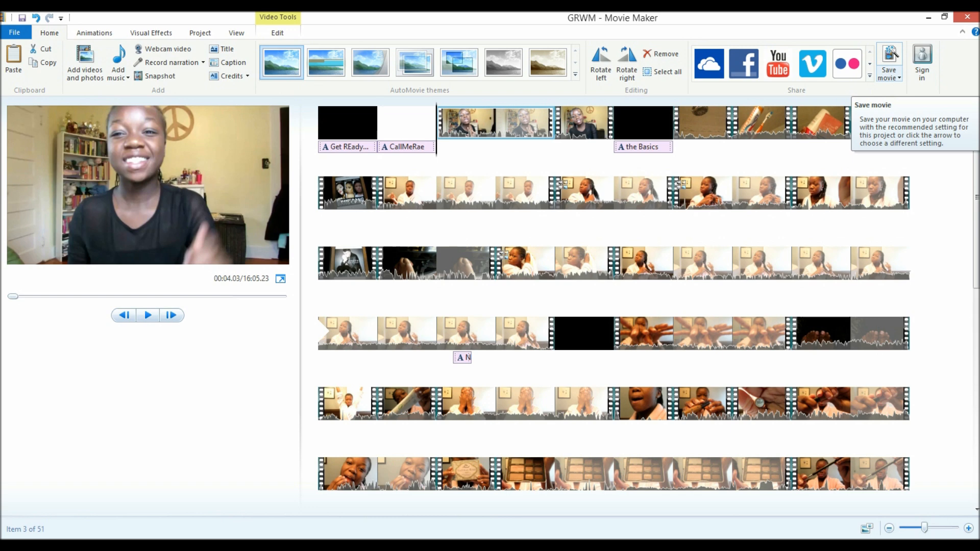
pyautogui.click(898, 62)
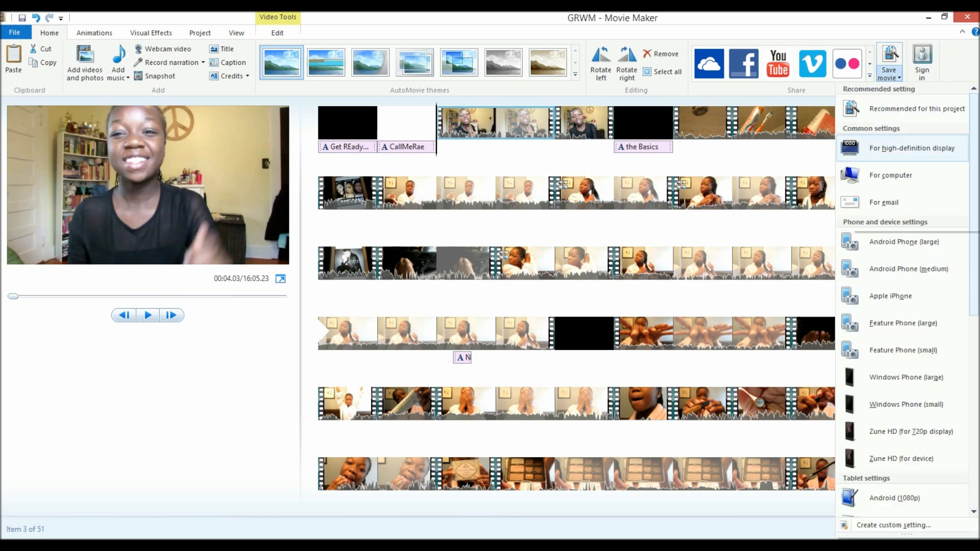
pyautogui.moveTo(912, 148)
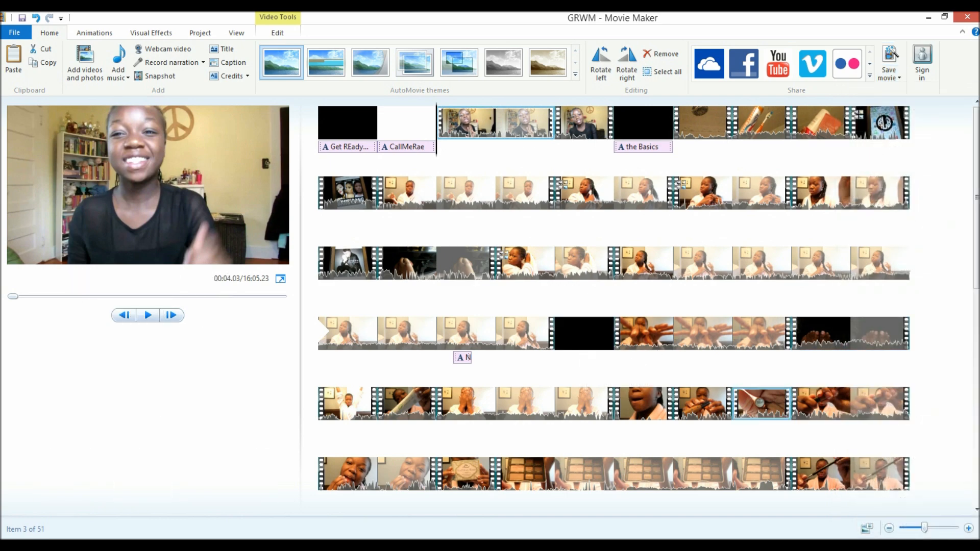
# Step: Browse the storyboard clips and select the CallMeRae title card, showing its 2.00-second duration
pyautogui.click(731, 403)
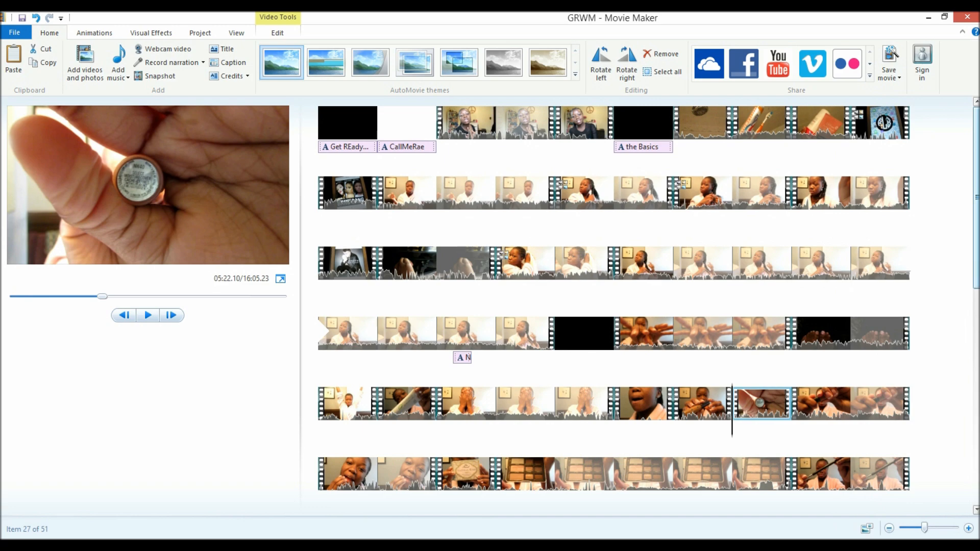
pyautogui.scroll(-3)
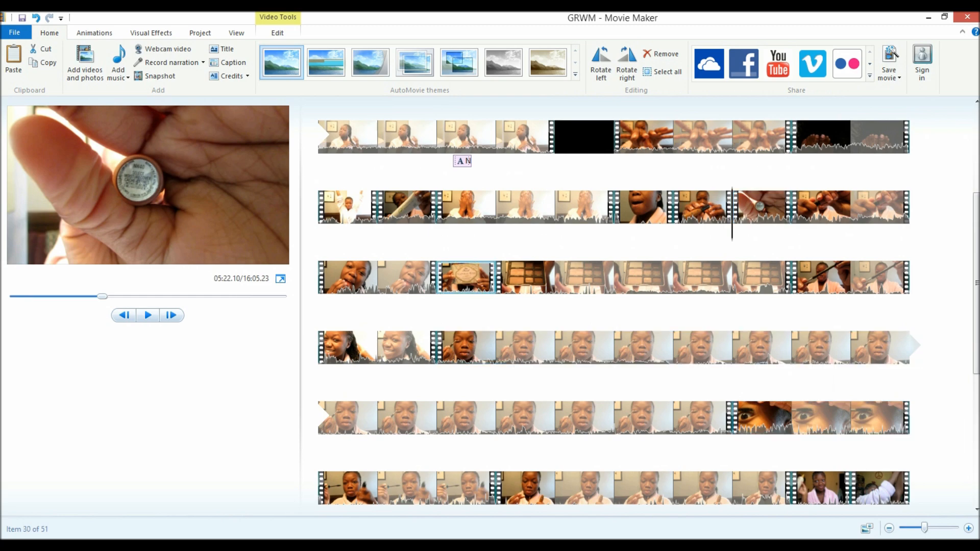
pyautogui.click(276, 33)
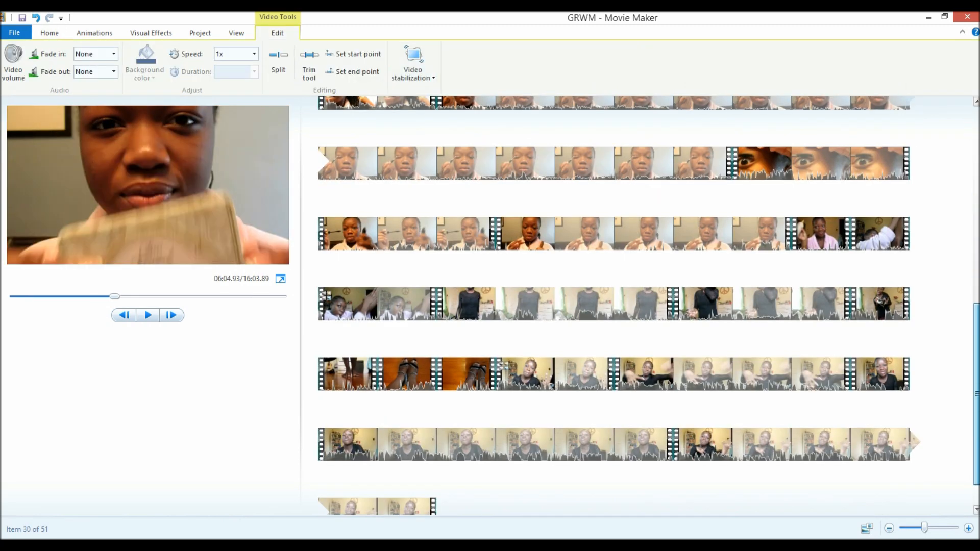
pyautogui.scroll(-3)
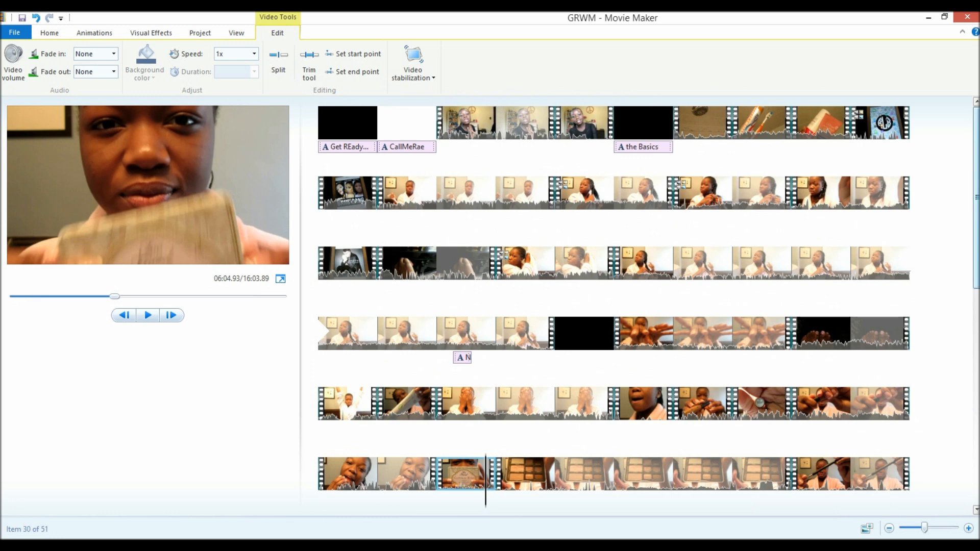
pyautogui.click(406, 123)
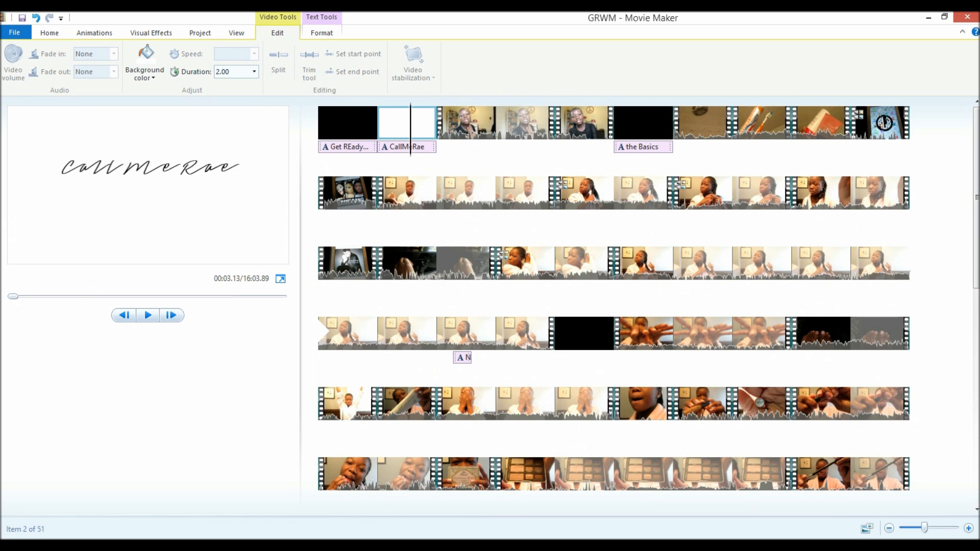
# Step: Set the GET READY WITH ME: WINTER FORMAL title card background to black with white text
pyautogui.click(148, 315)
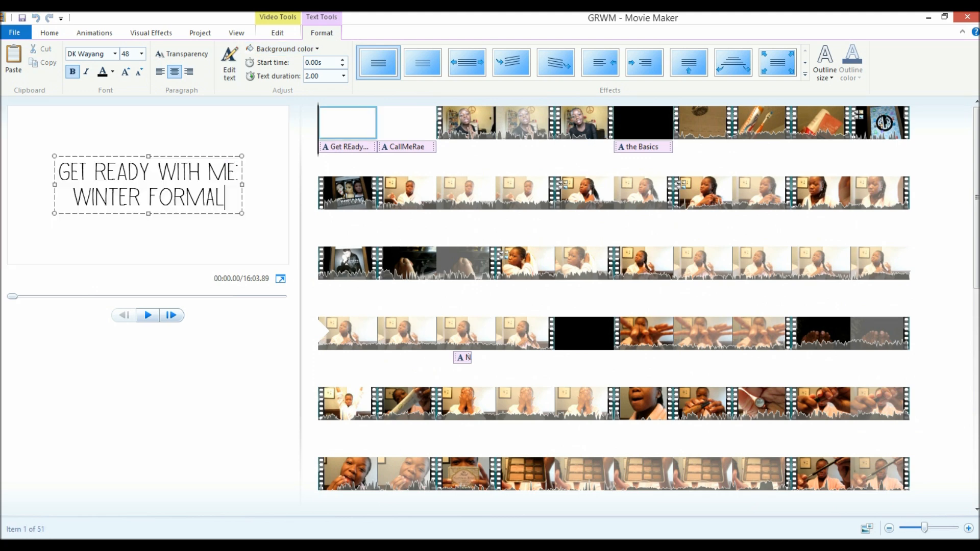
pyautogui.click(286, 49)
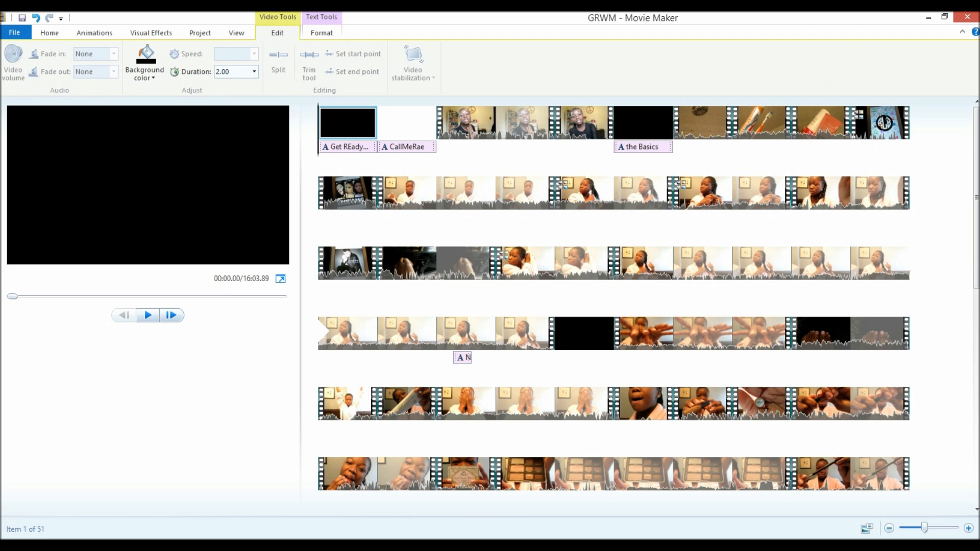
pyautogui.click(49, 33)
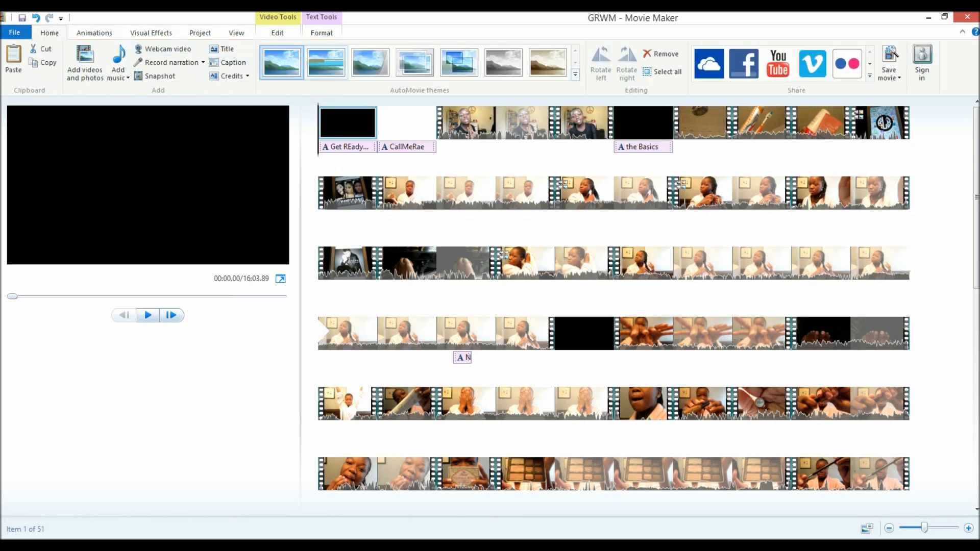
pyautogui.click(278, 33)
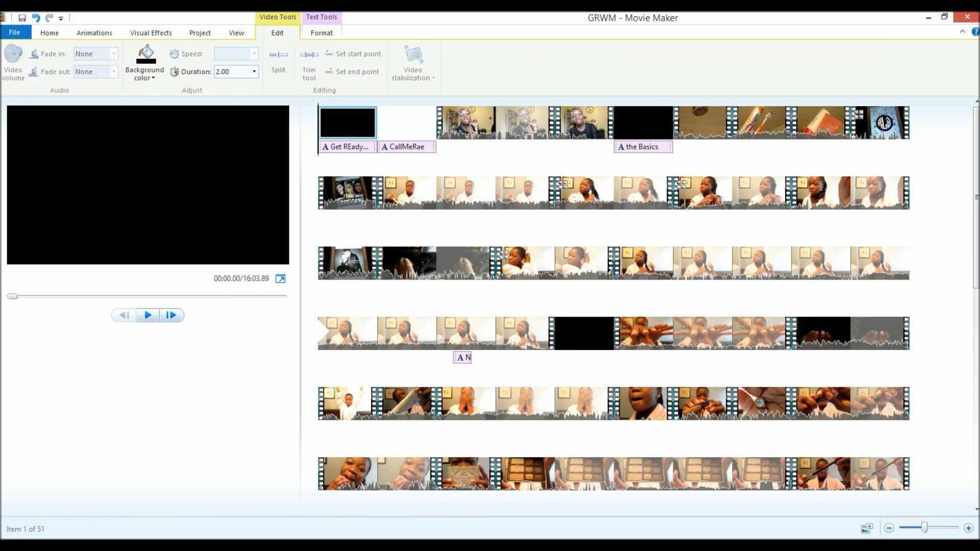
pyautogui.click(144, 66)
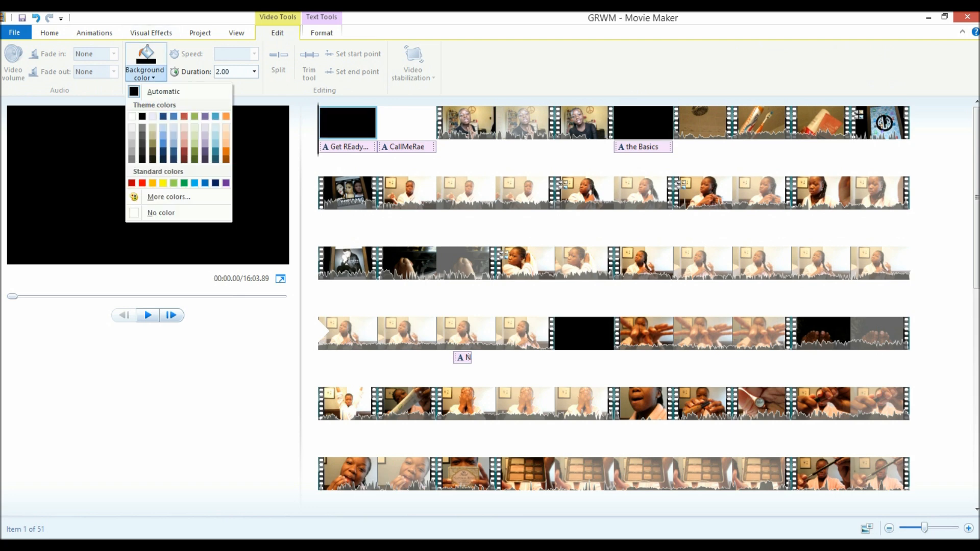
pyautogui.click(153, 117)
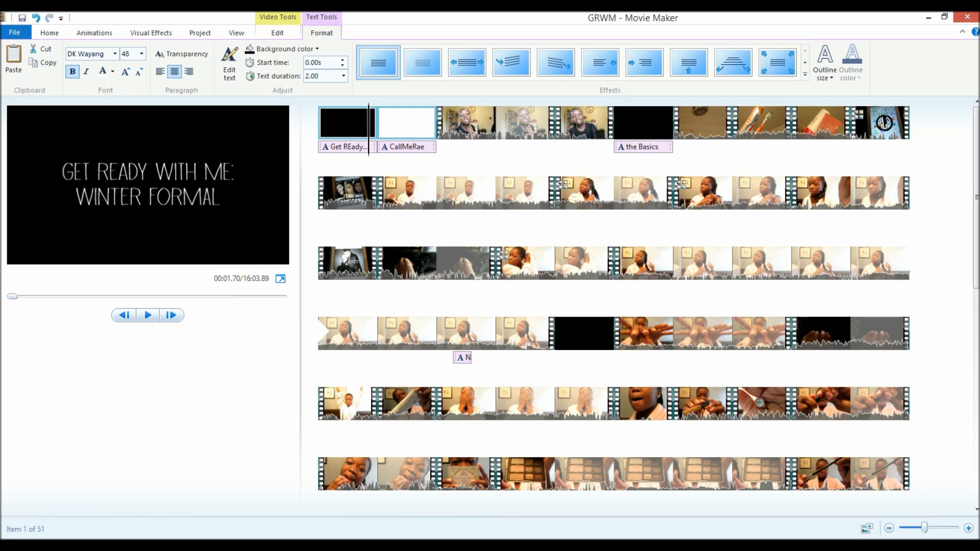
pyautogui.click(496, 122)
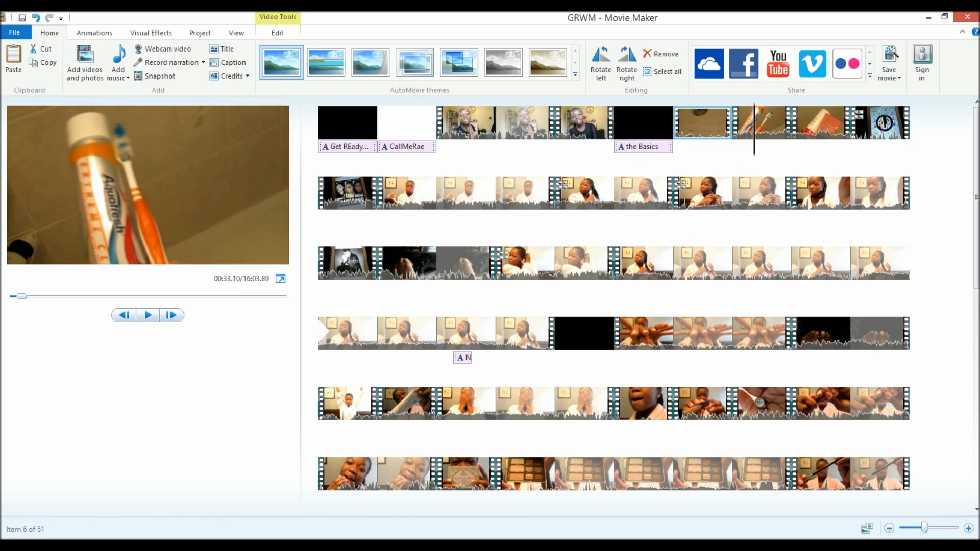
# Step: Move the 'the Basics' caption to start at its black card at 28.70s and line up 'Nails' with its card
pyautogui.click(821, 122)
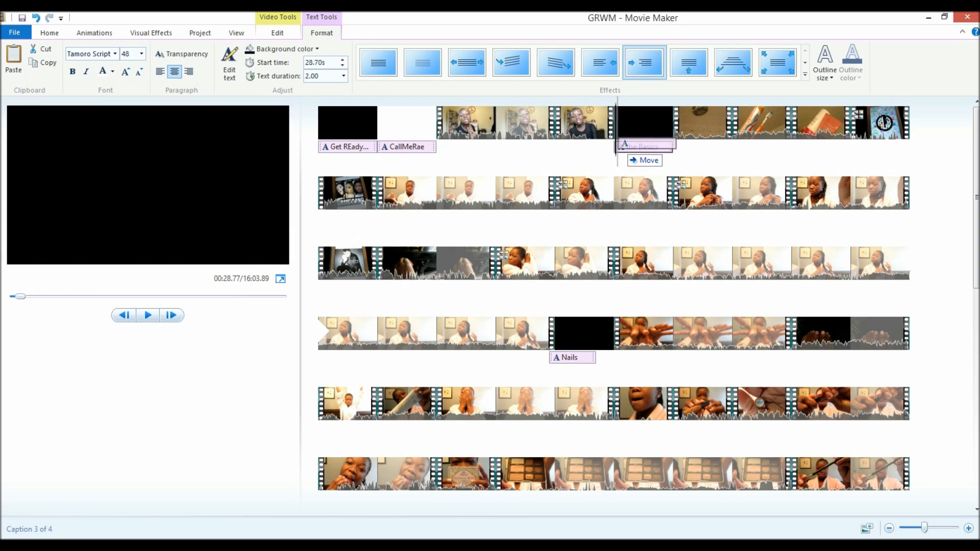
pyautogui.click(577, 262)
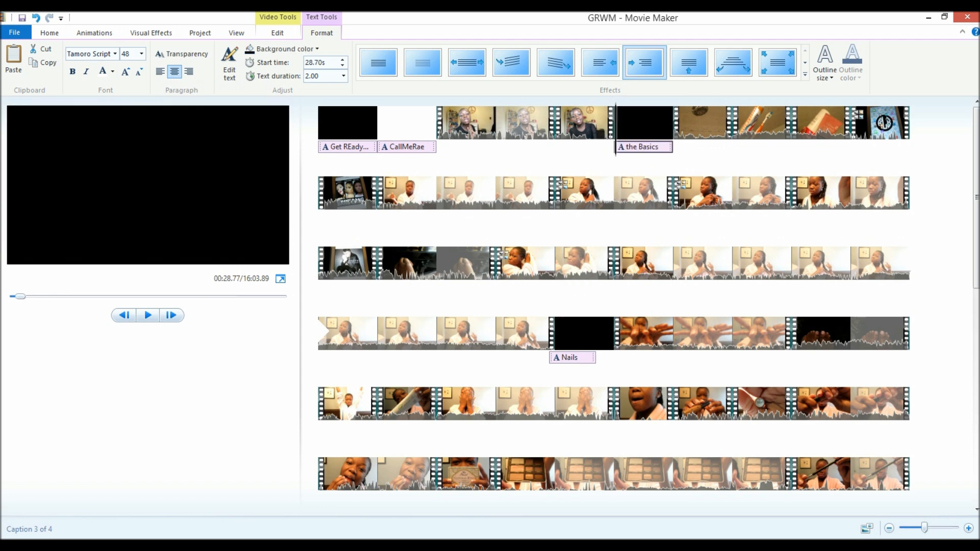
pyautogui.scroll(-3)
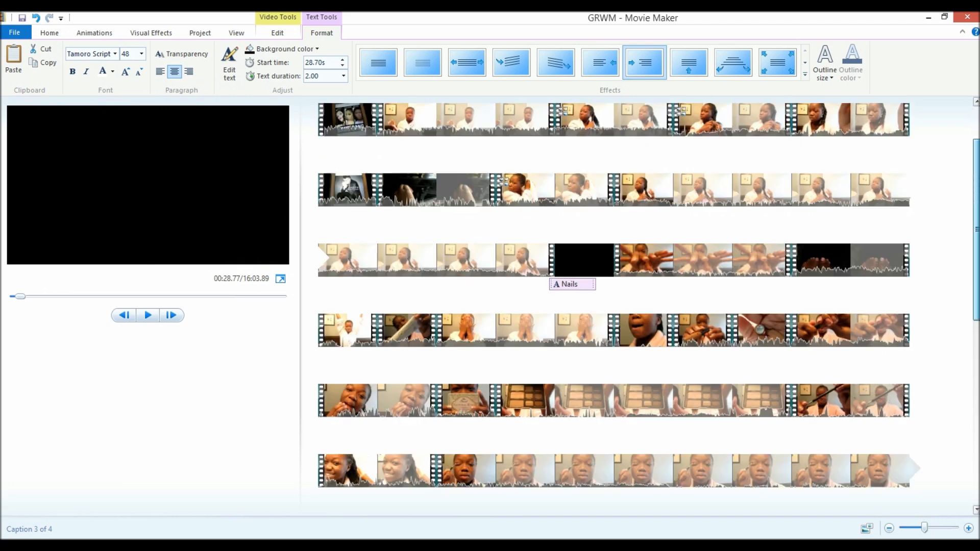